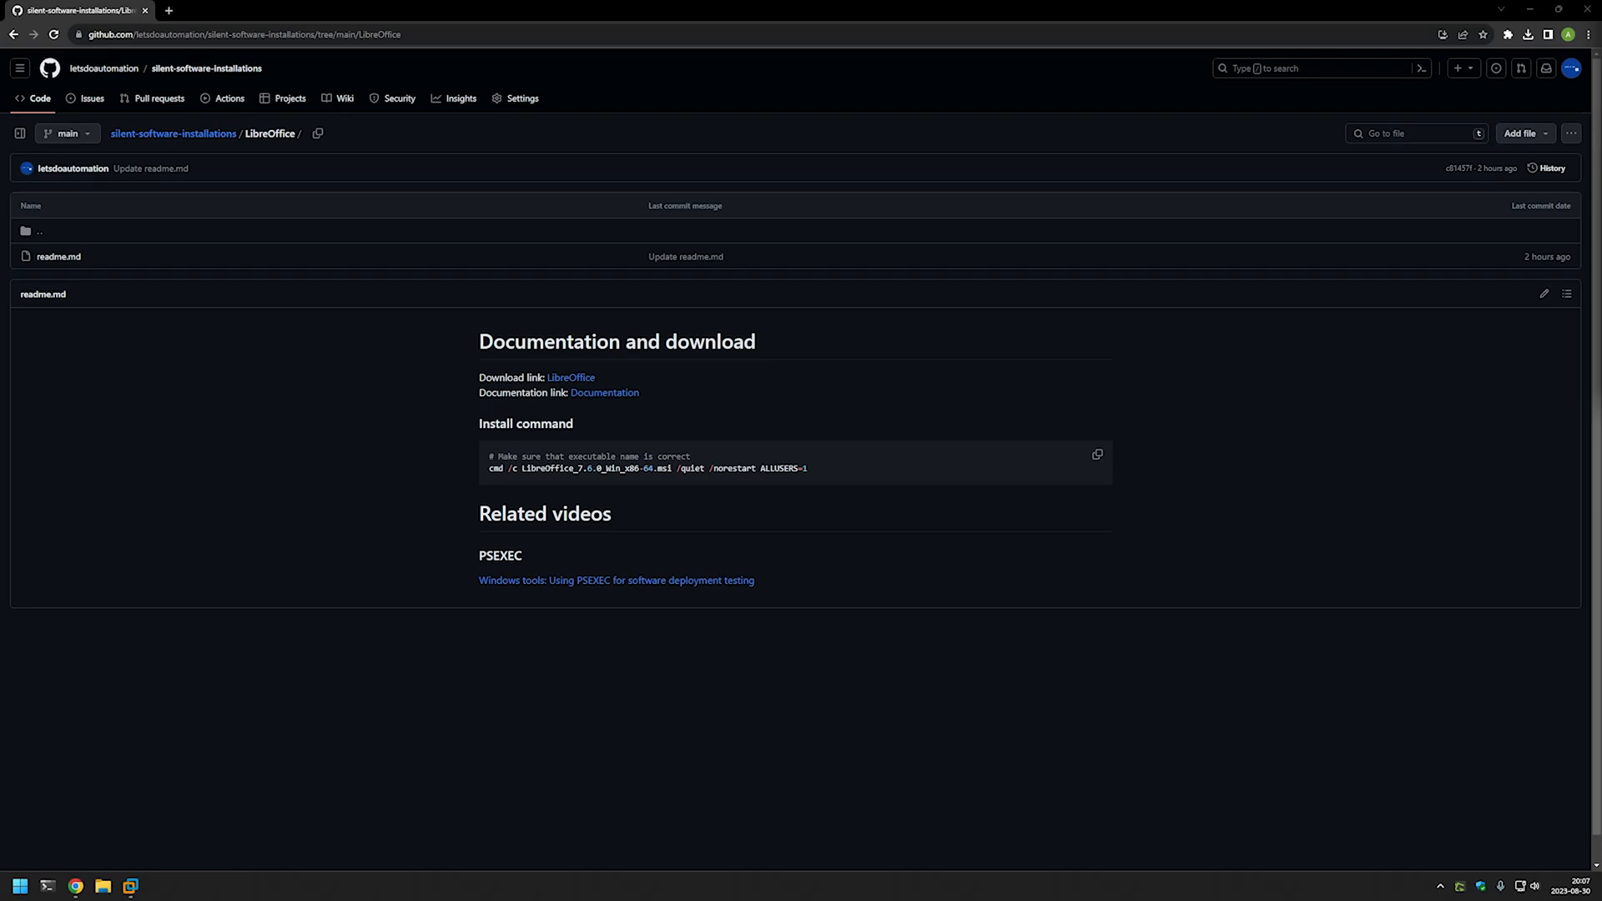
mouse_move(822, 581)
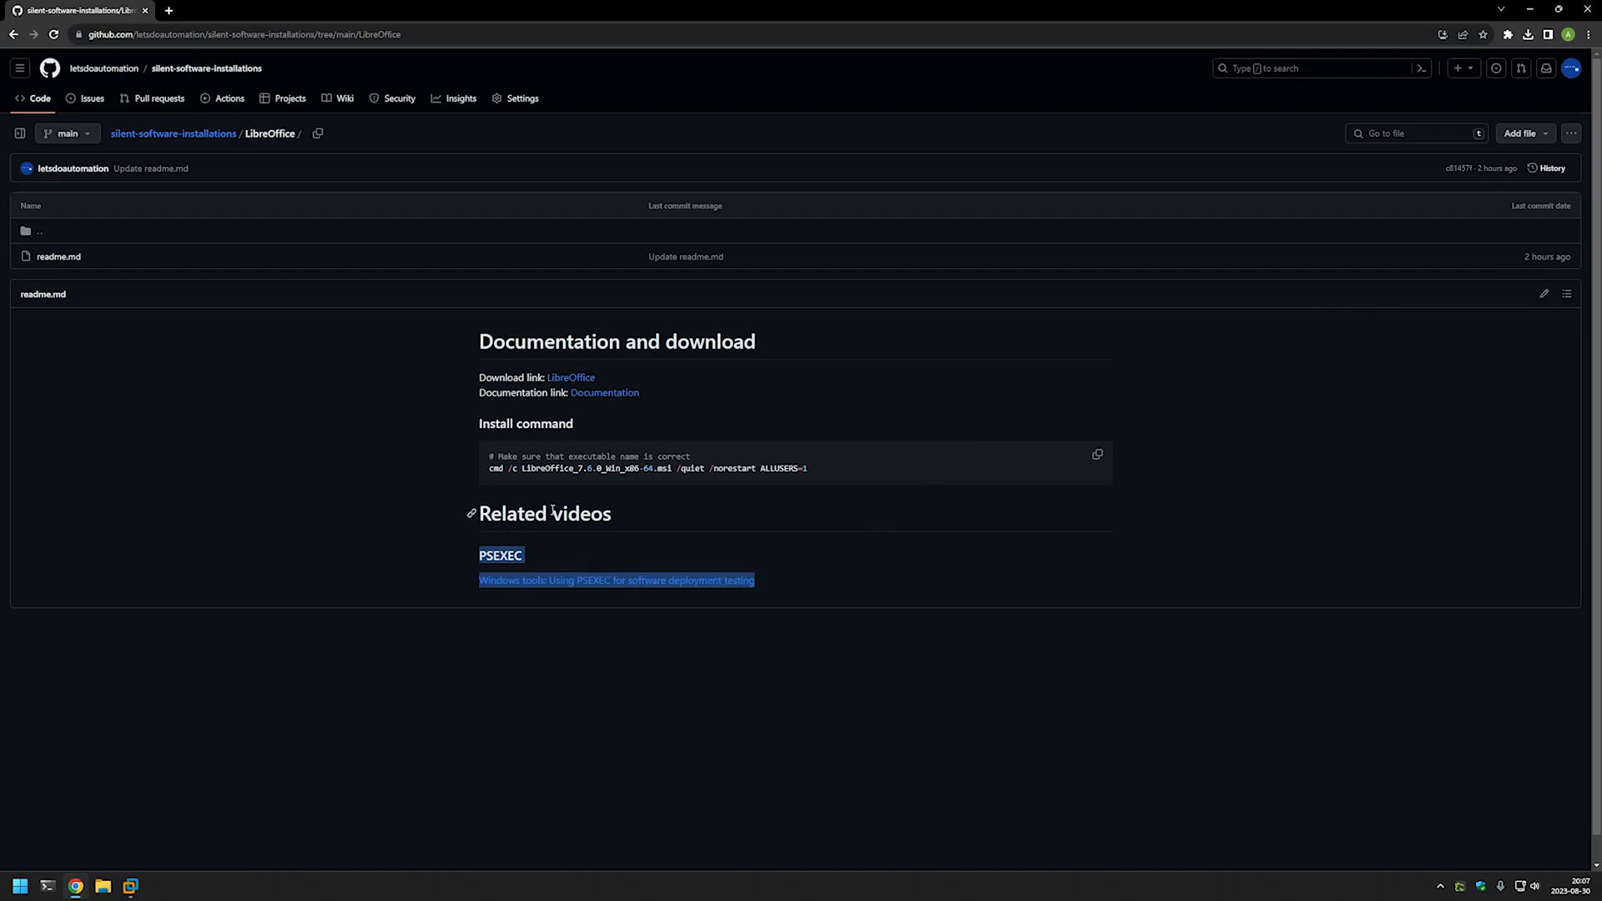
- Start downloading the LibreOffice 7.6.0 Windows 64-bit installer from the LibreOffice site
left_click(791, 517)
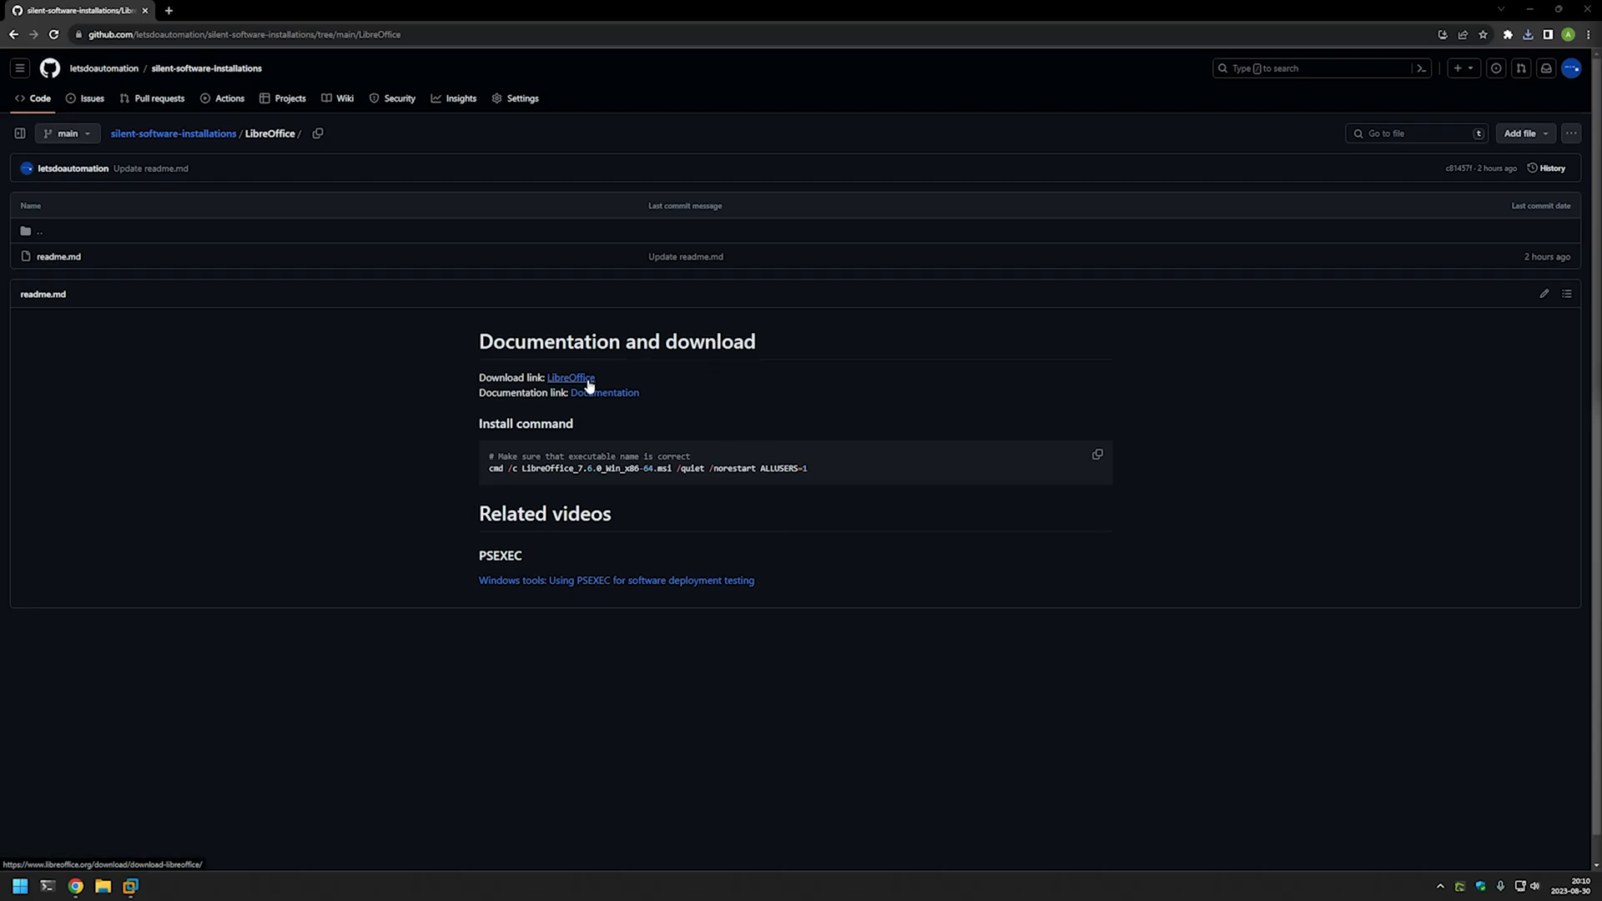
left_click(571, 377)
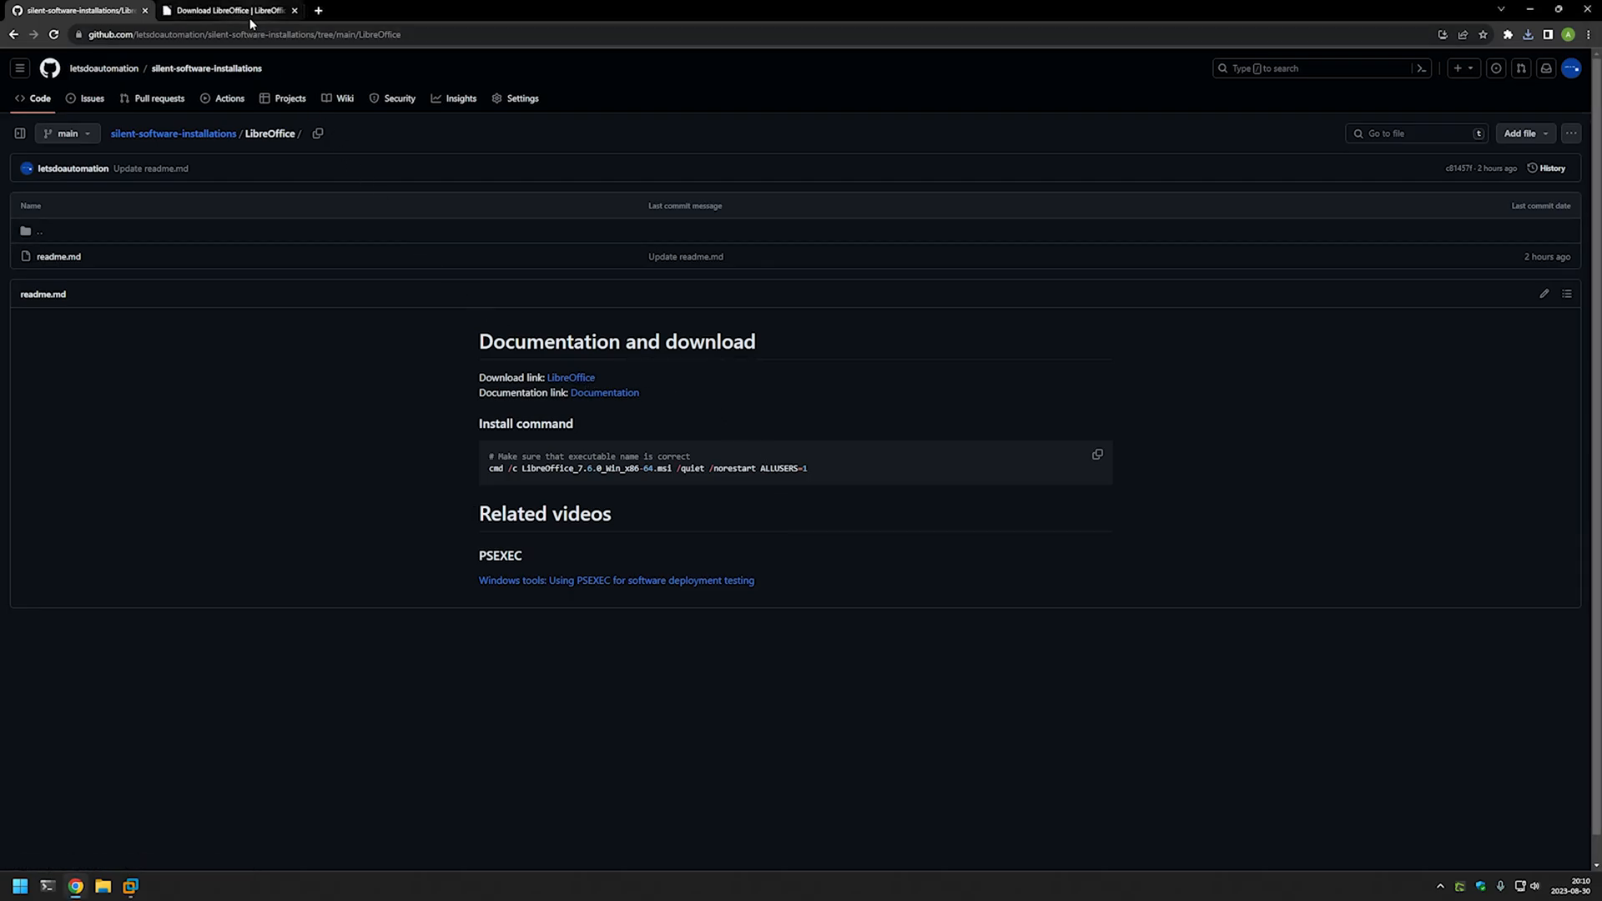
left_click(234, 8)
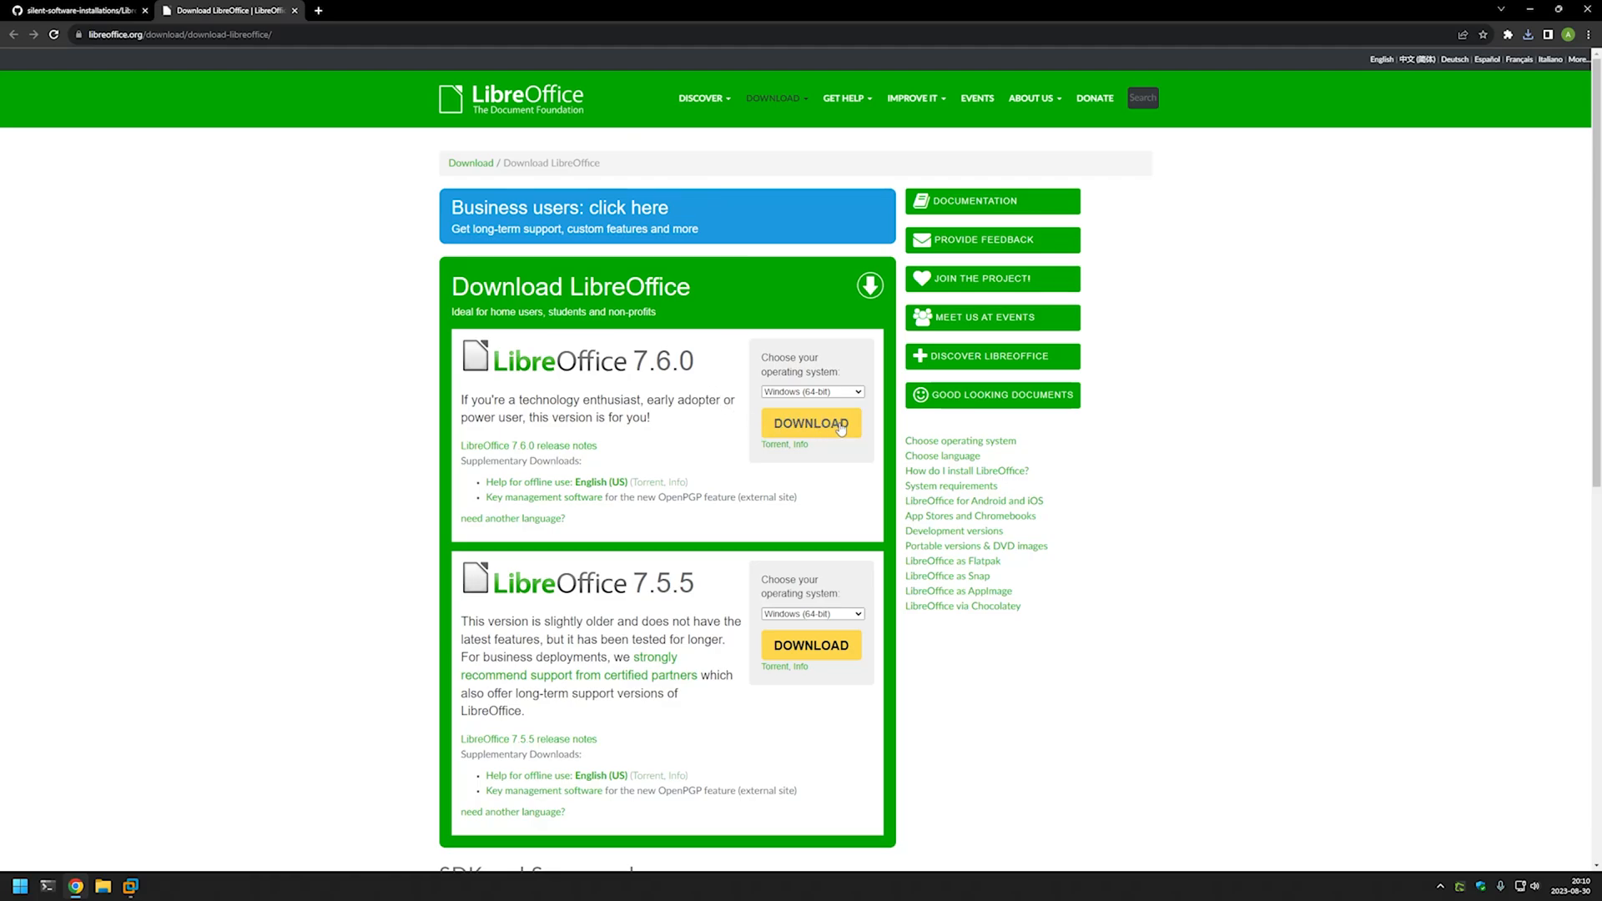
left_click(811, 424)
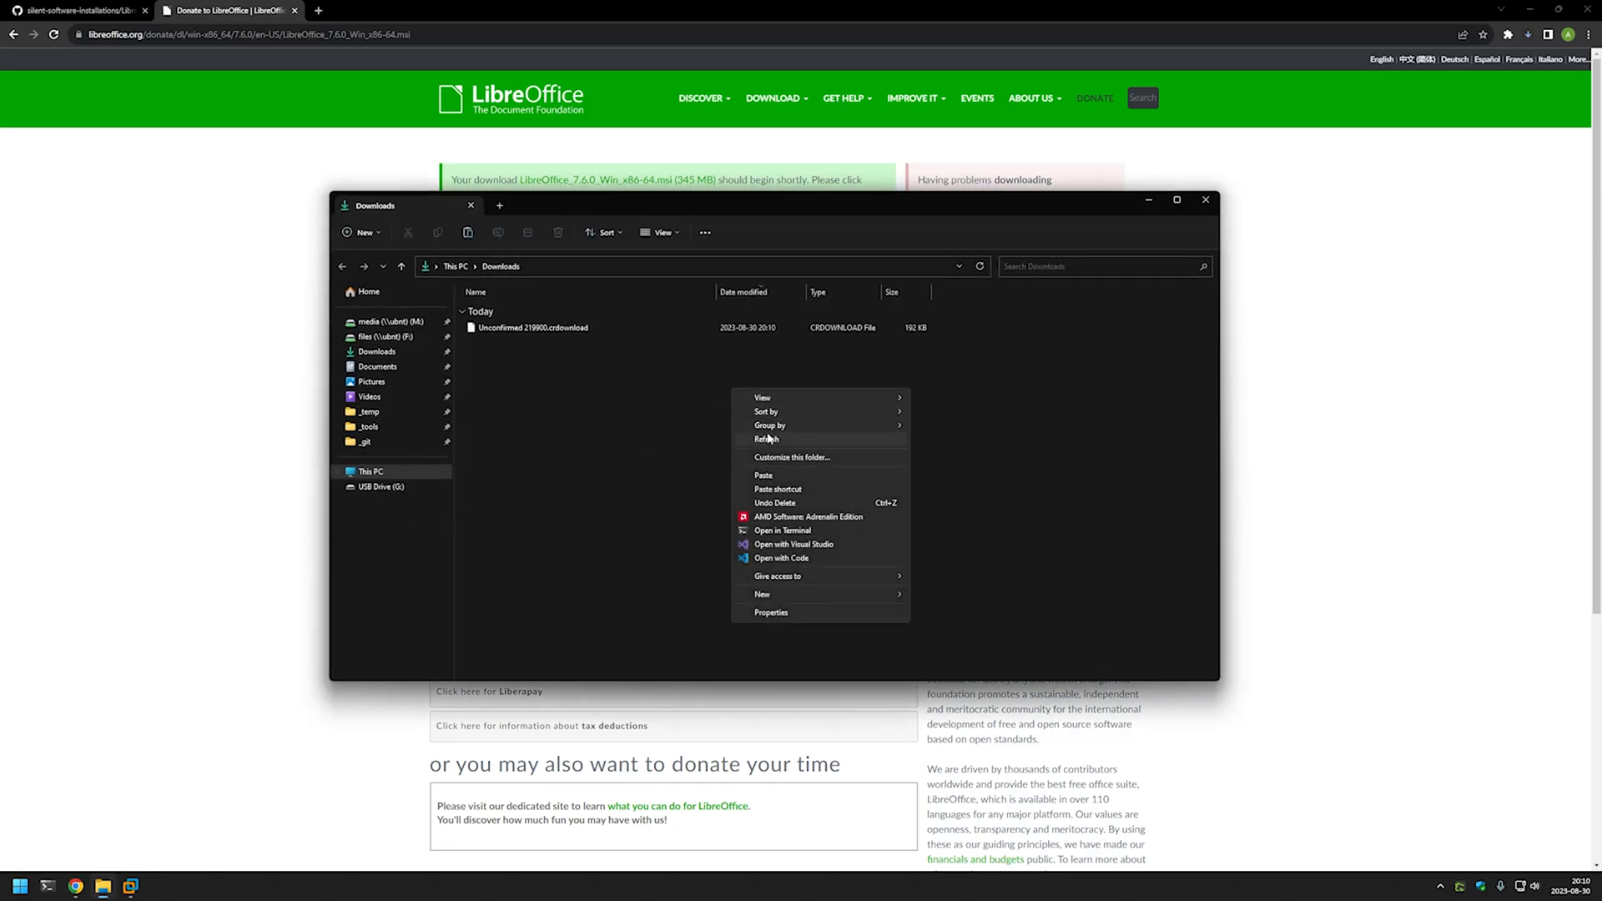
- Refresh Downloads and copy the finished LibreOffice_7.6.0_Win_x86-64.msi installer
left_click(767, 439)
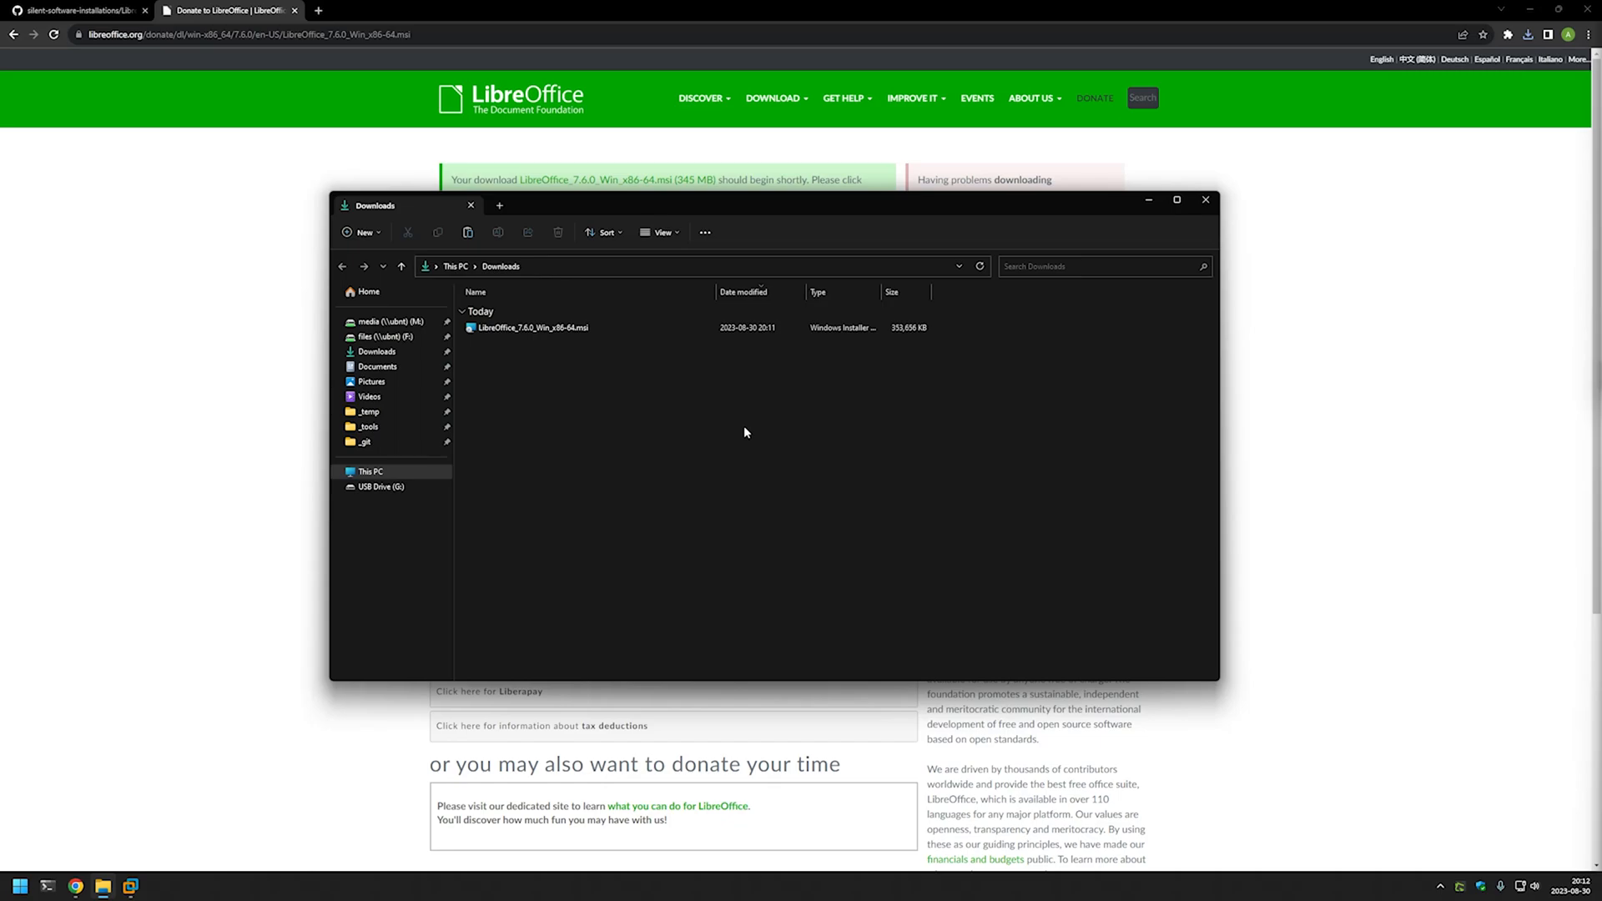
left_click(531, 327)
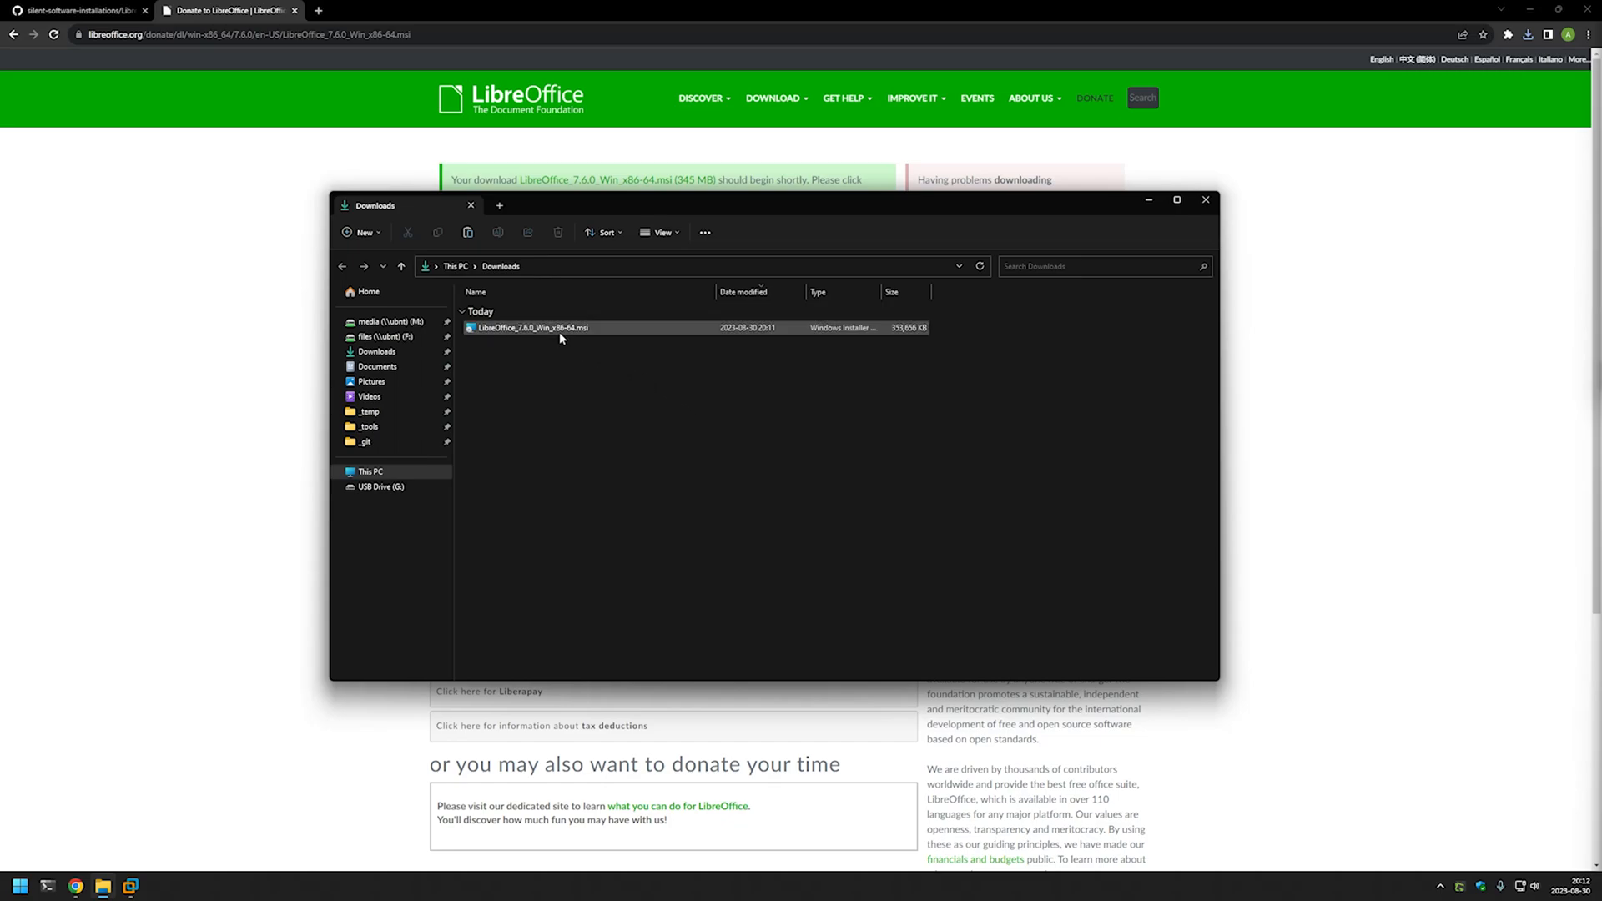
right_click(561, 327)
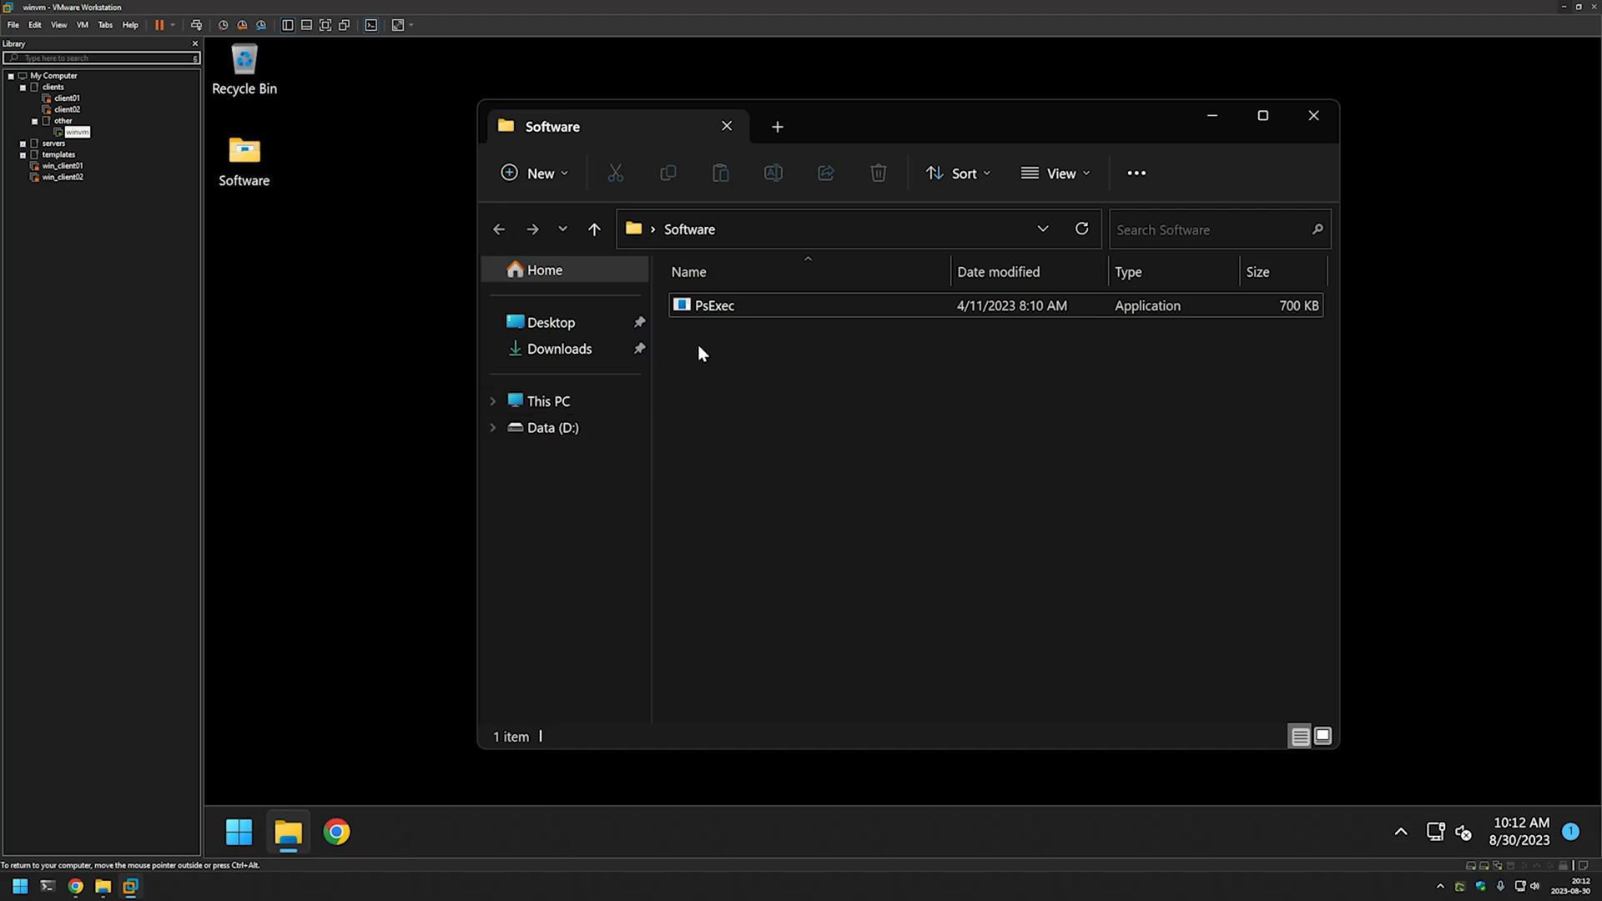
- Paste the LibreOffice installer into the VM's Software folder beside PsExec
right_click(715, 360)
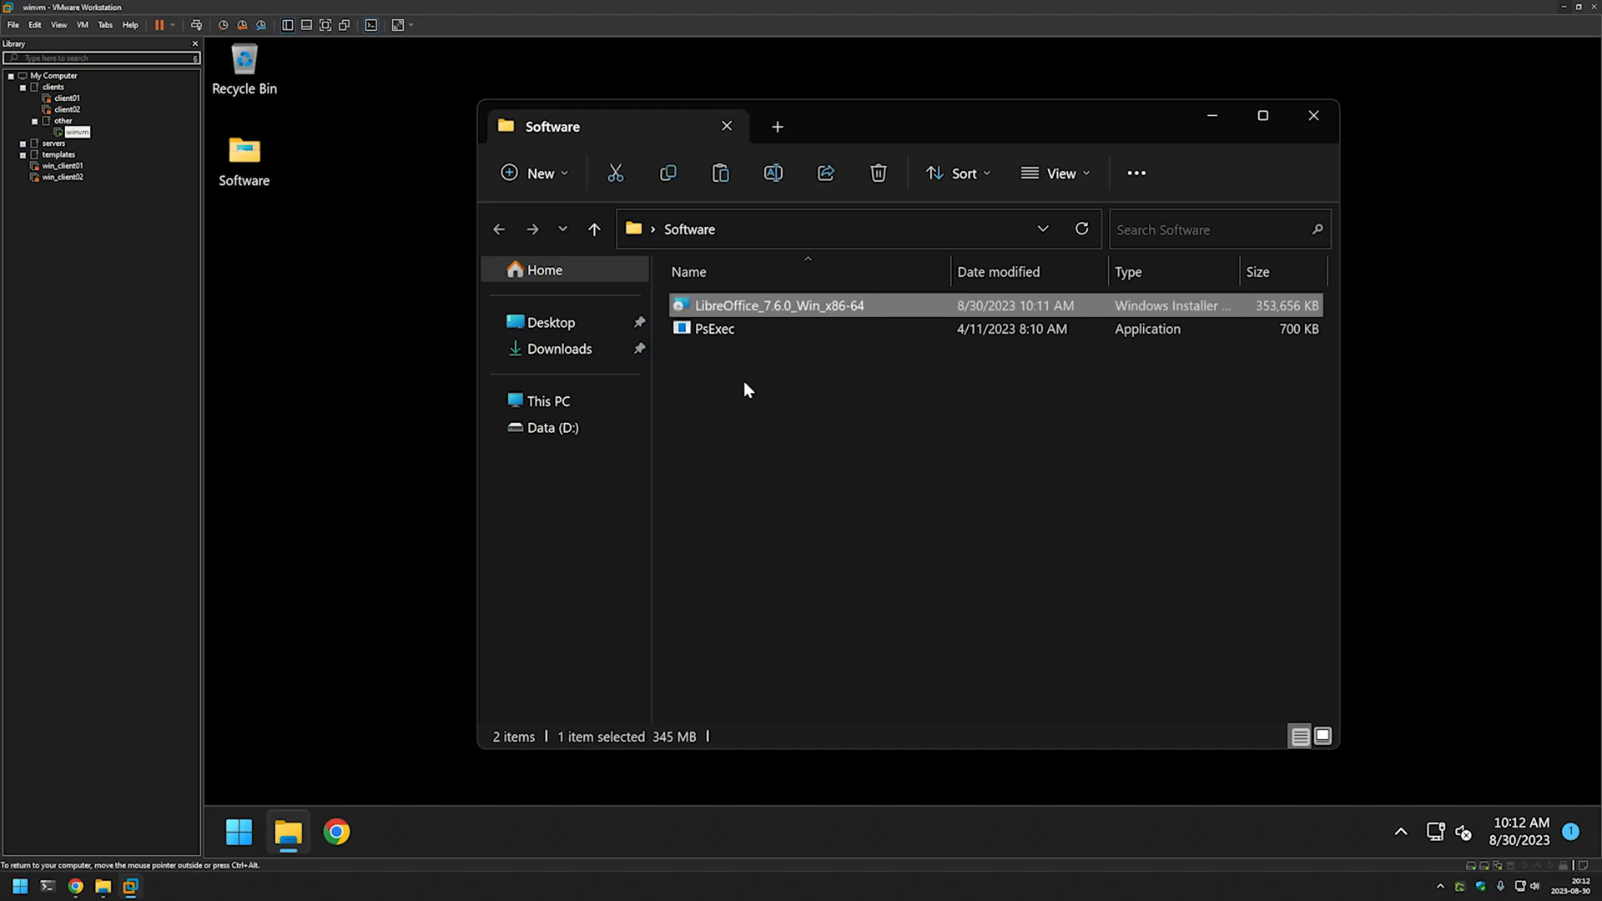
mouse_move(731, 344)
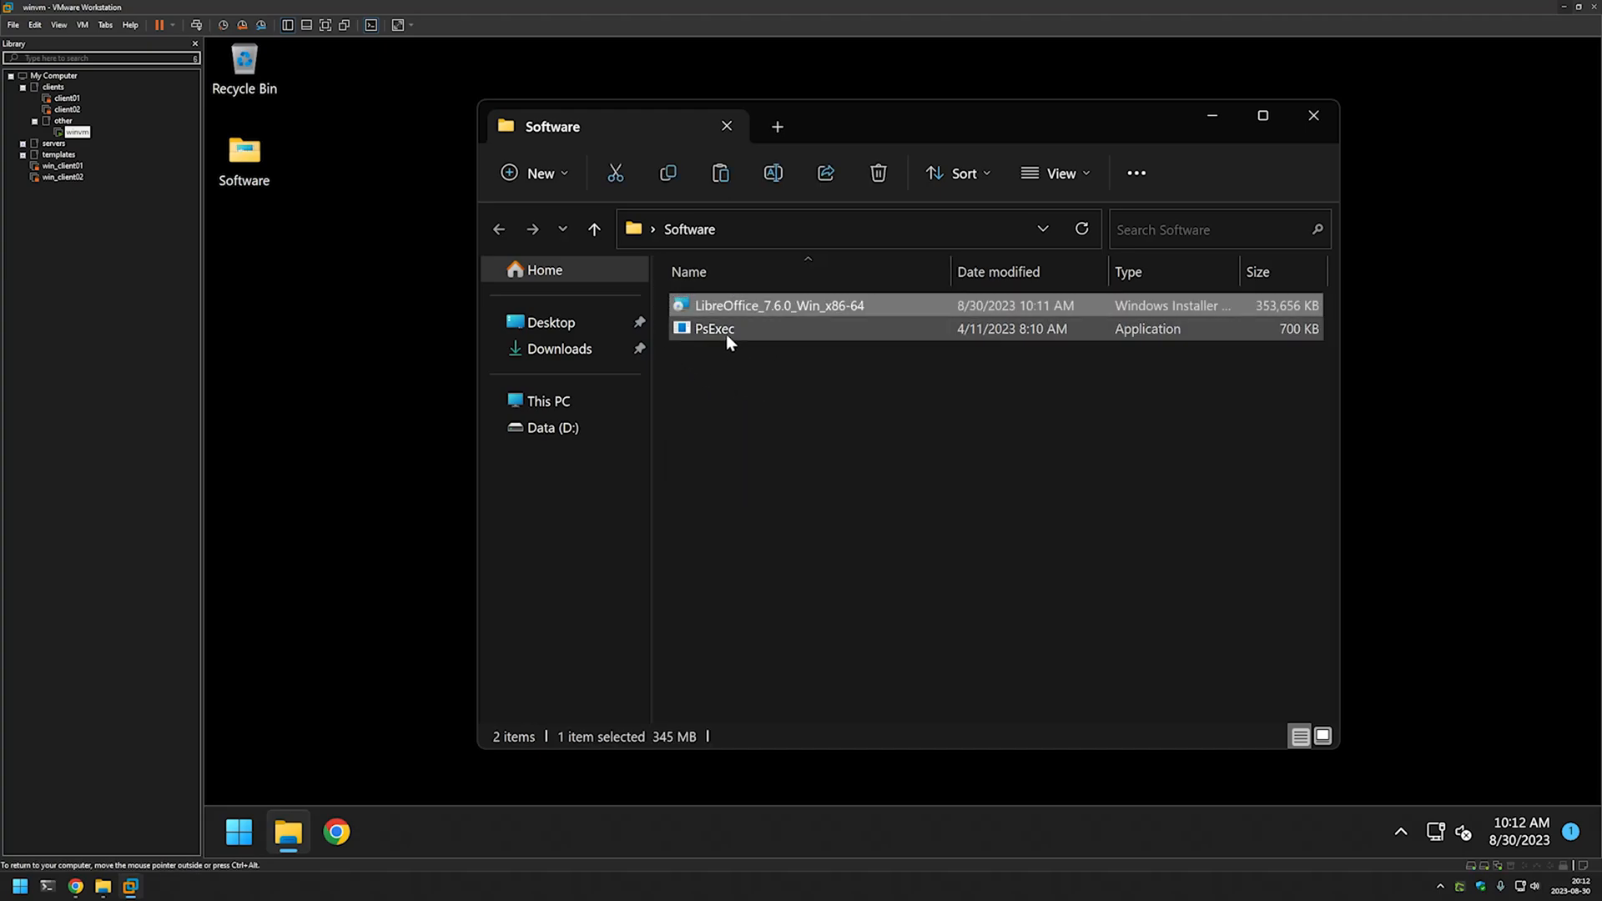
mouse_move(728, 344)
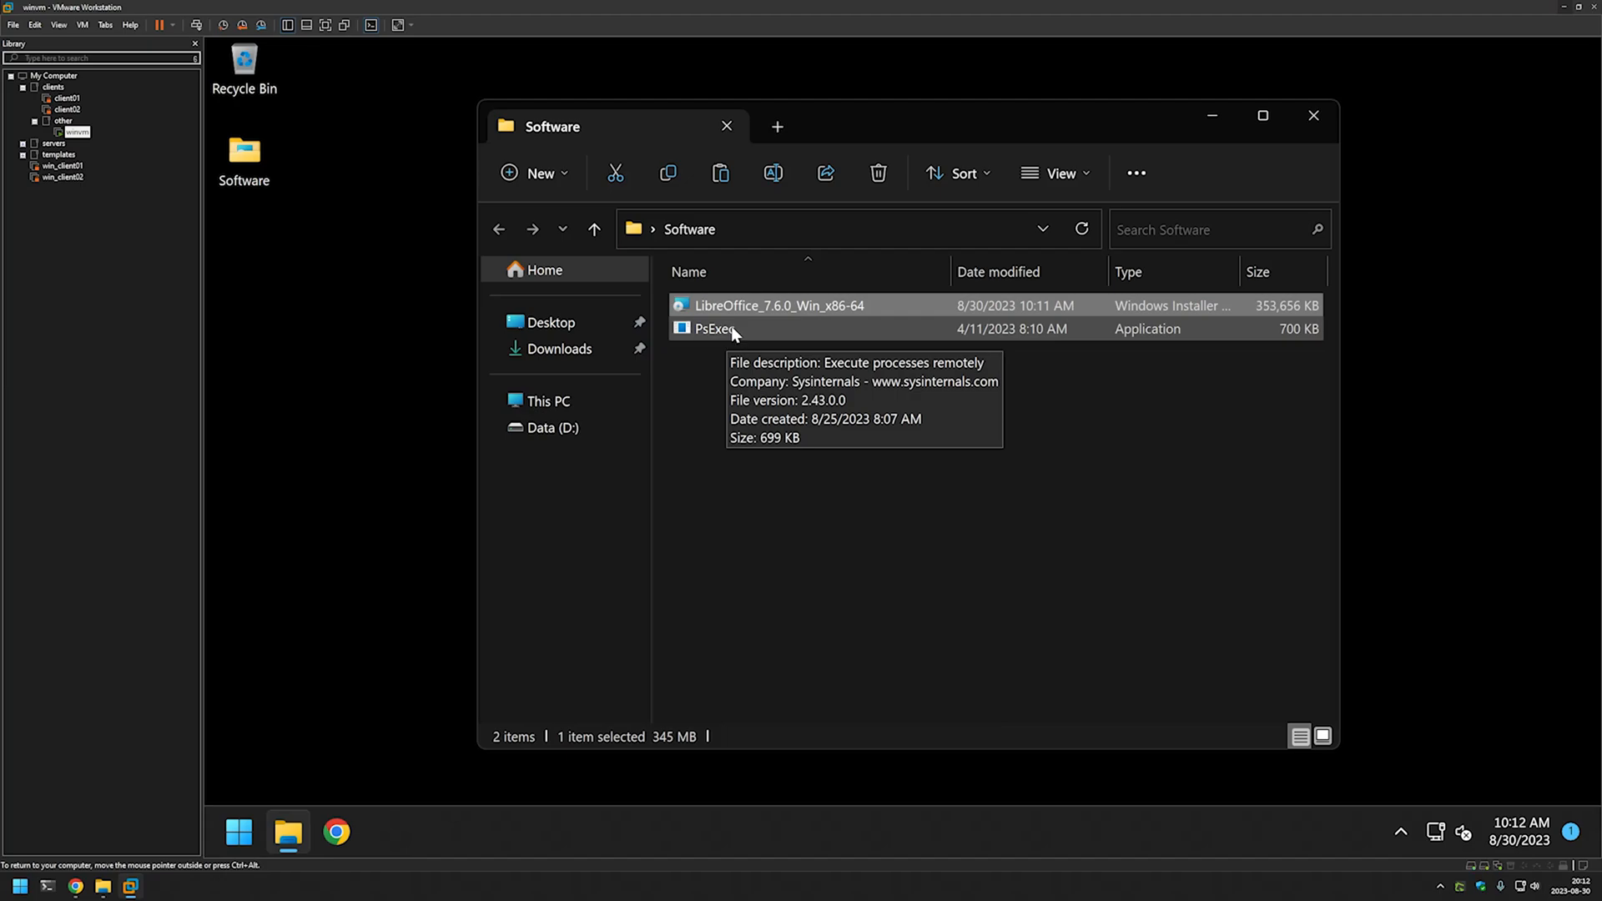
left_click(824, 479)
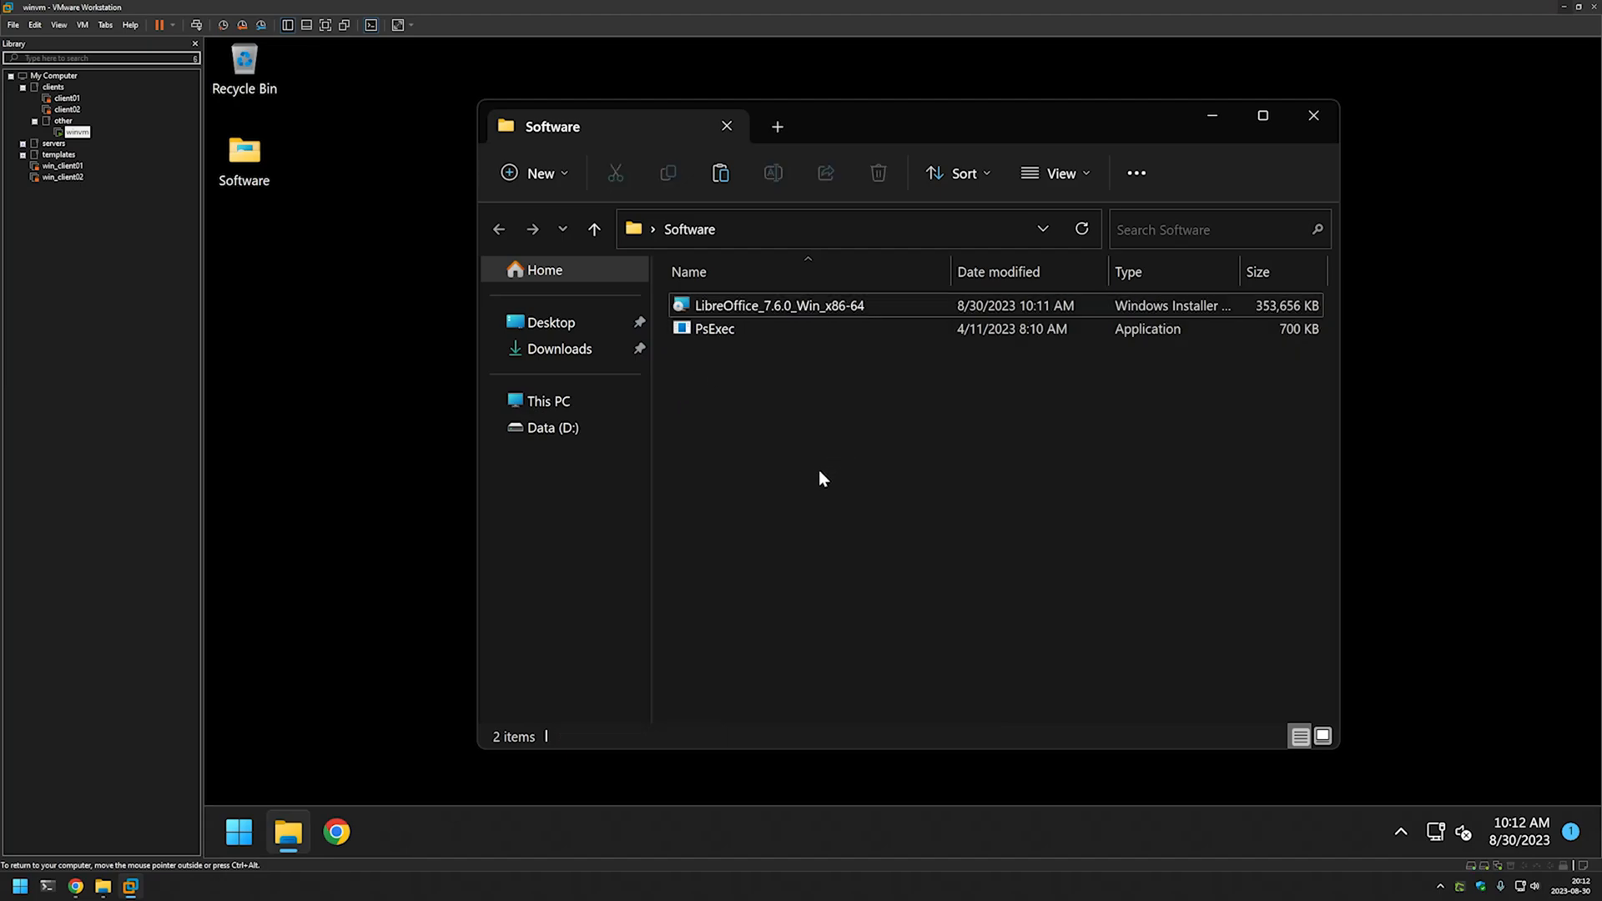
mouse_move(821, 471)
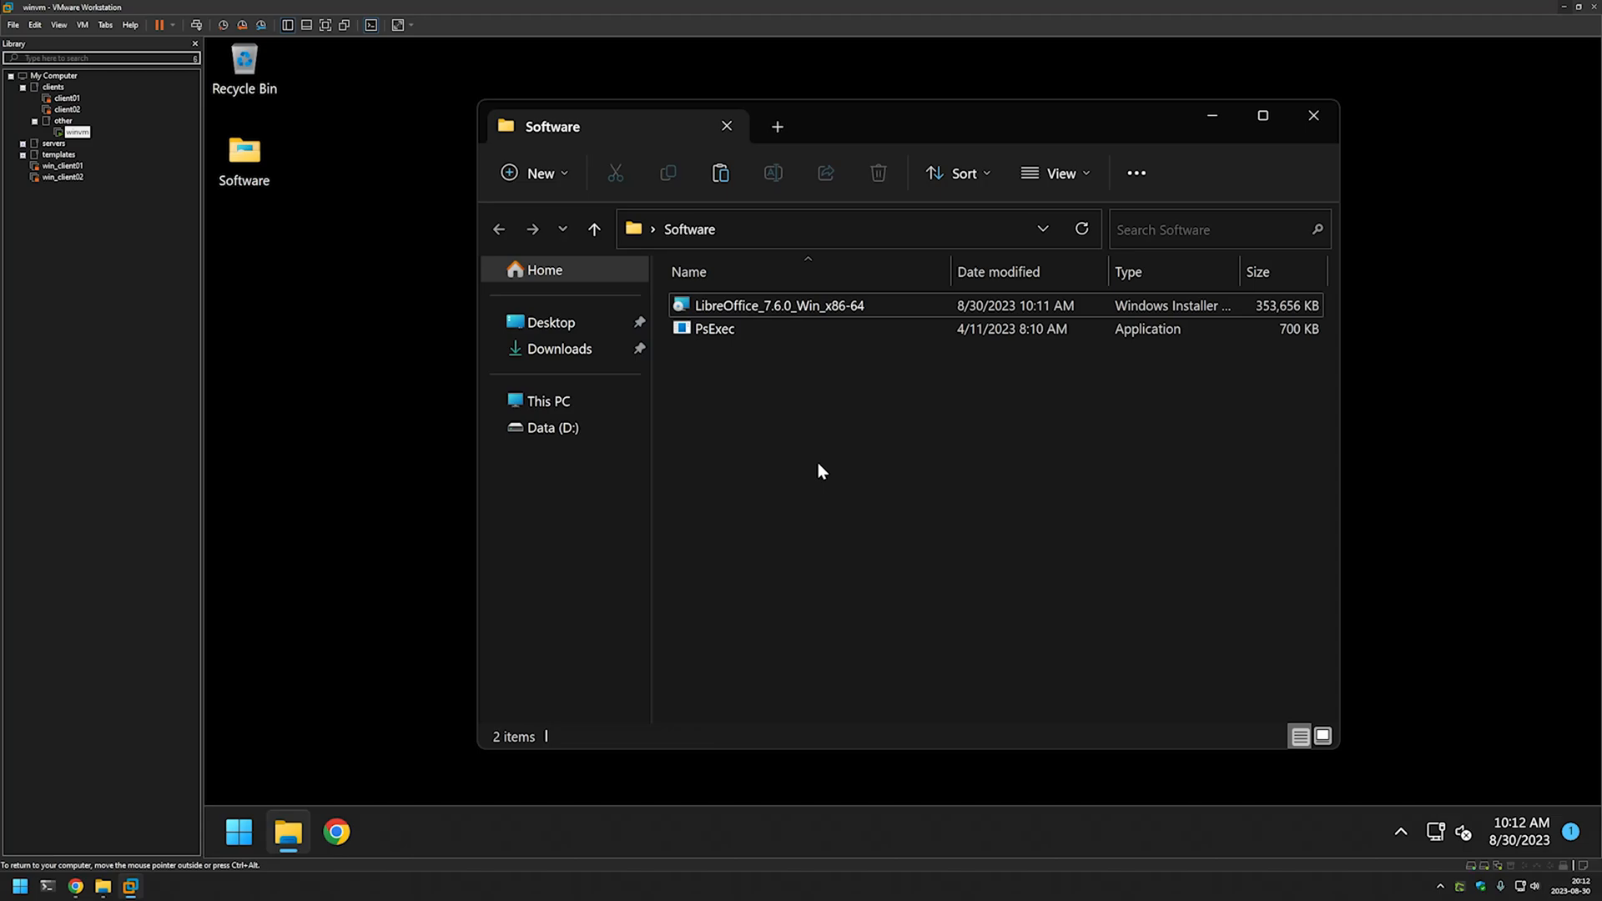
left_click(240, 831)
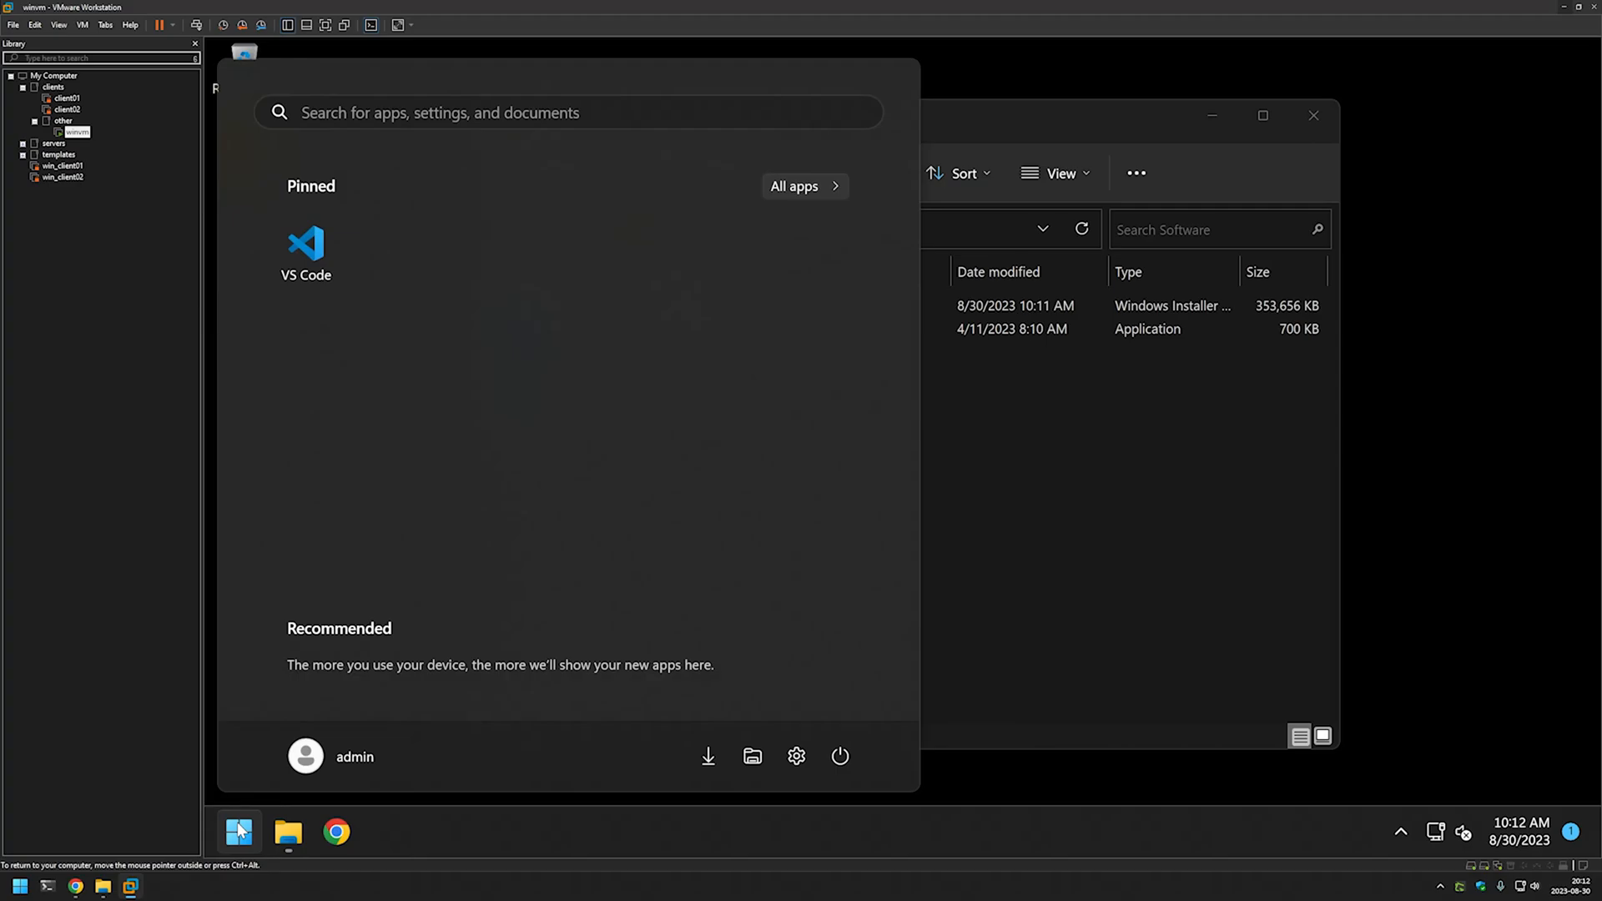
- Search cmd in Start and launch Command Prompt as administrator
type("command Prompt")
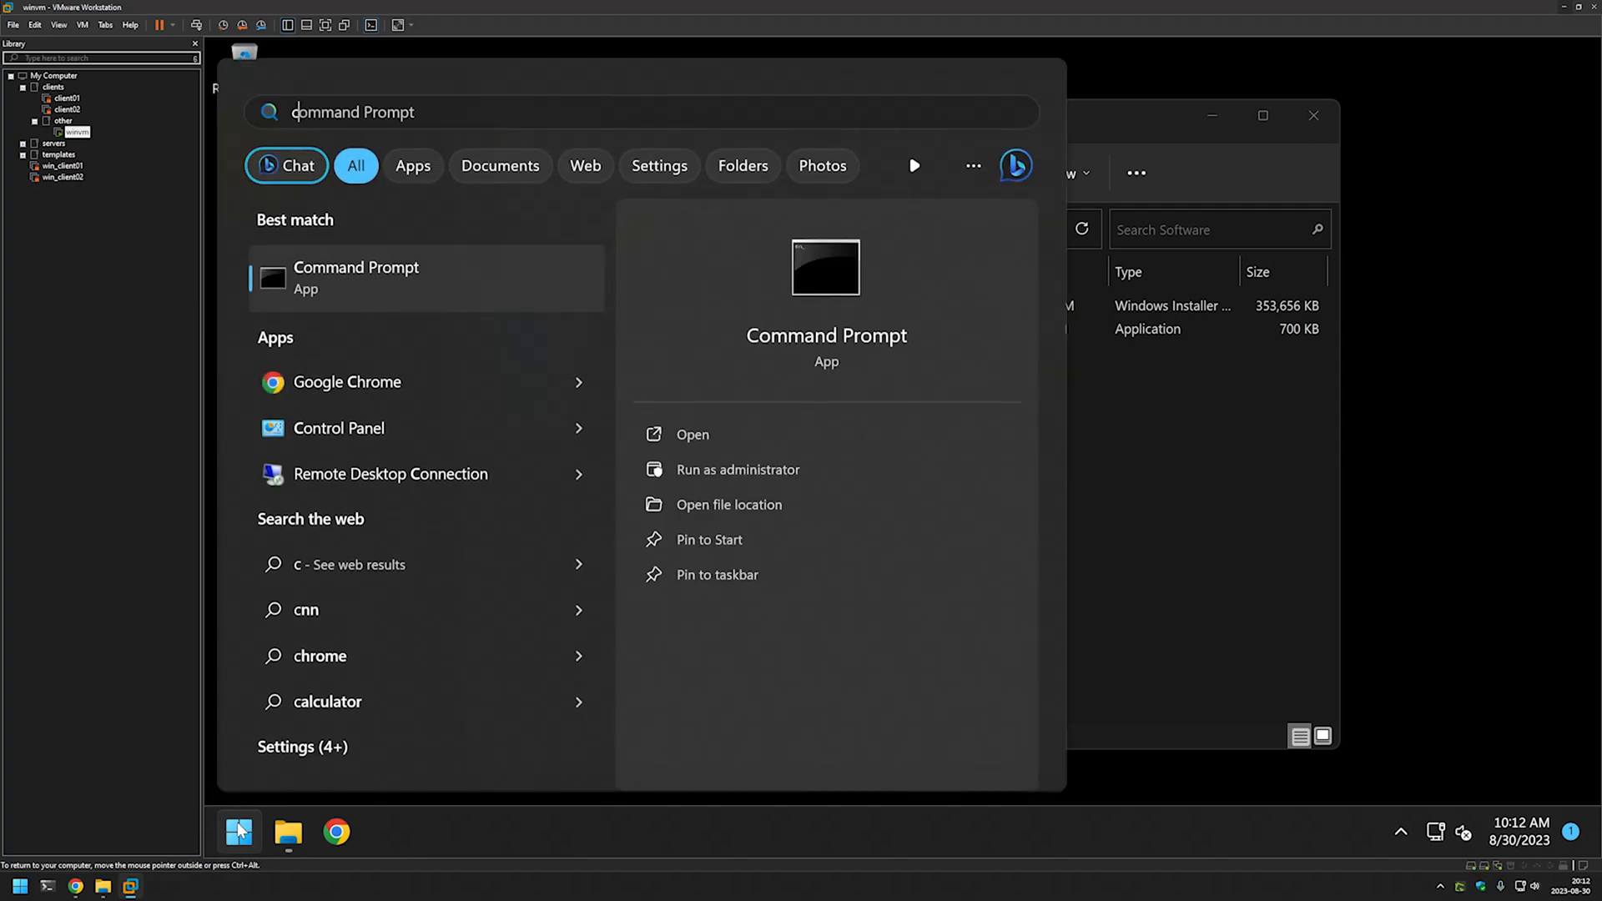
type("cmd")
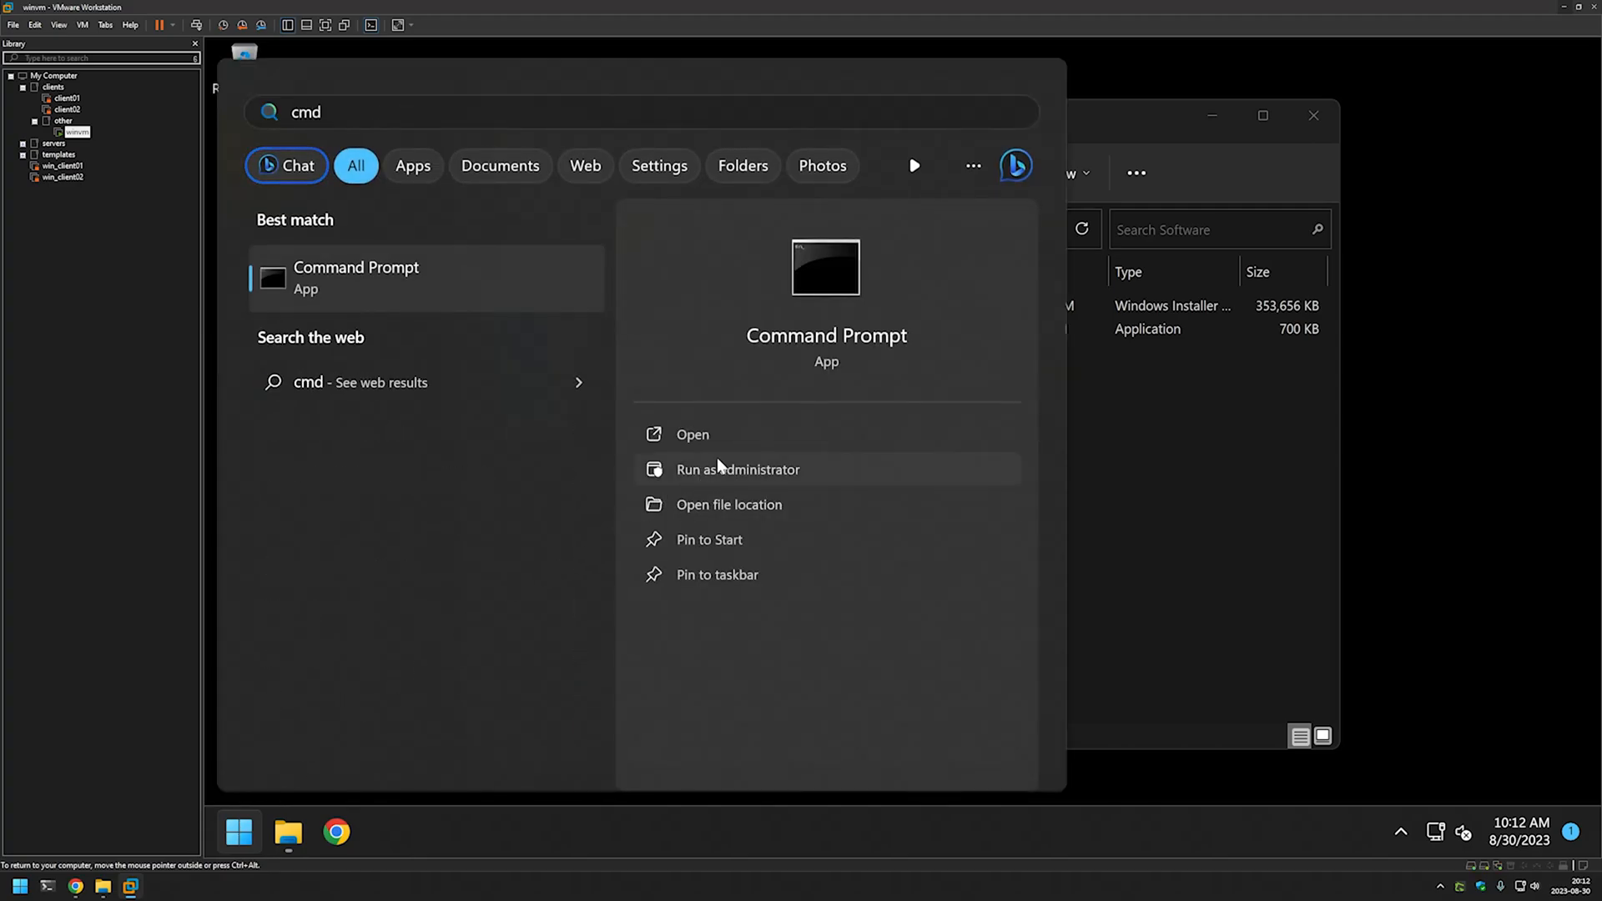
left_click(737, 471)
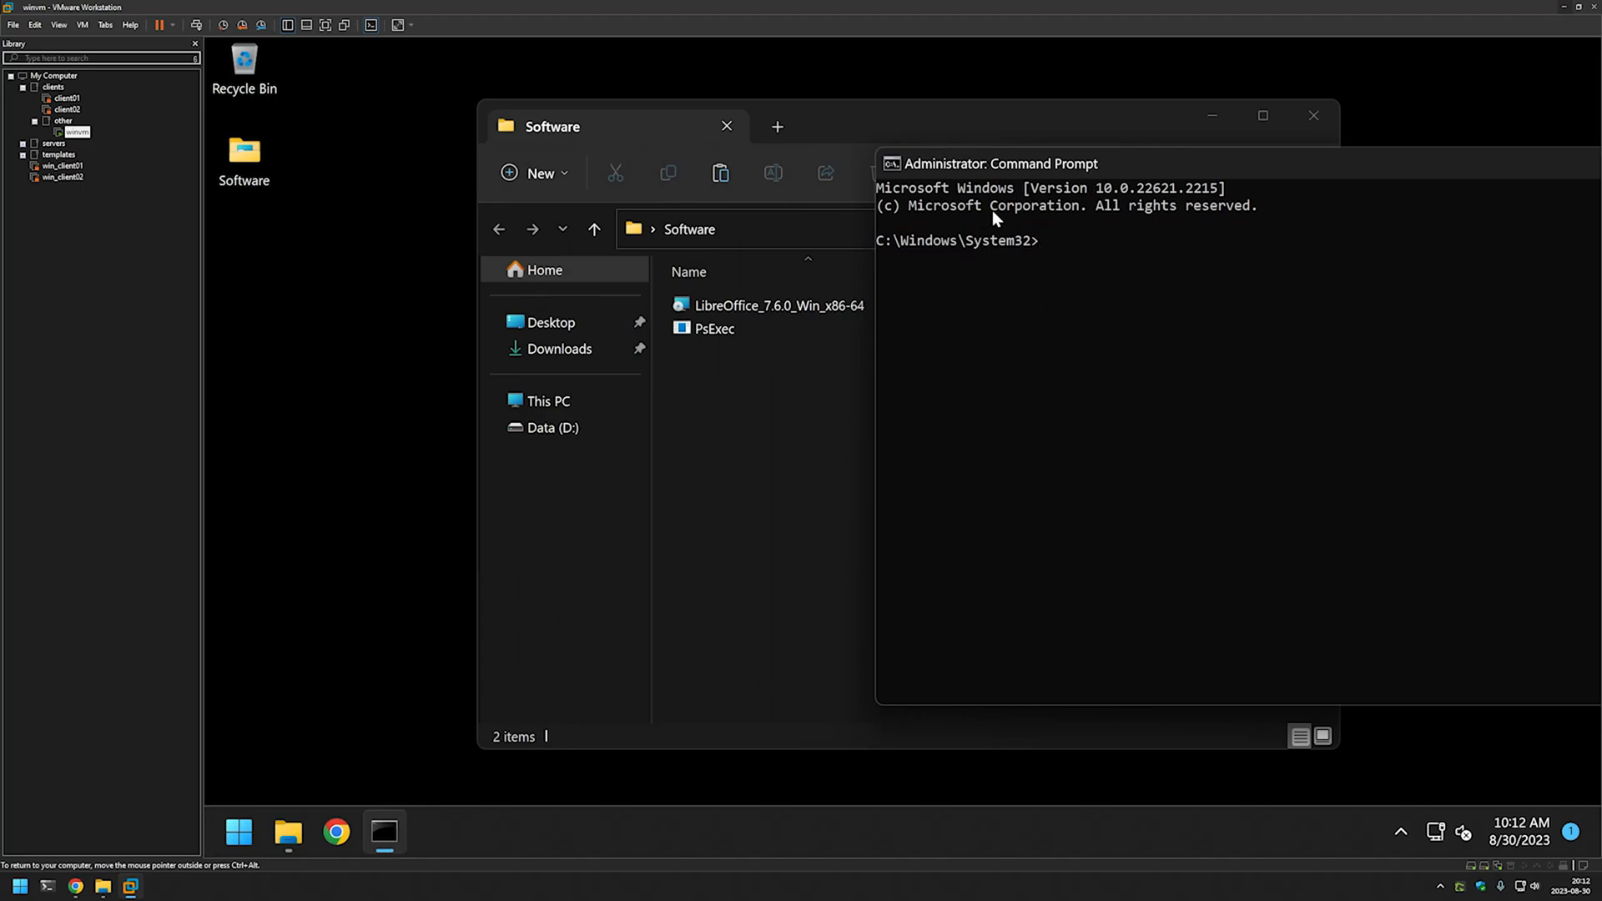
left_click(714, 329)
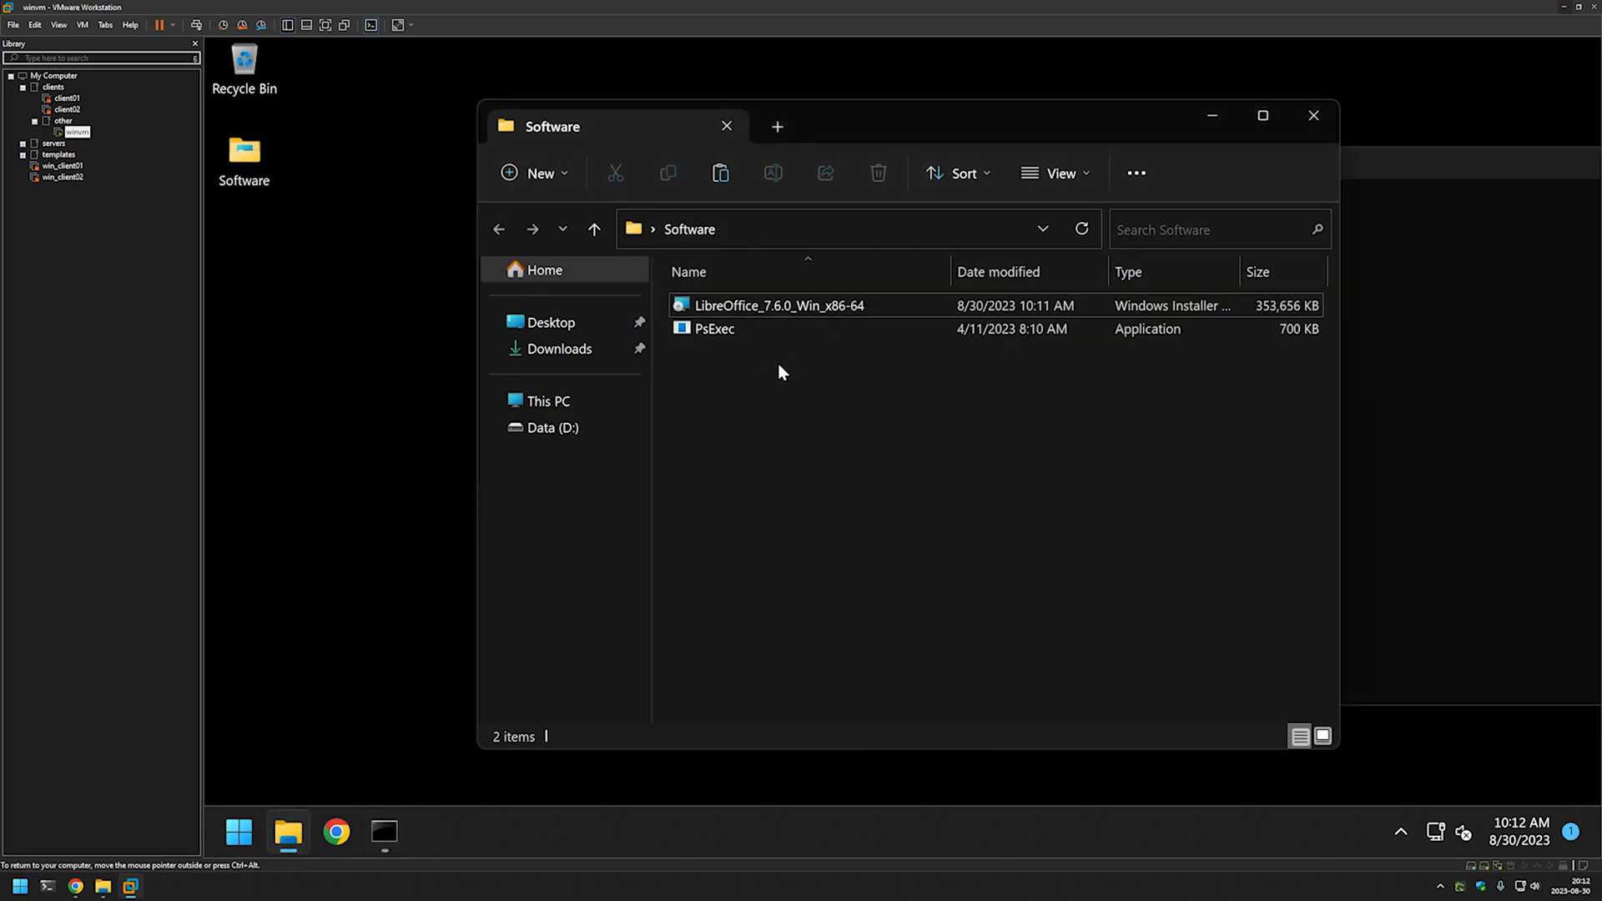
- Change into C:\Users\admin\Desktop\Software, list its files and confirm the user with whoami
left_click(808, 229)
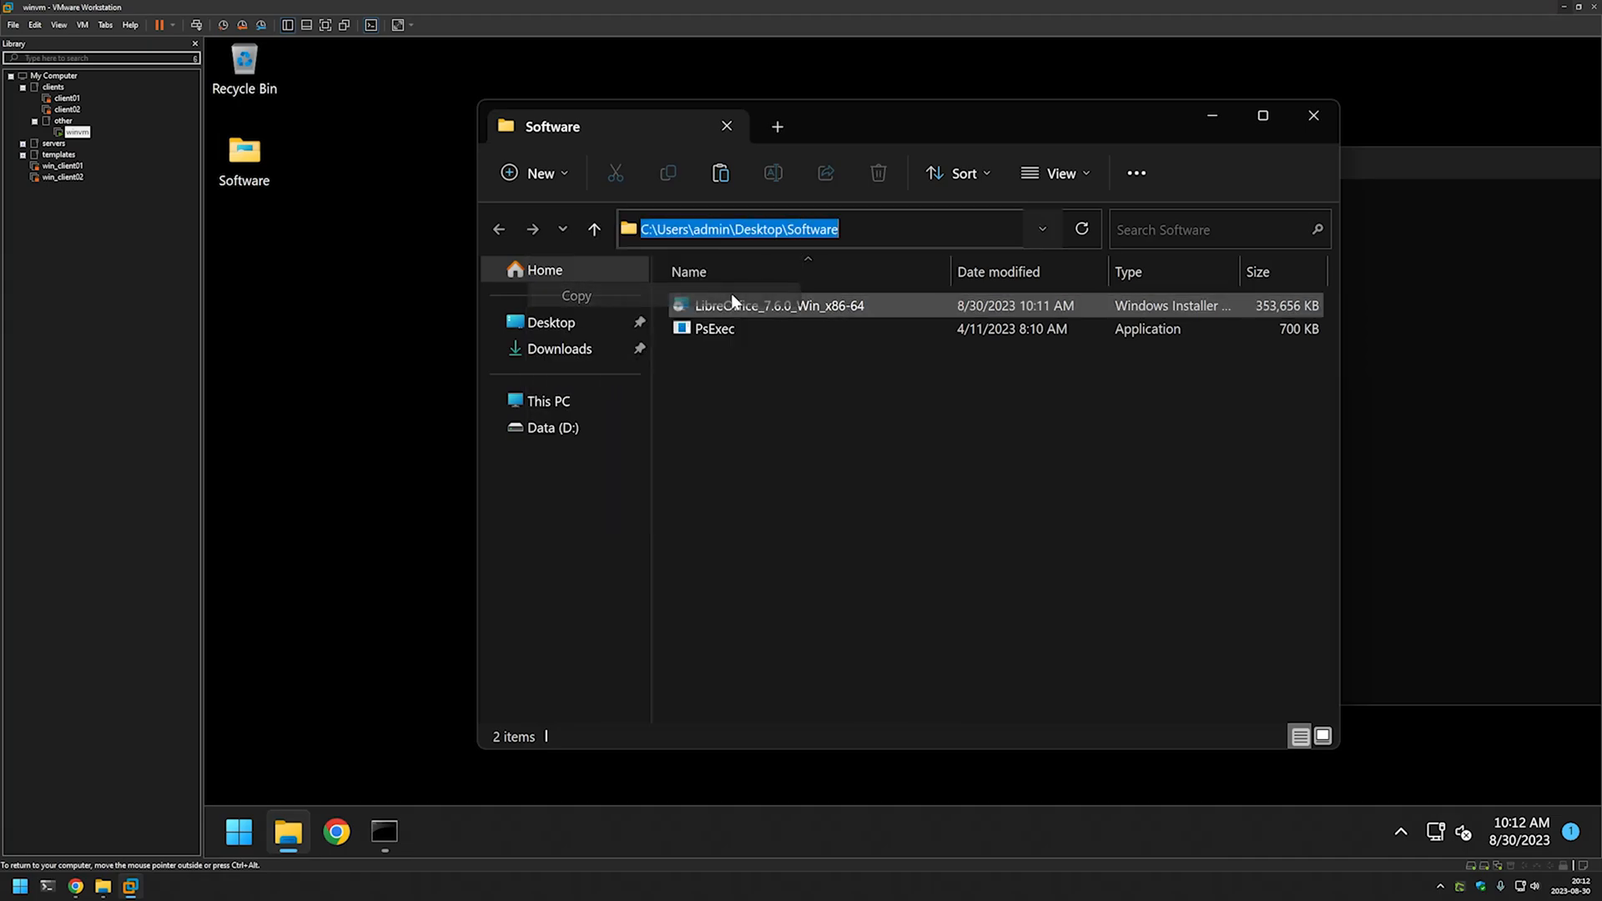
left_click(382, 831)
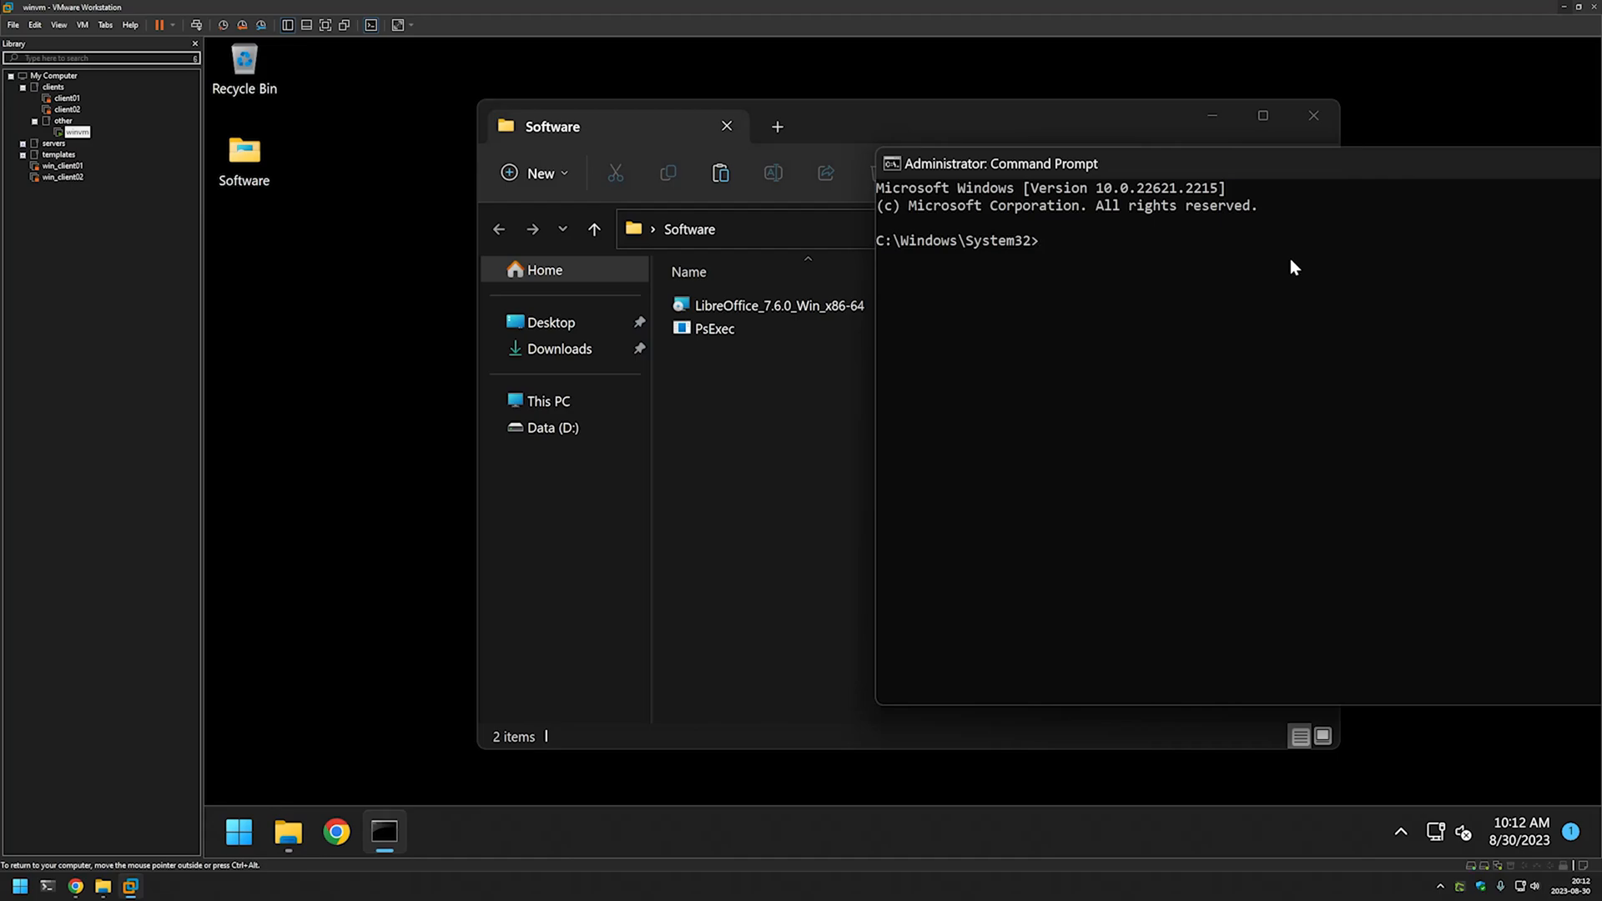
type("cd")
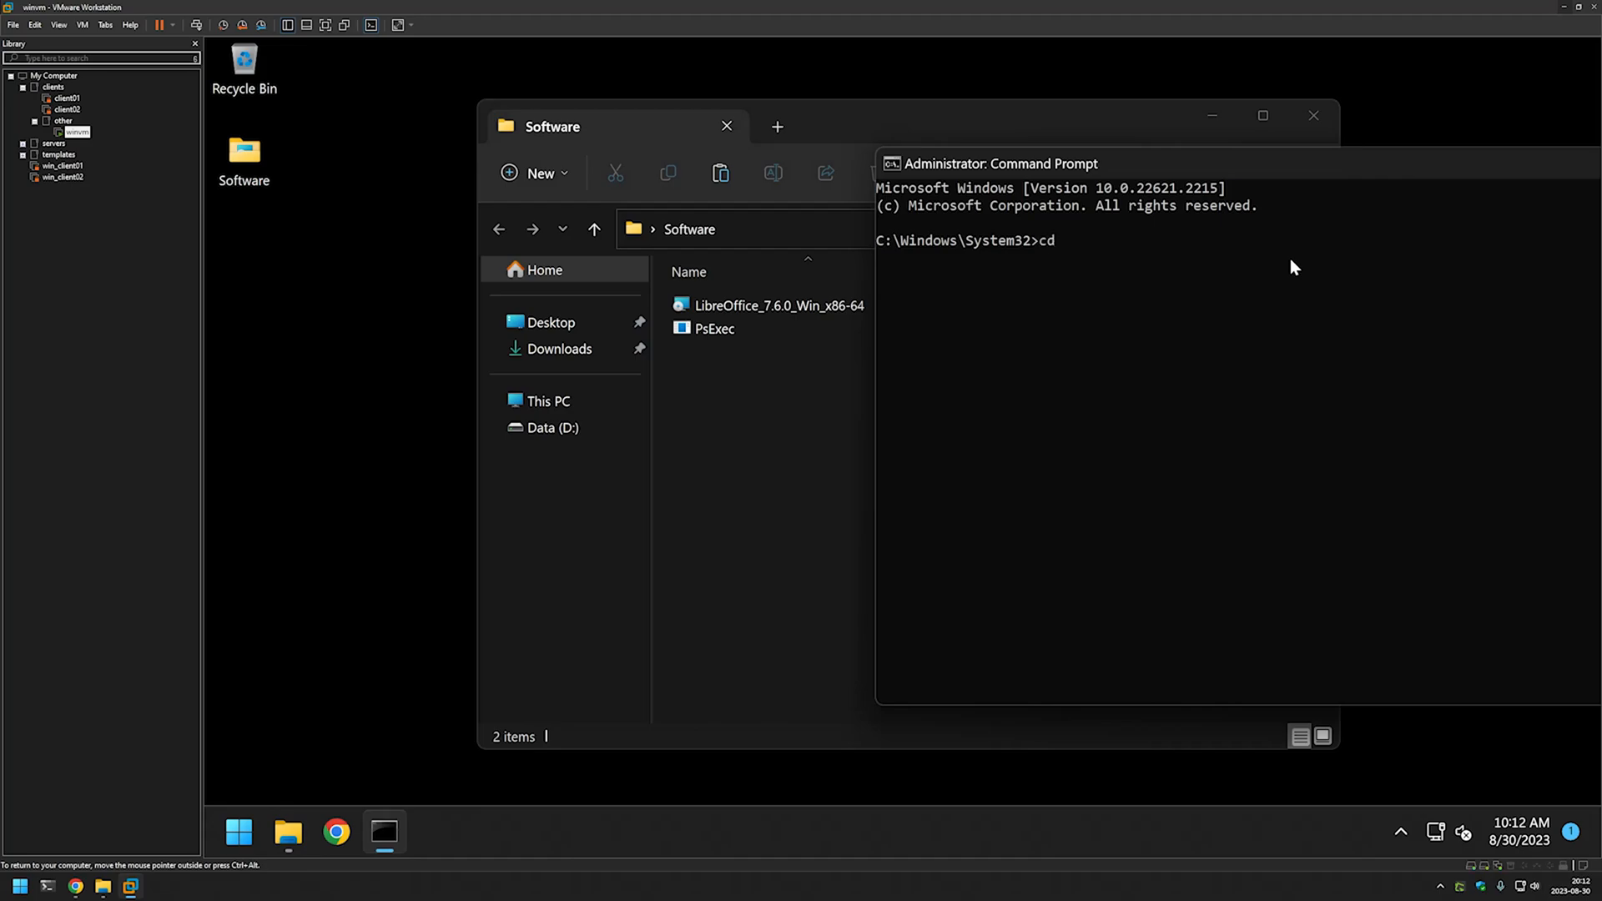
type("C:\\Users\\admin\\Desktop\\Software")
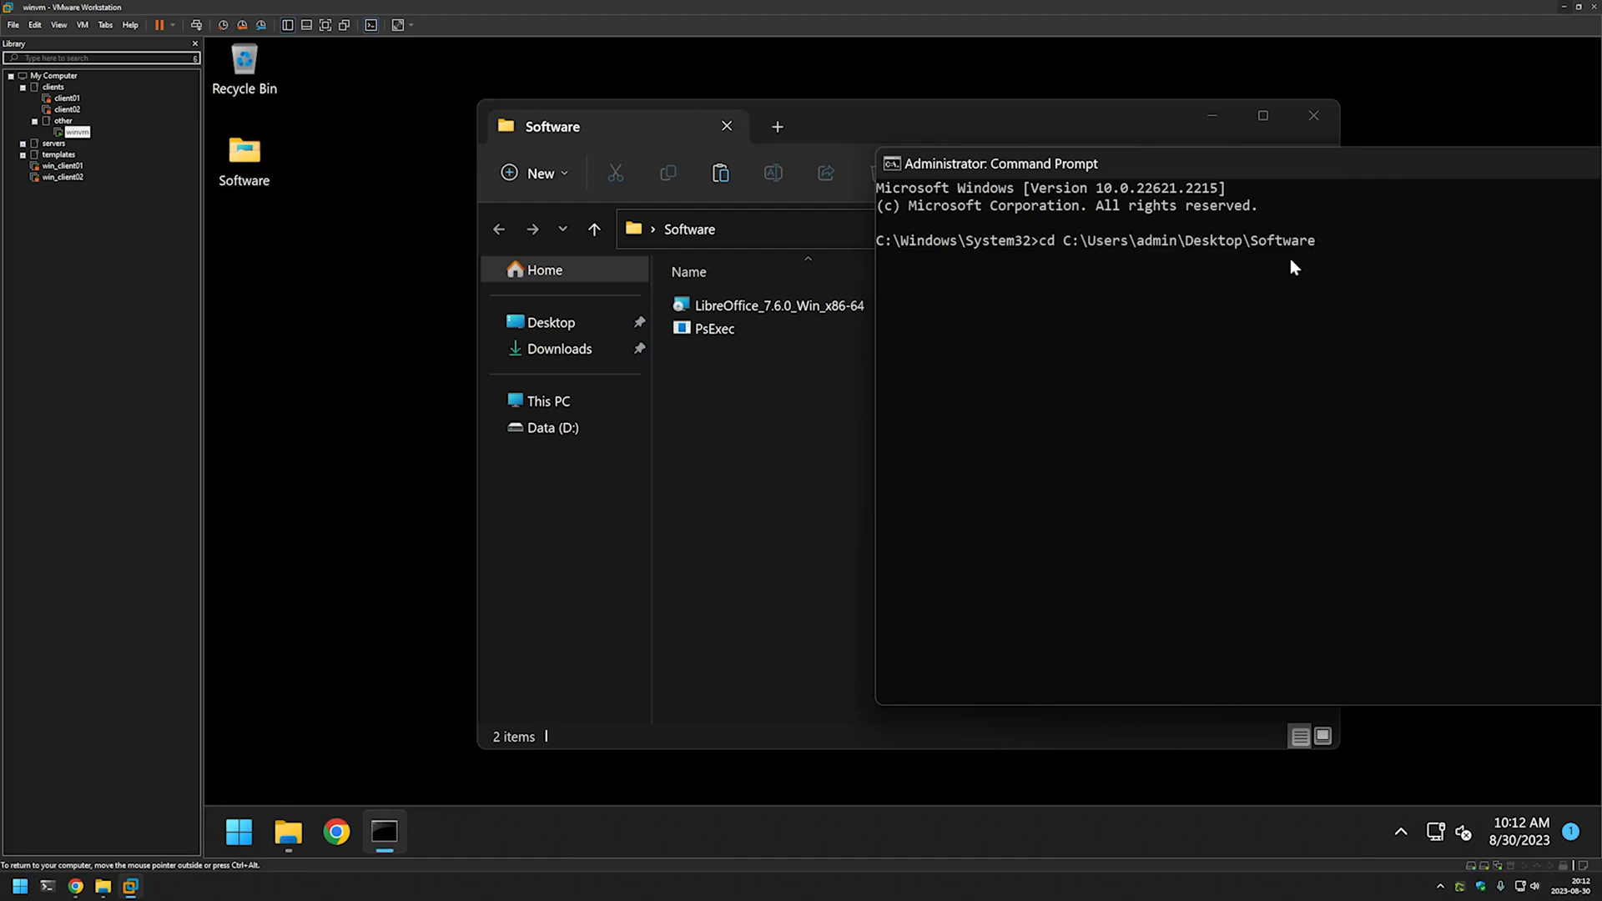
key("Enter")
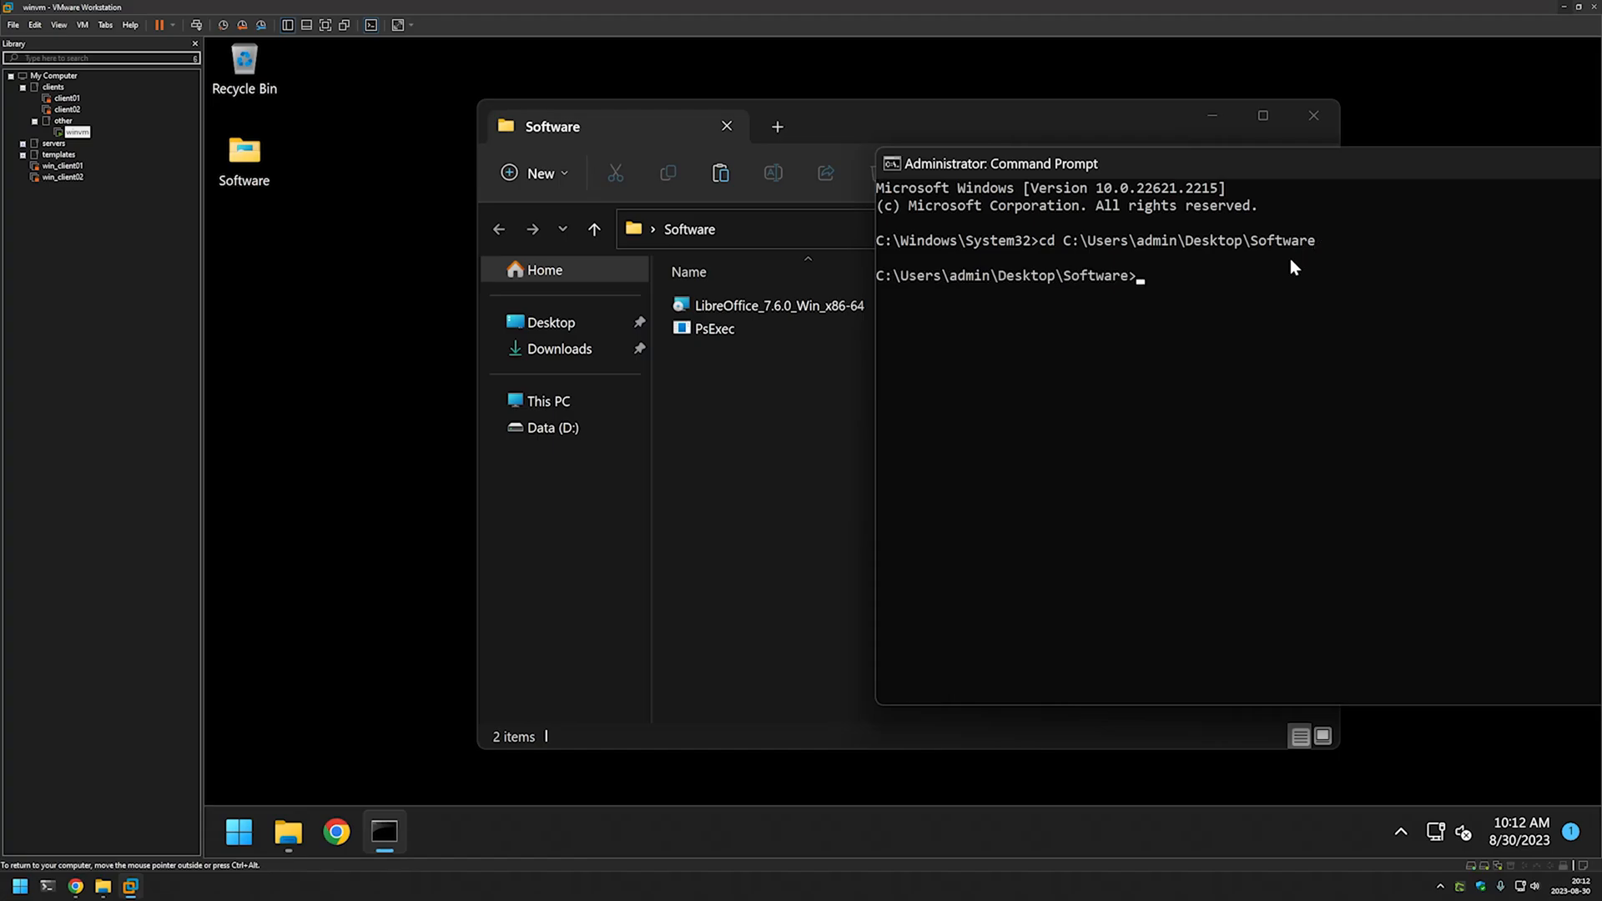
type("dir")
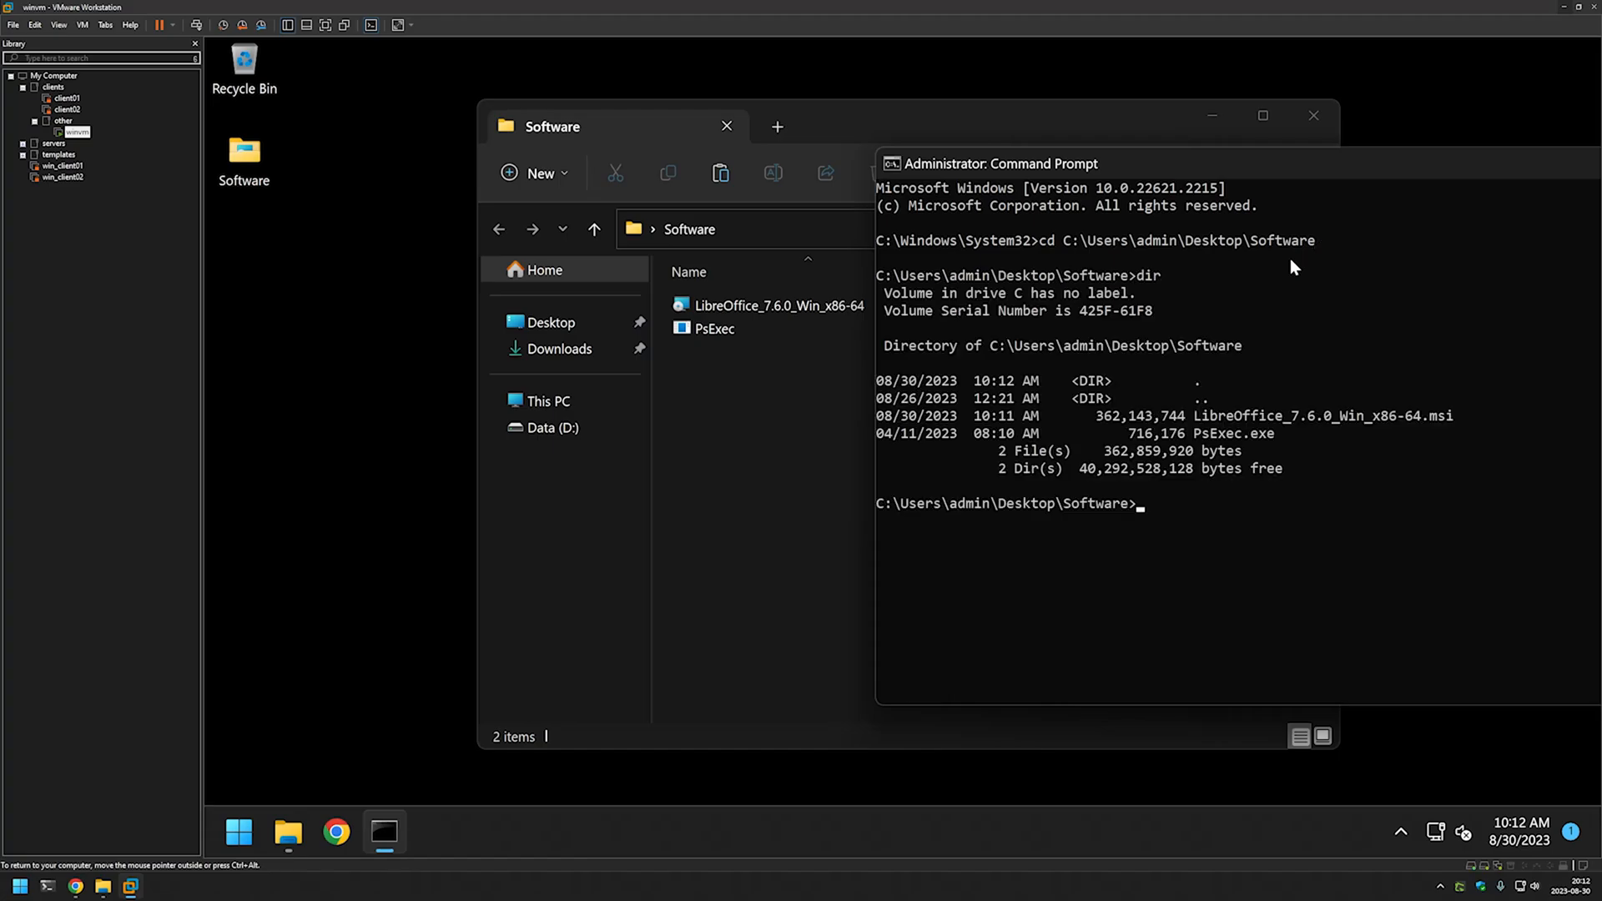
mouse_move(1247, 434)
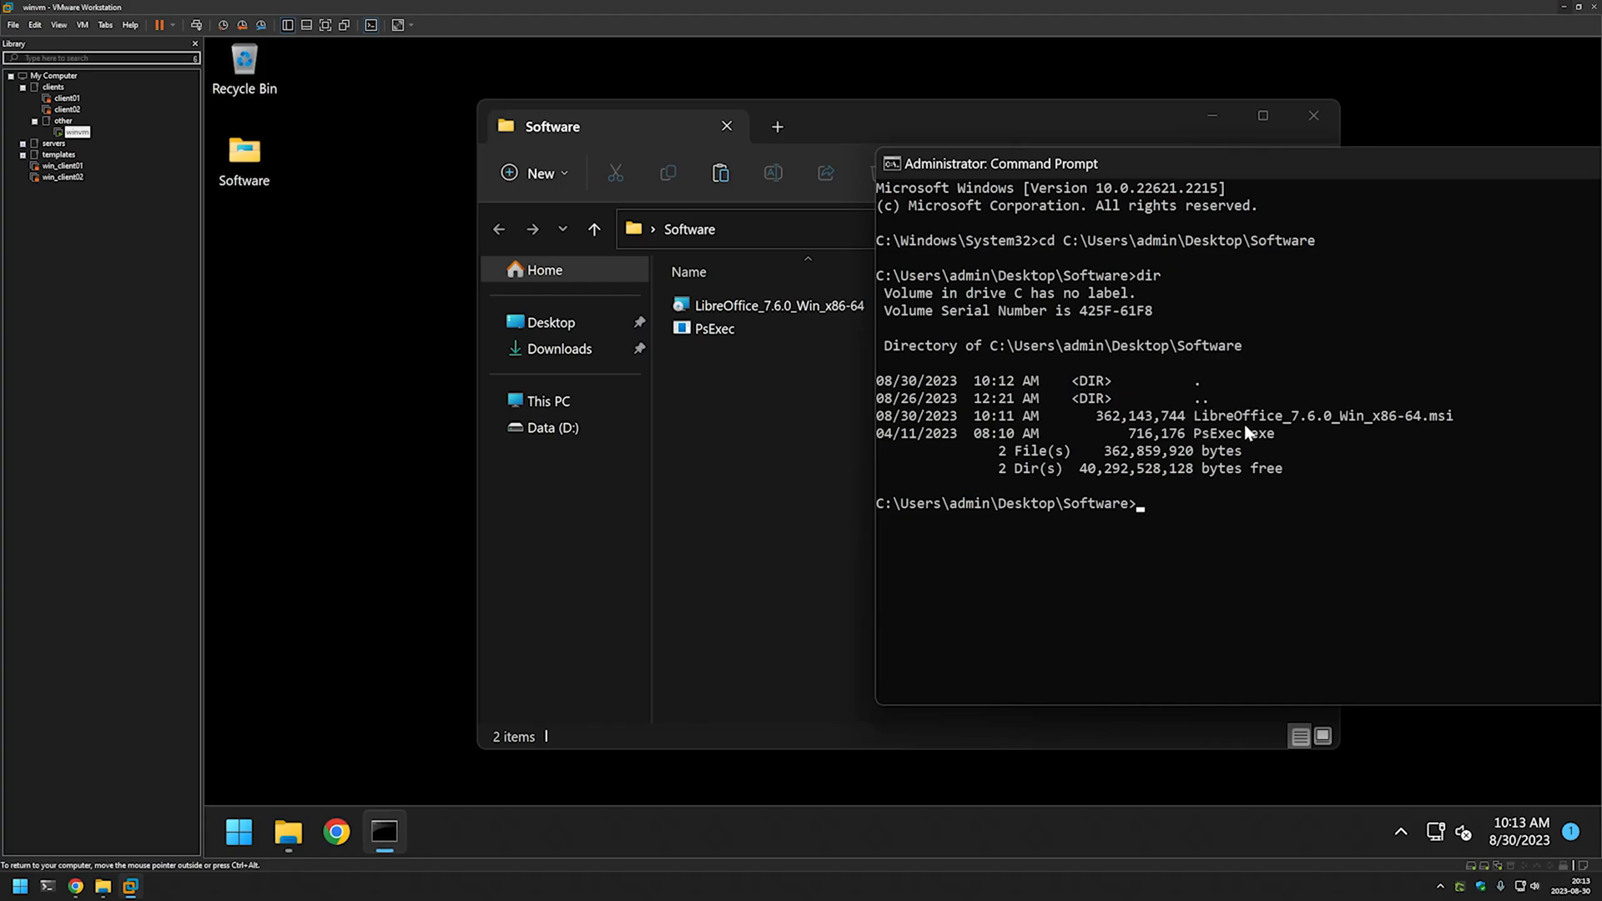
type("whoami")
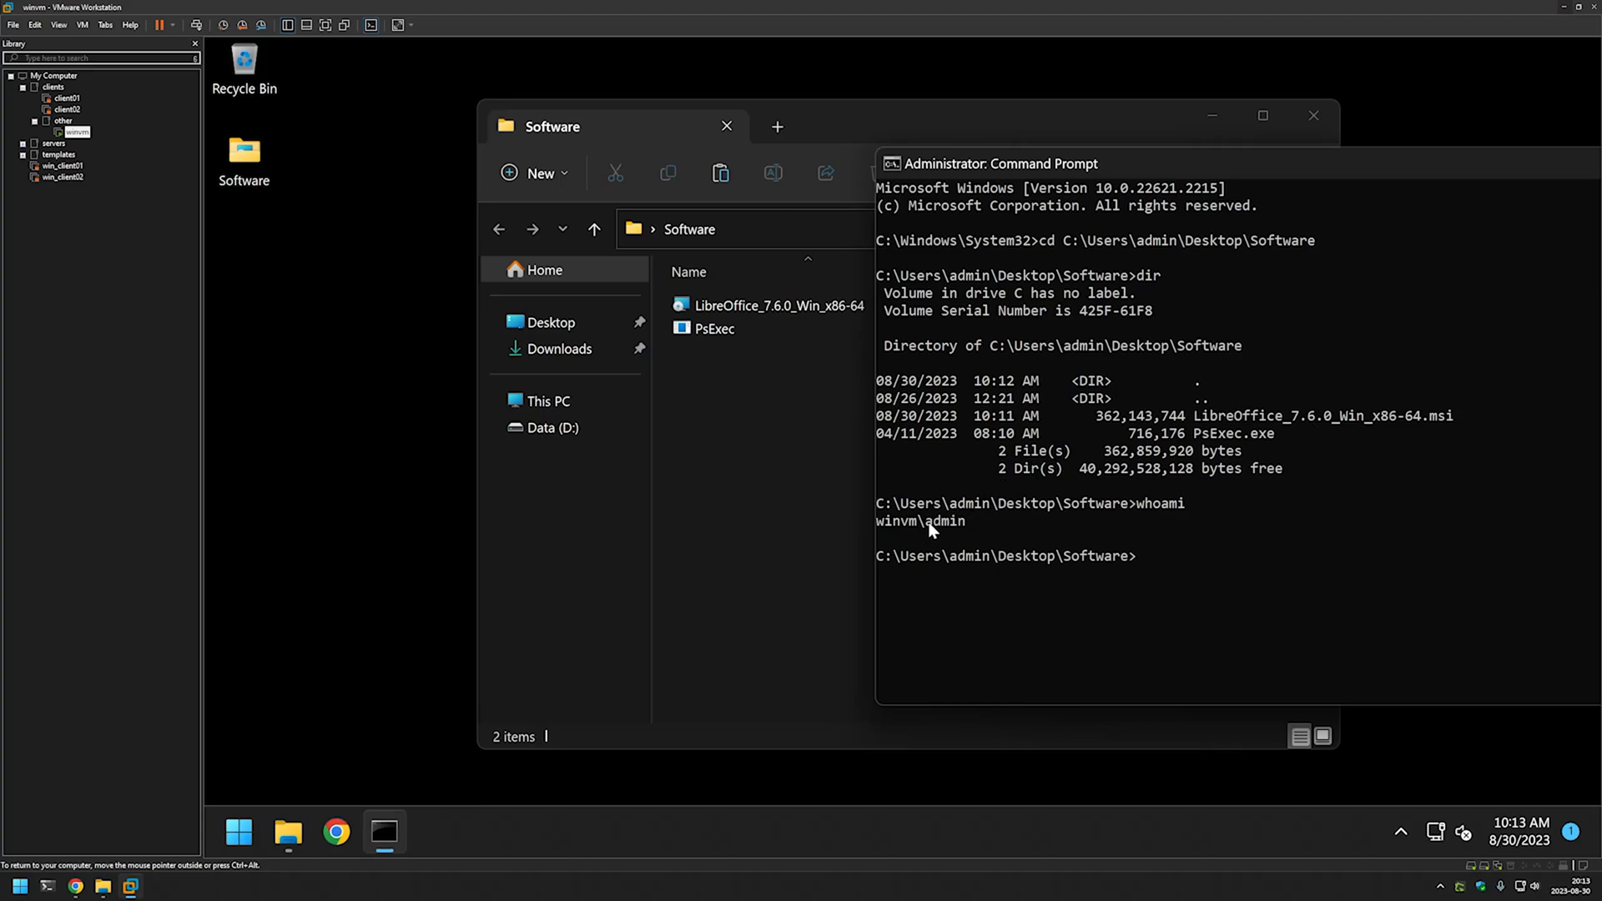
mouse_move(978, 531)
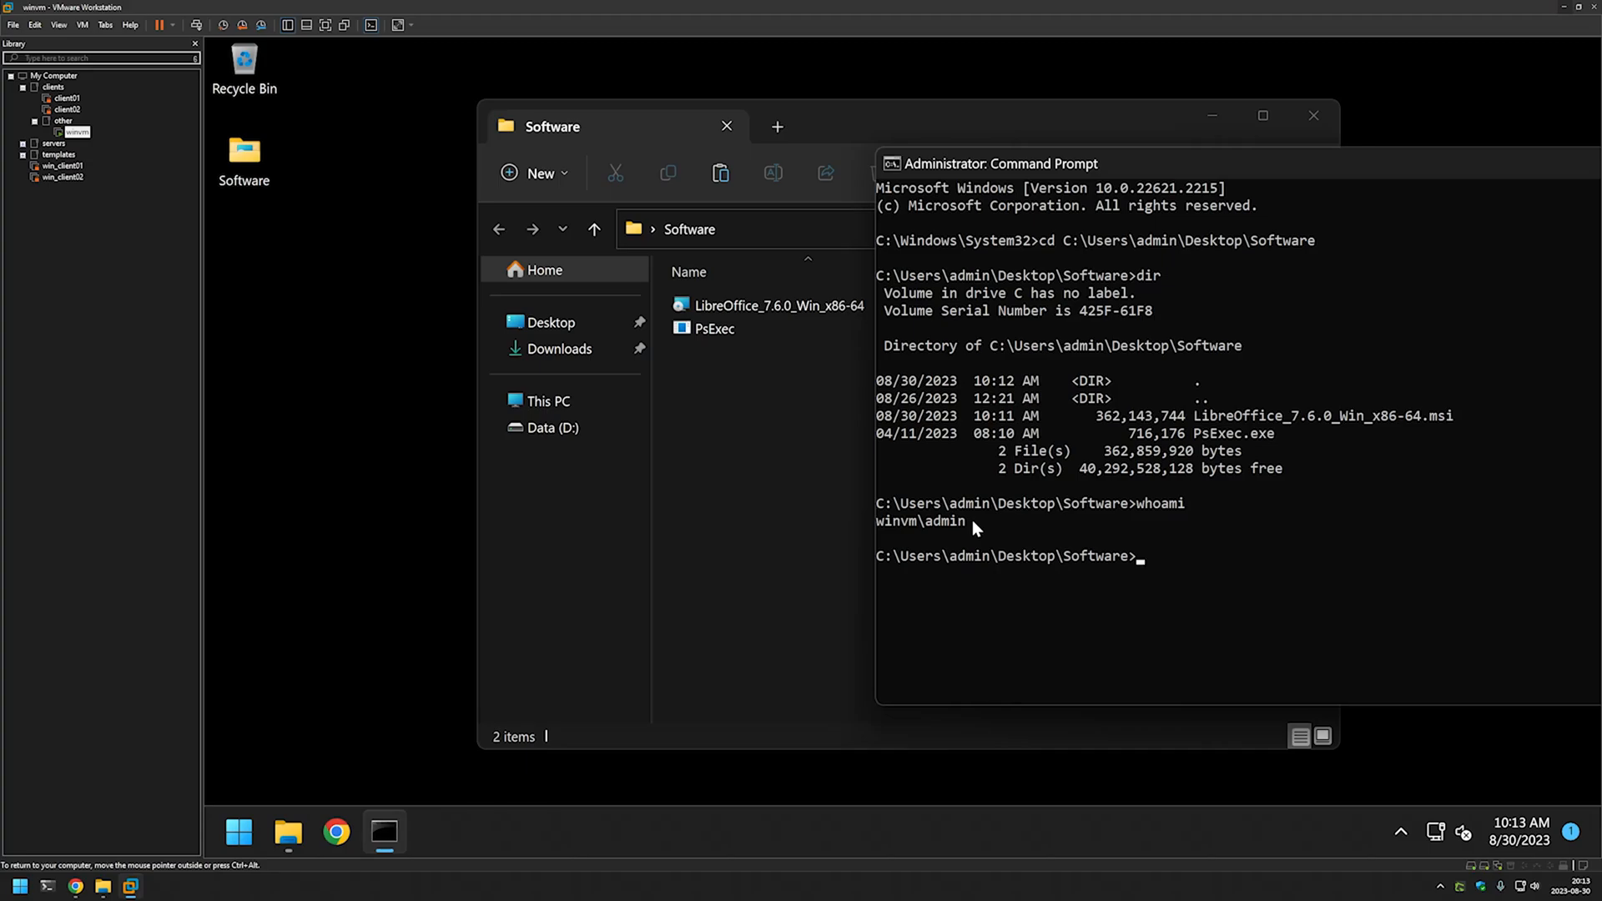
- Launch psexec.exe -i -s cmd to open an interactive SYSTEM command prompt
type("psexe")
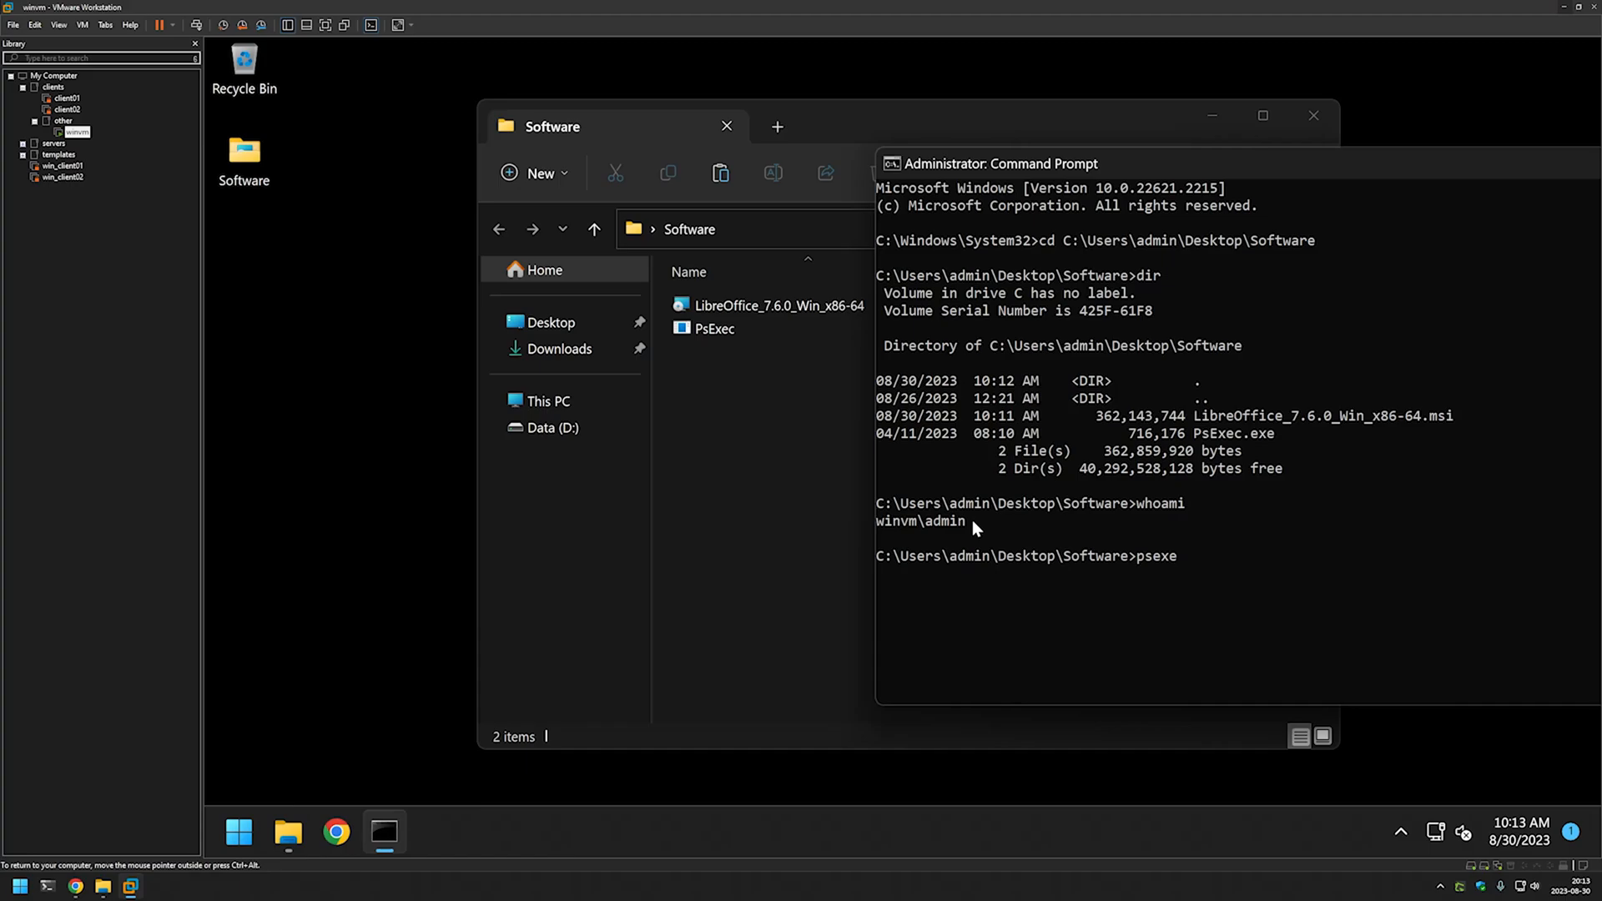
type("c.exe")
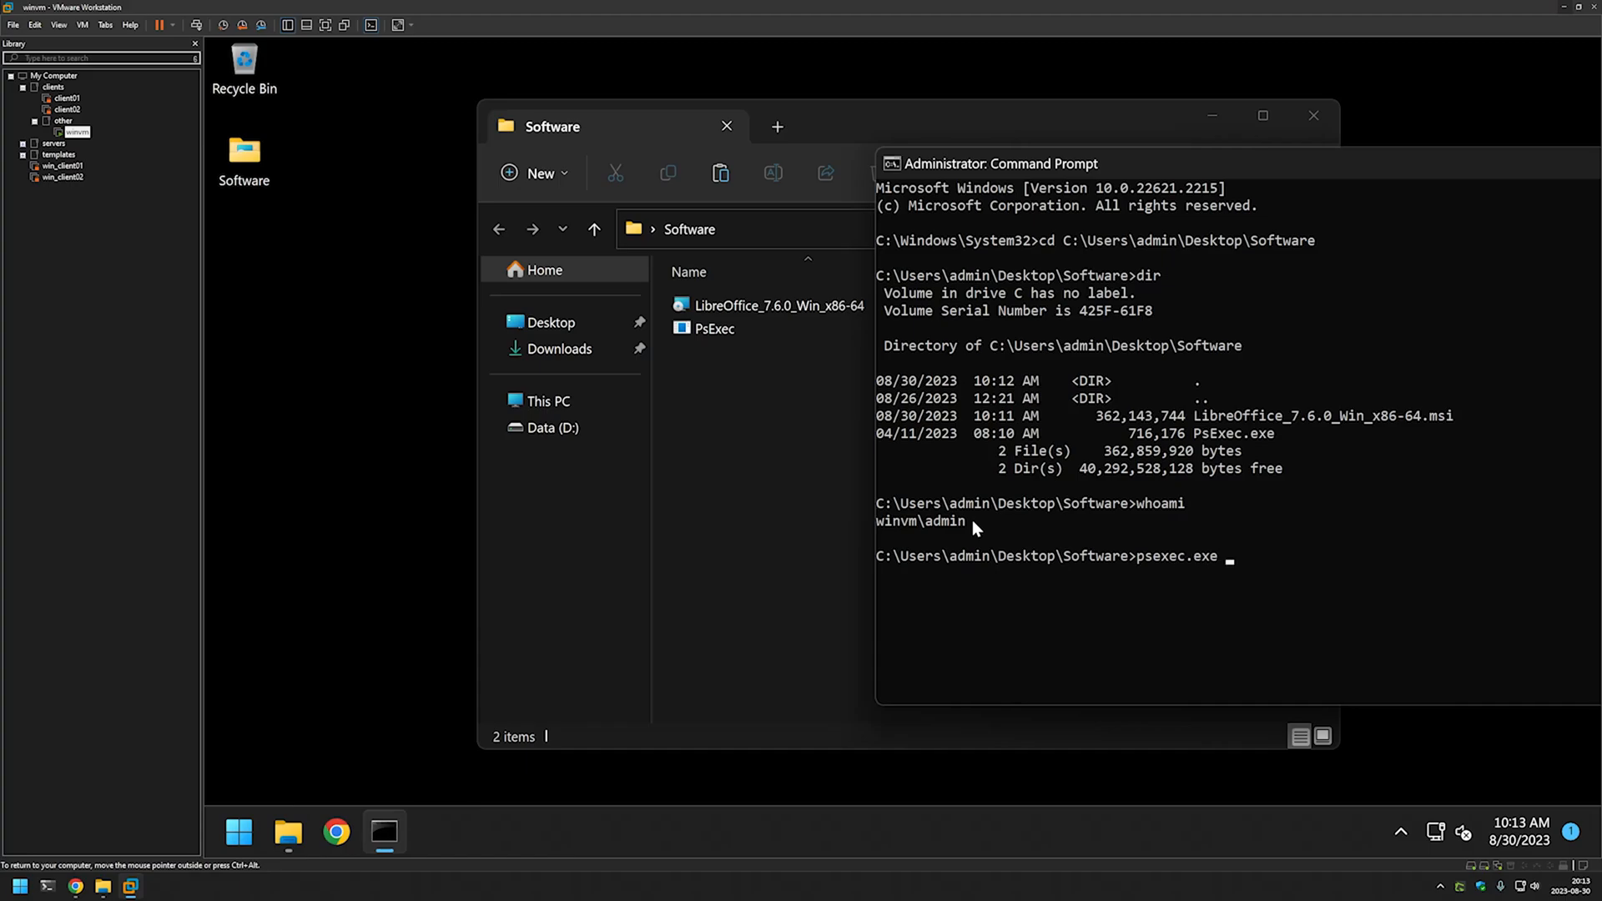
type("-i -")
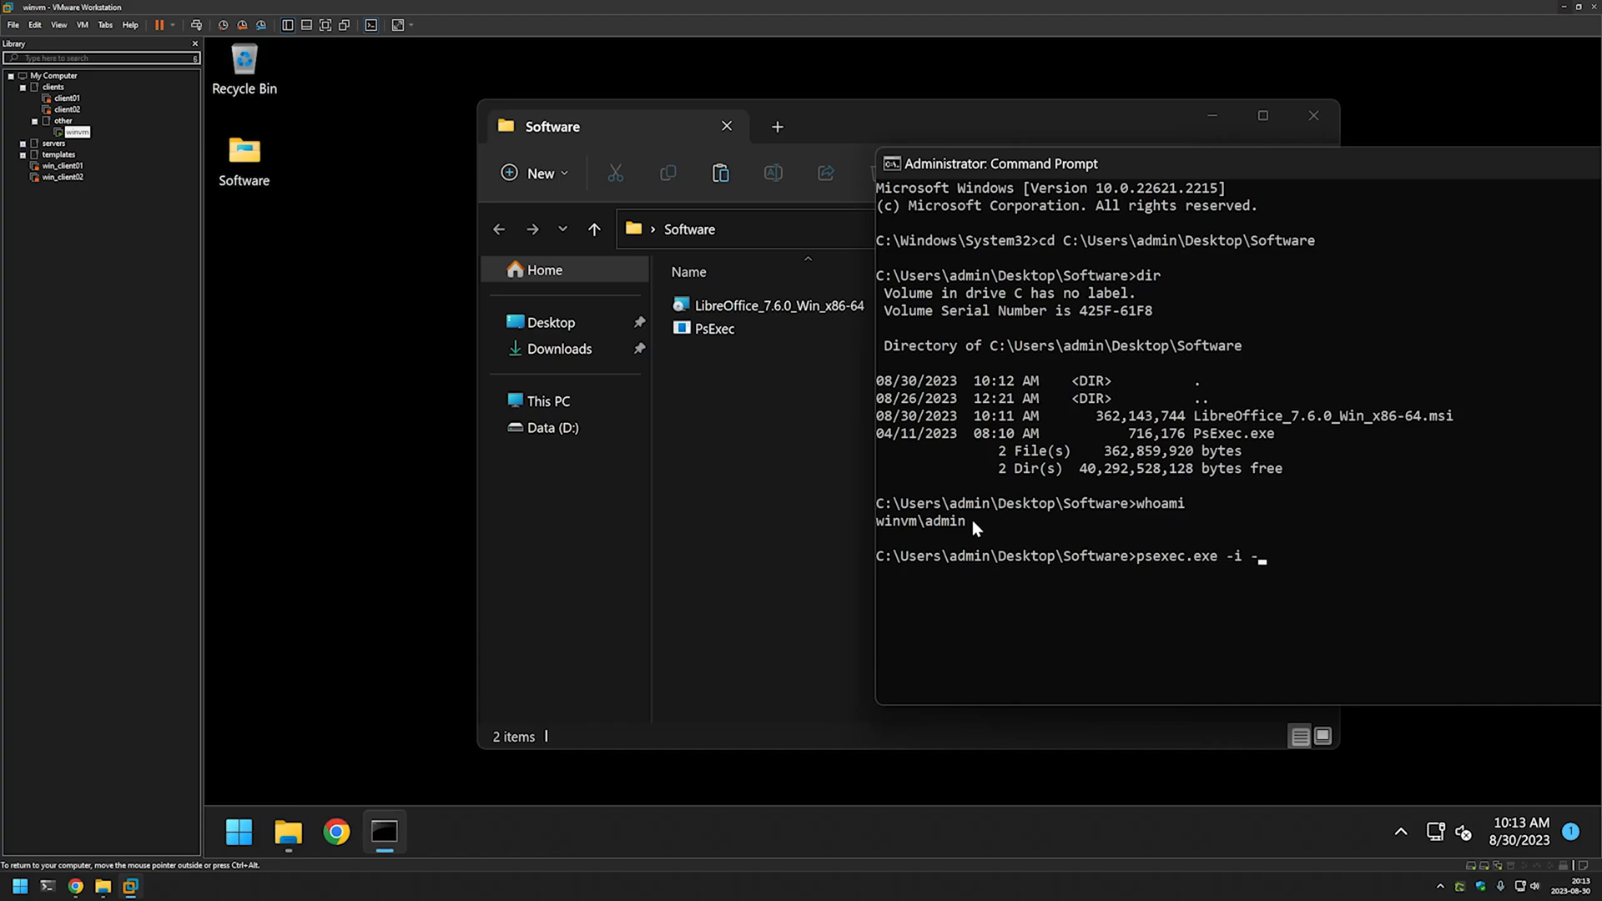
type("s cmd")
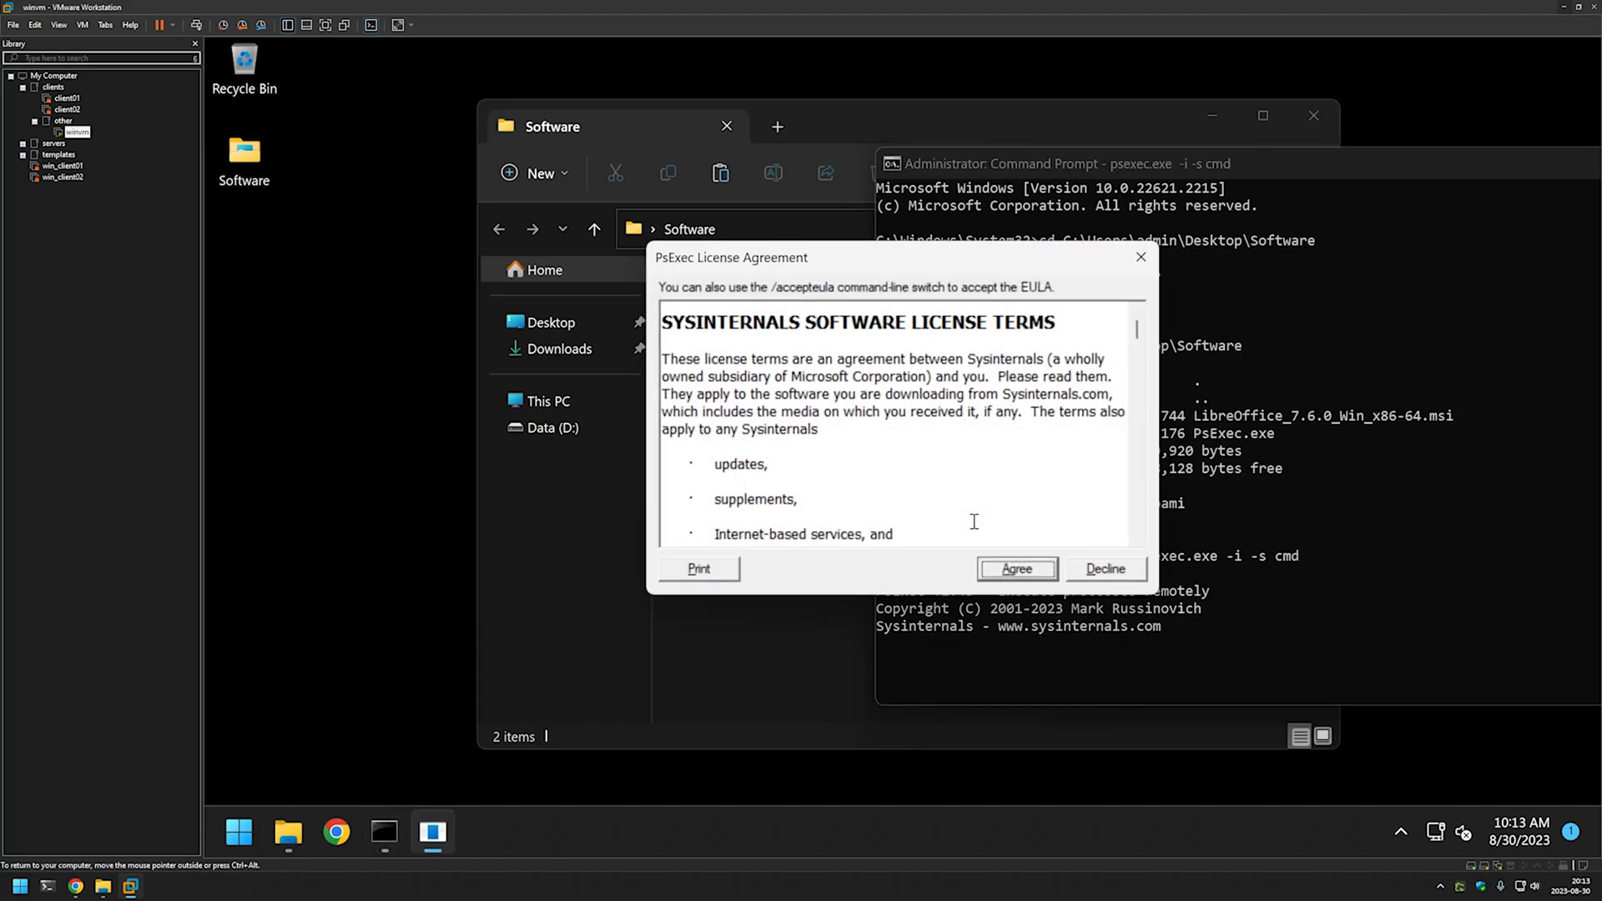
- Accept the PsExec license and run whoami in the new SYSTEM prompt
left_click(1017, 567)
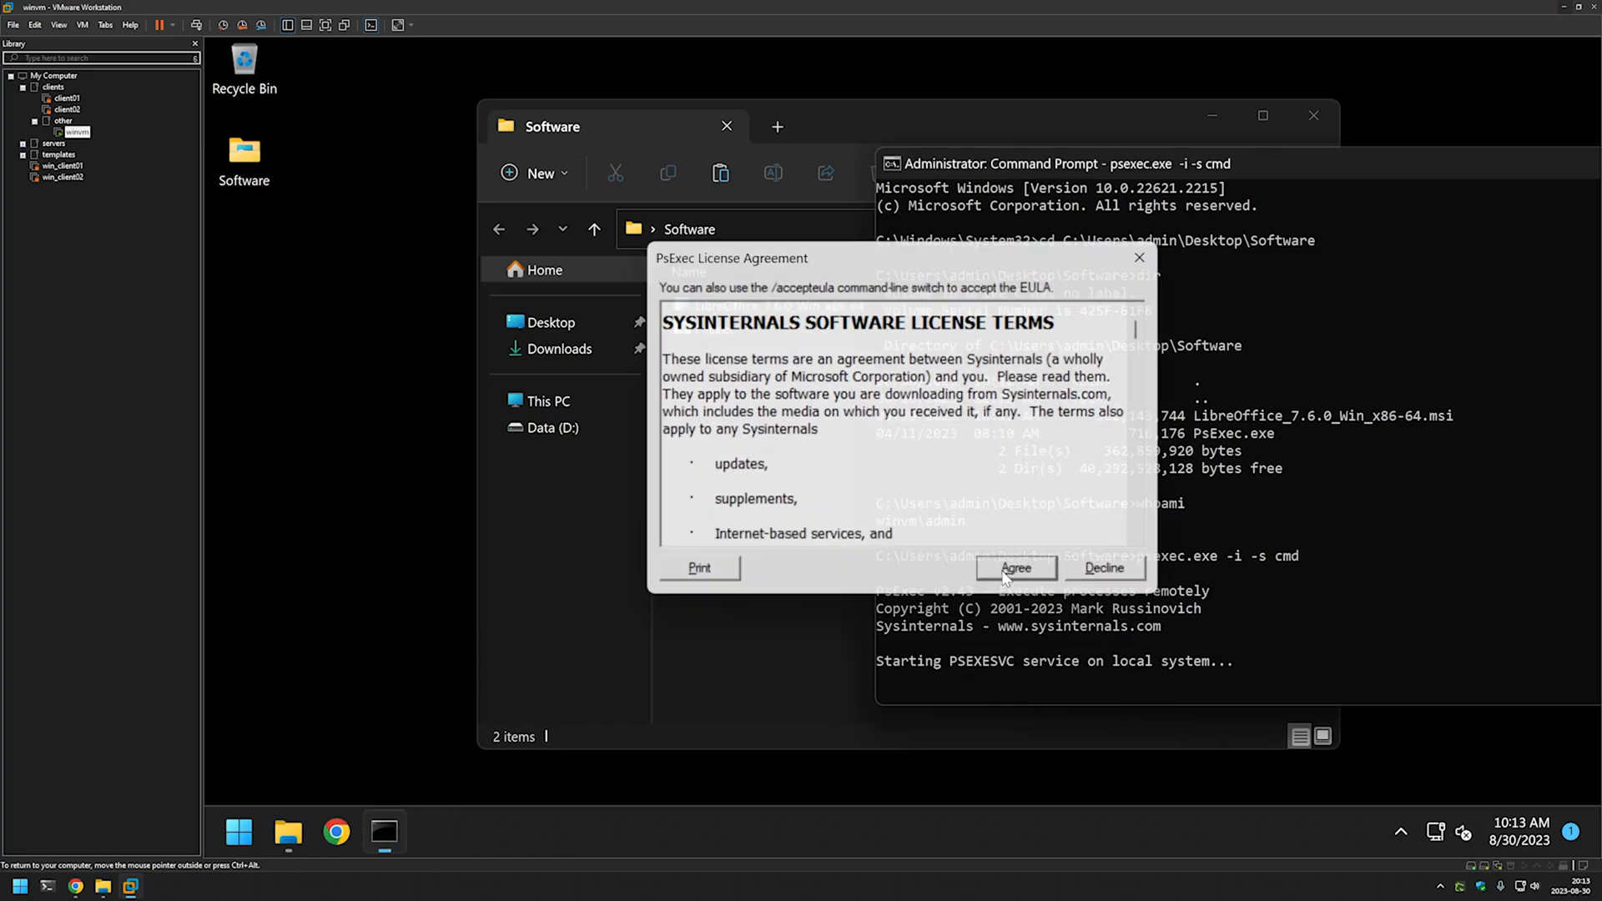
left_click(1015, 567)
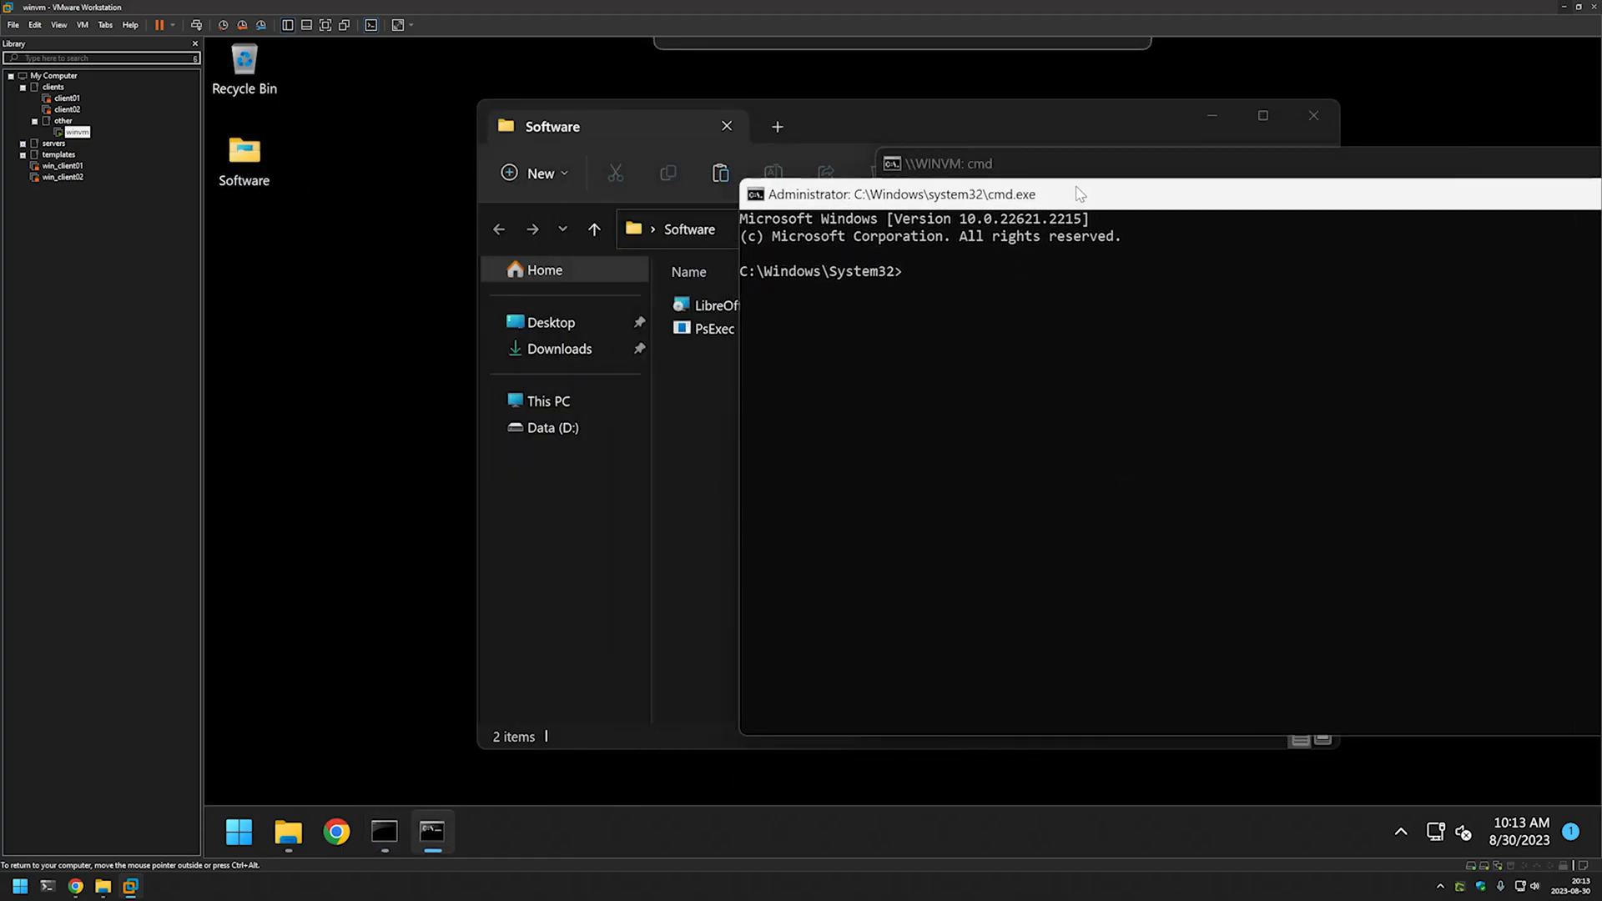
type("whoami")
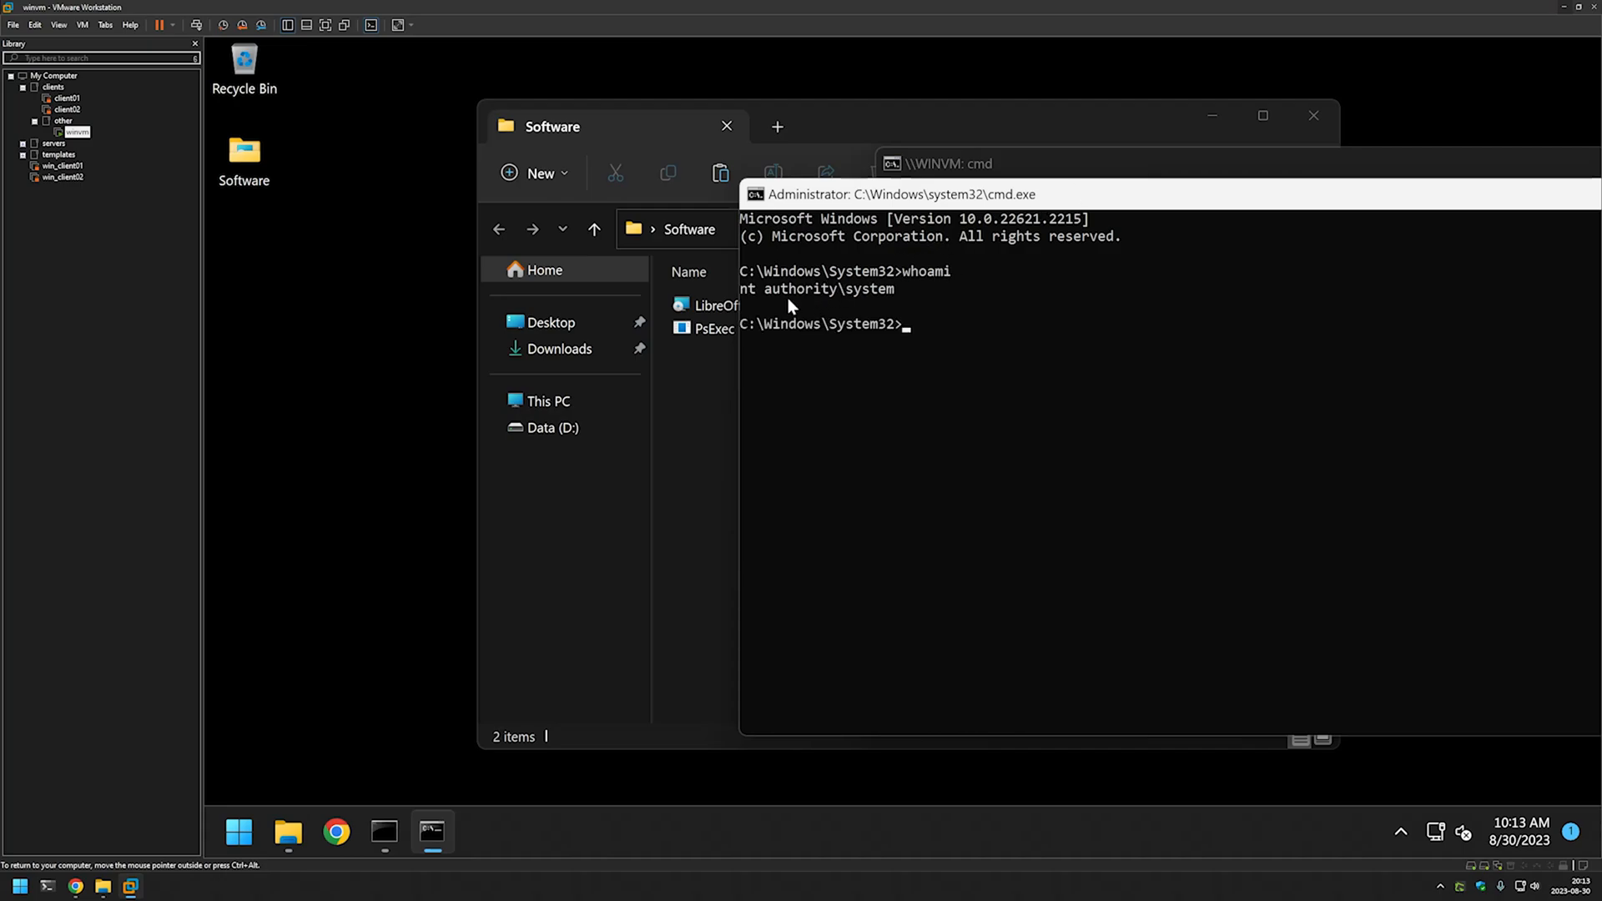
mouse_move(884, 249)
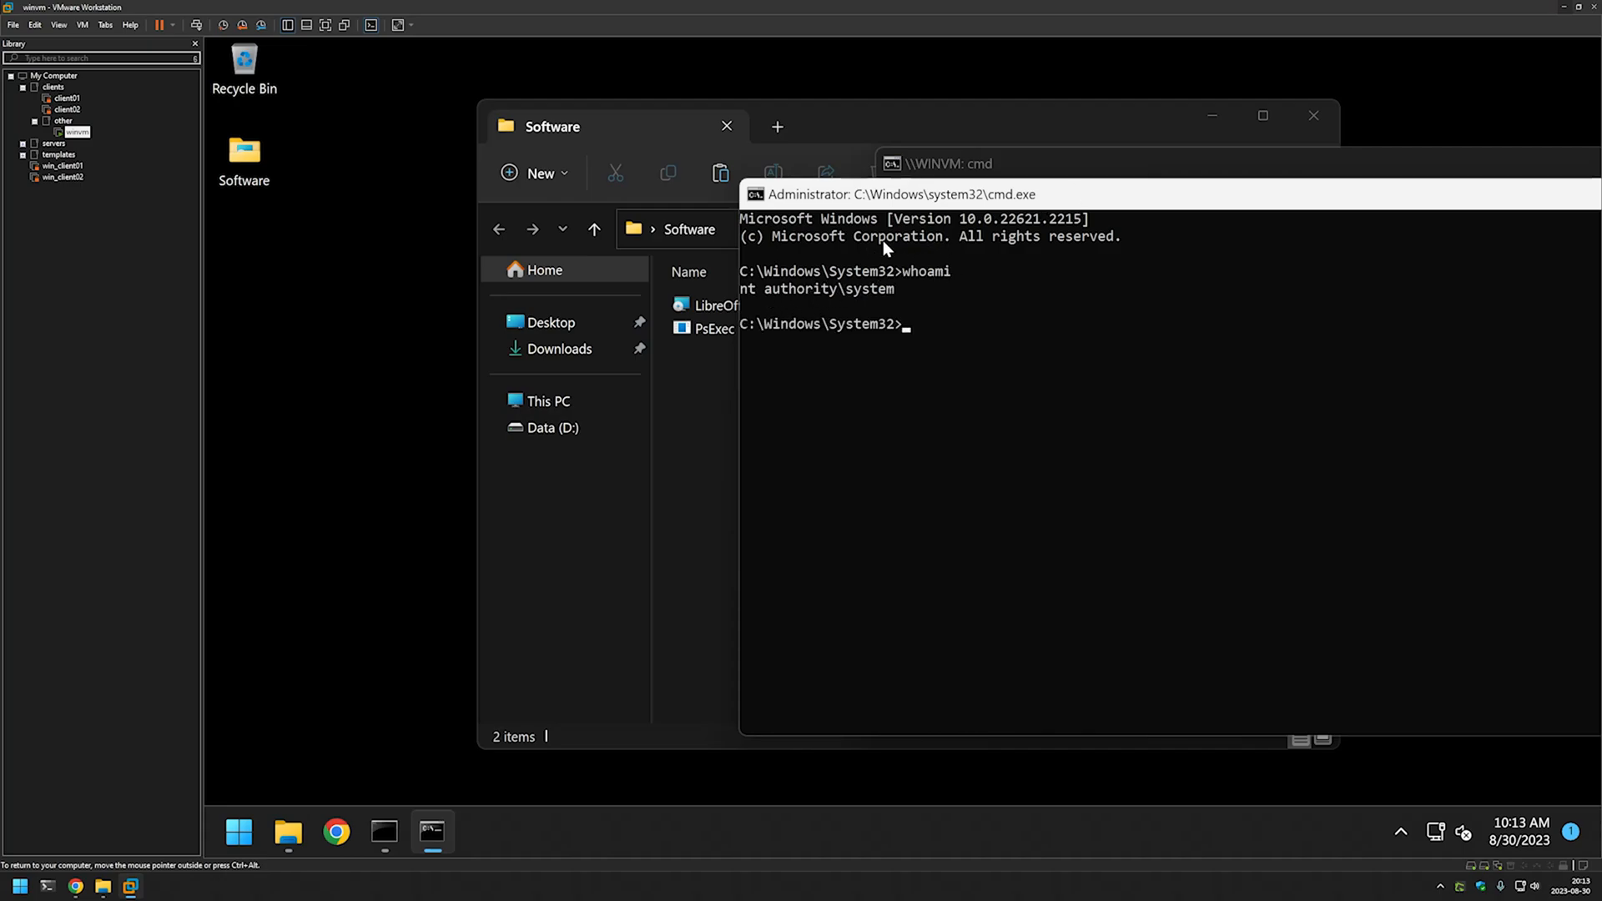
mouse_move(956, 364)
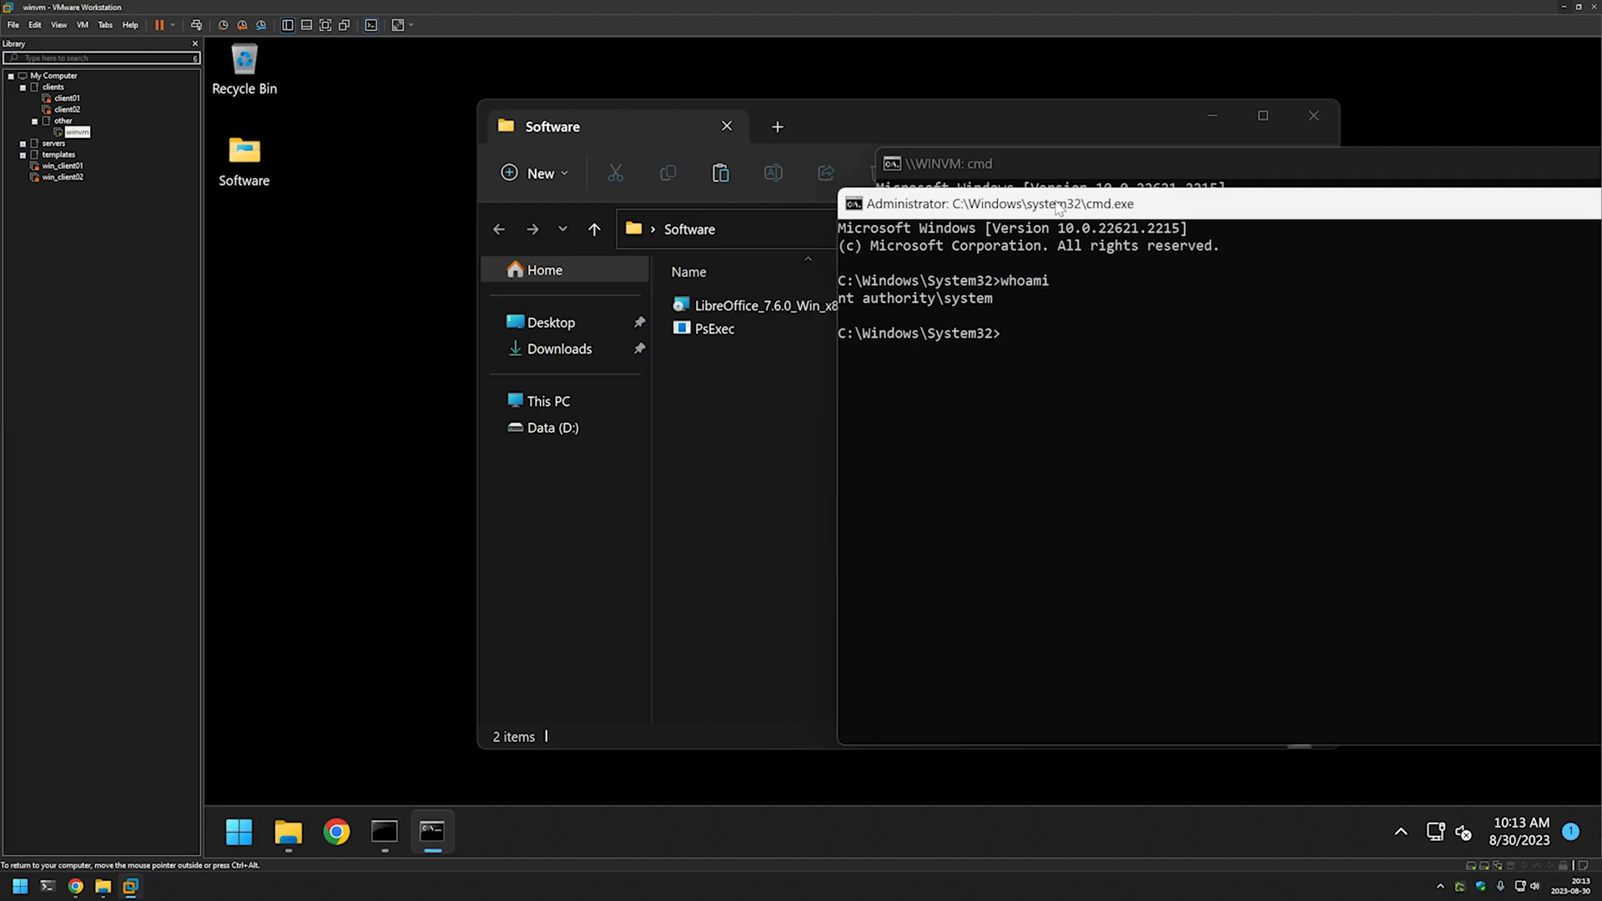
- Move the SYSTEM prompt into C:\Users\admin\Desktop\Software and list its files
type("cd C:\\Users\\admin\\Desktop\\Software")
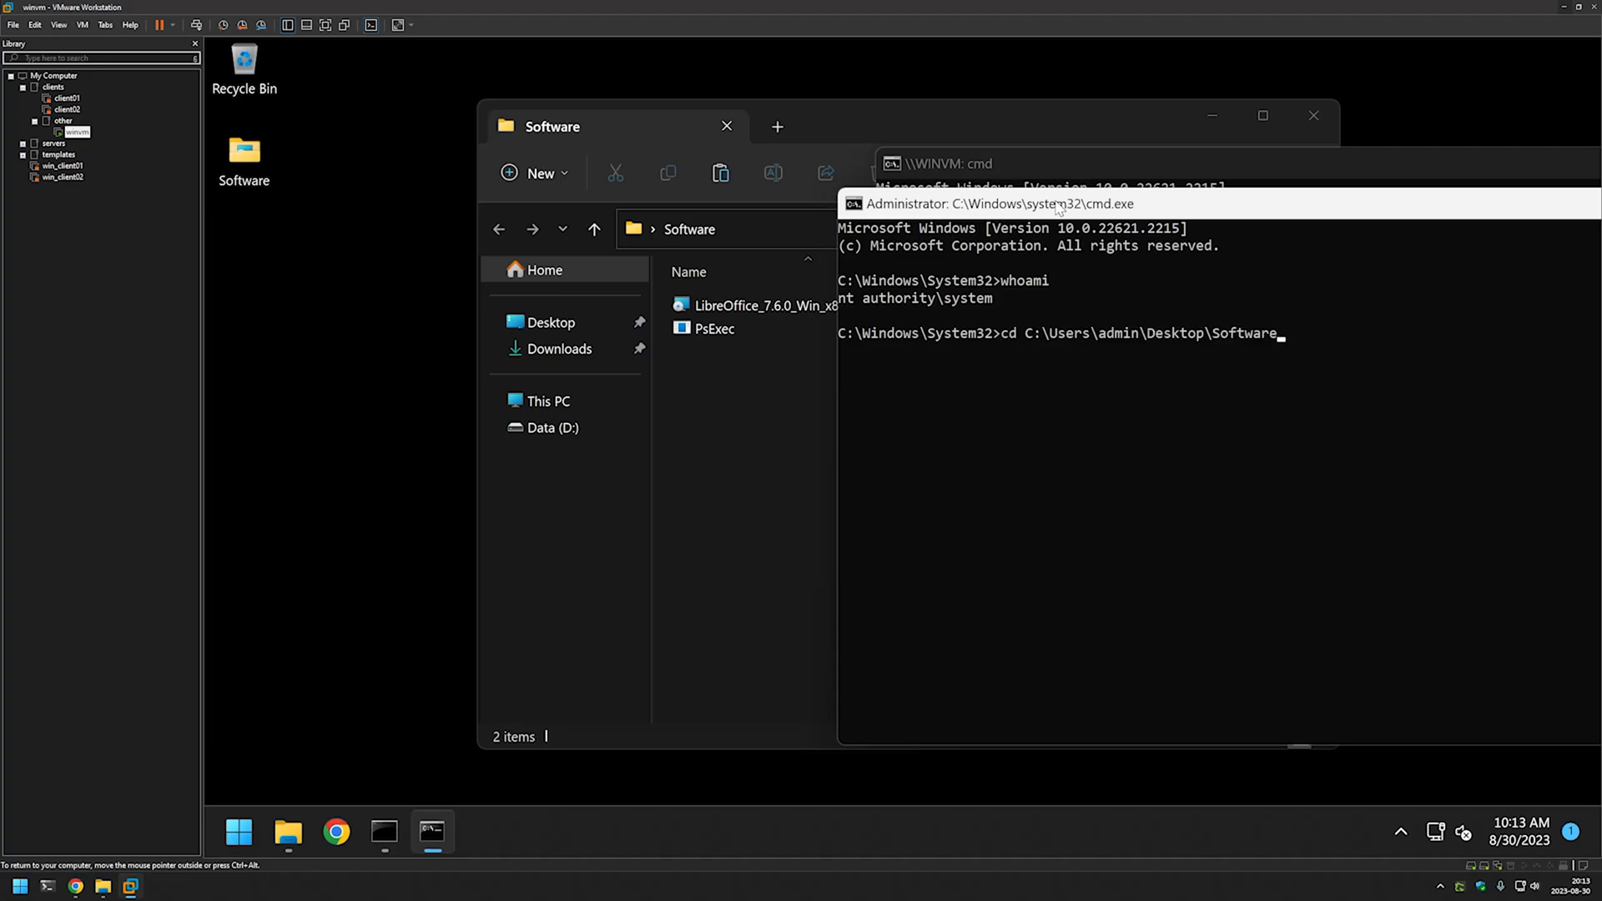
key("Enter")
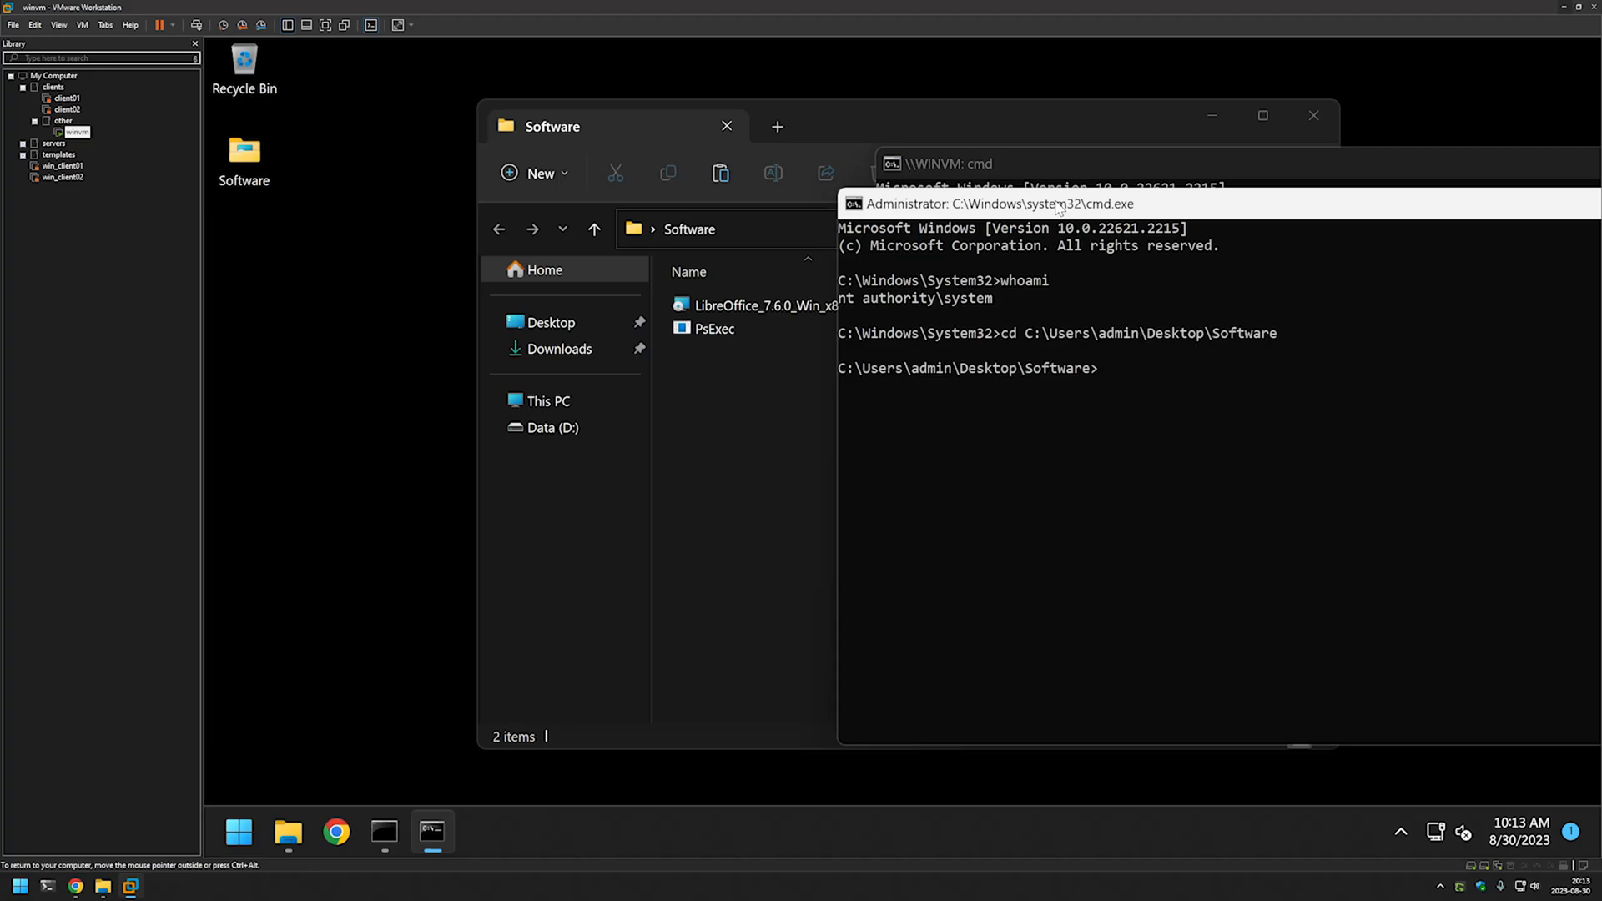
type("dir")
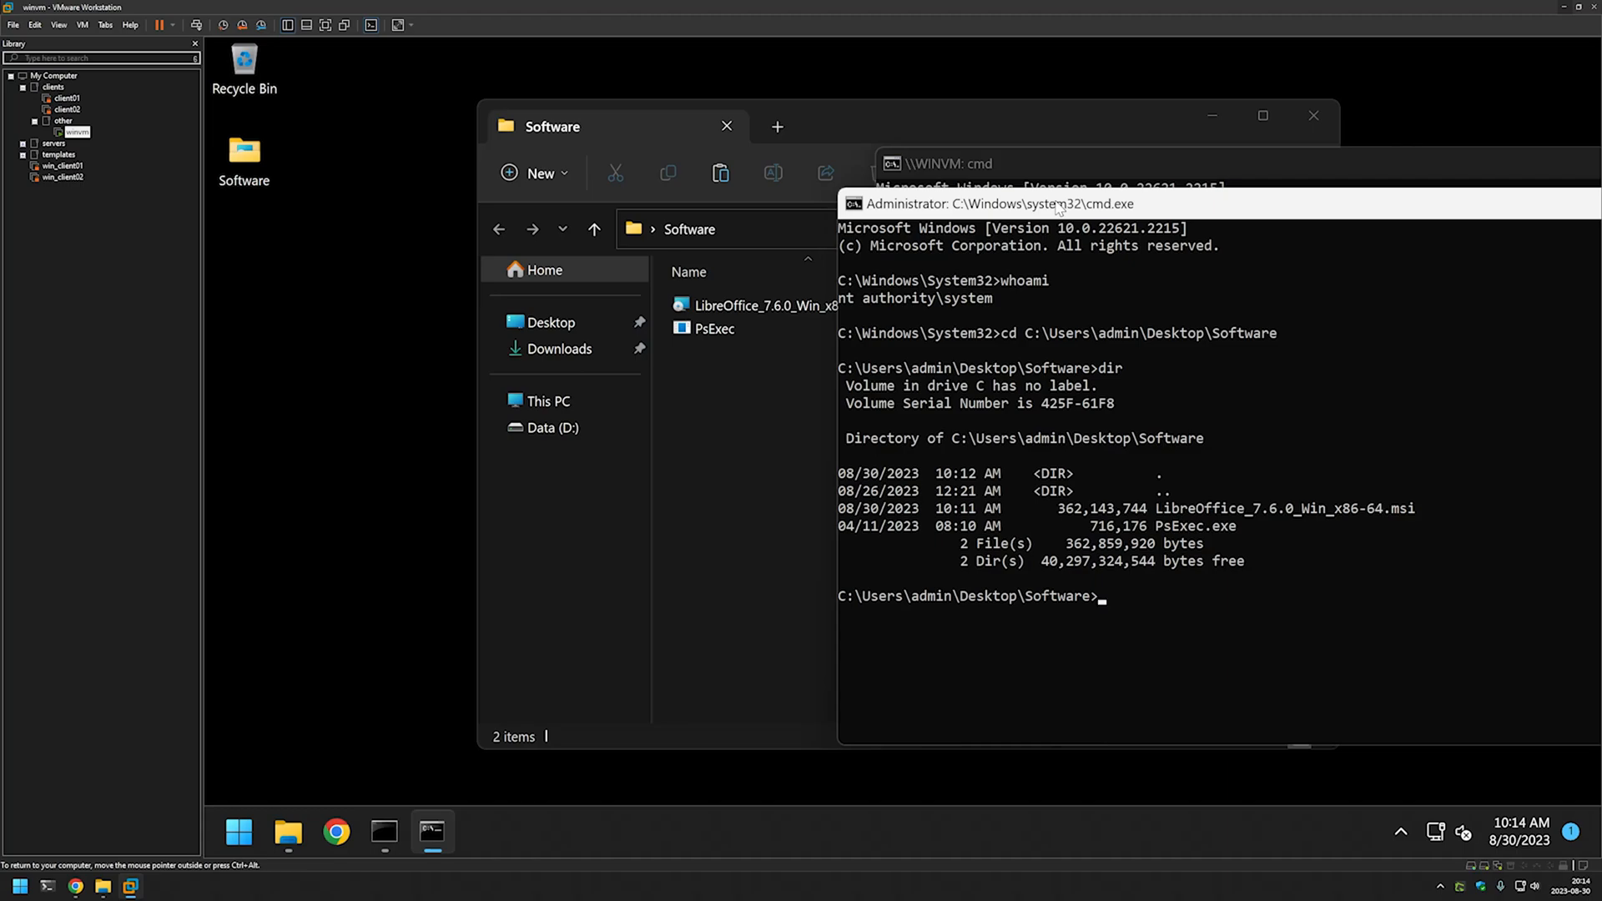
mouse_move(170, 470)
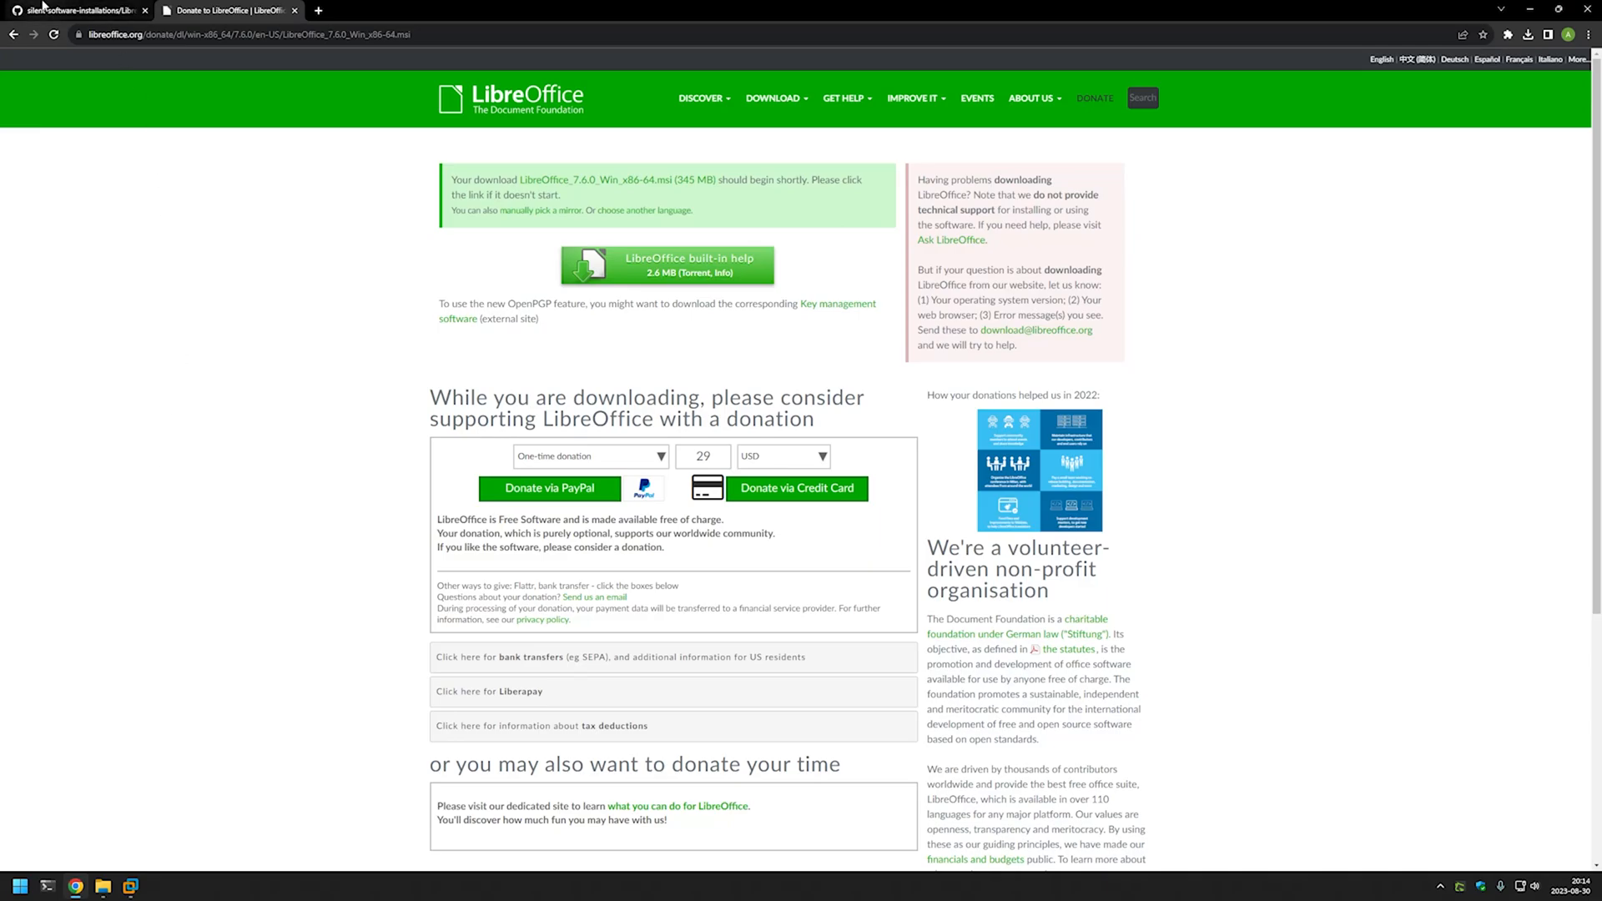
- Highlight the /quiet, /norestart and ALLUSERS=1 switches in the readme's install command
left_click(76, 12)
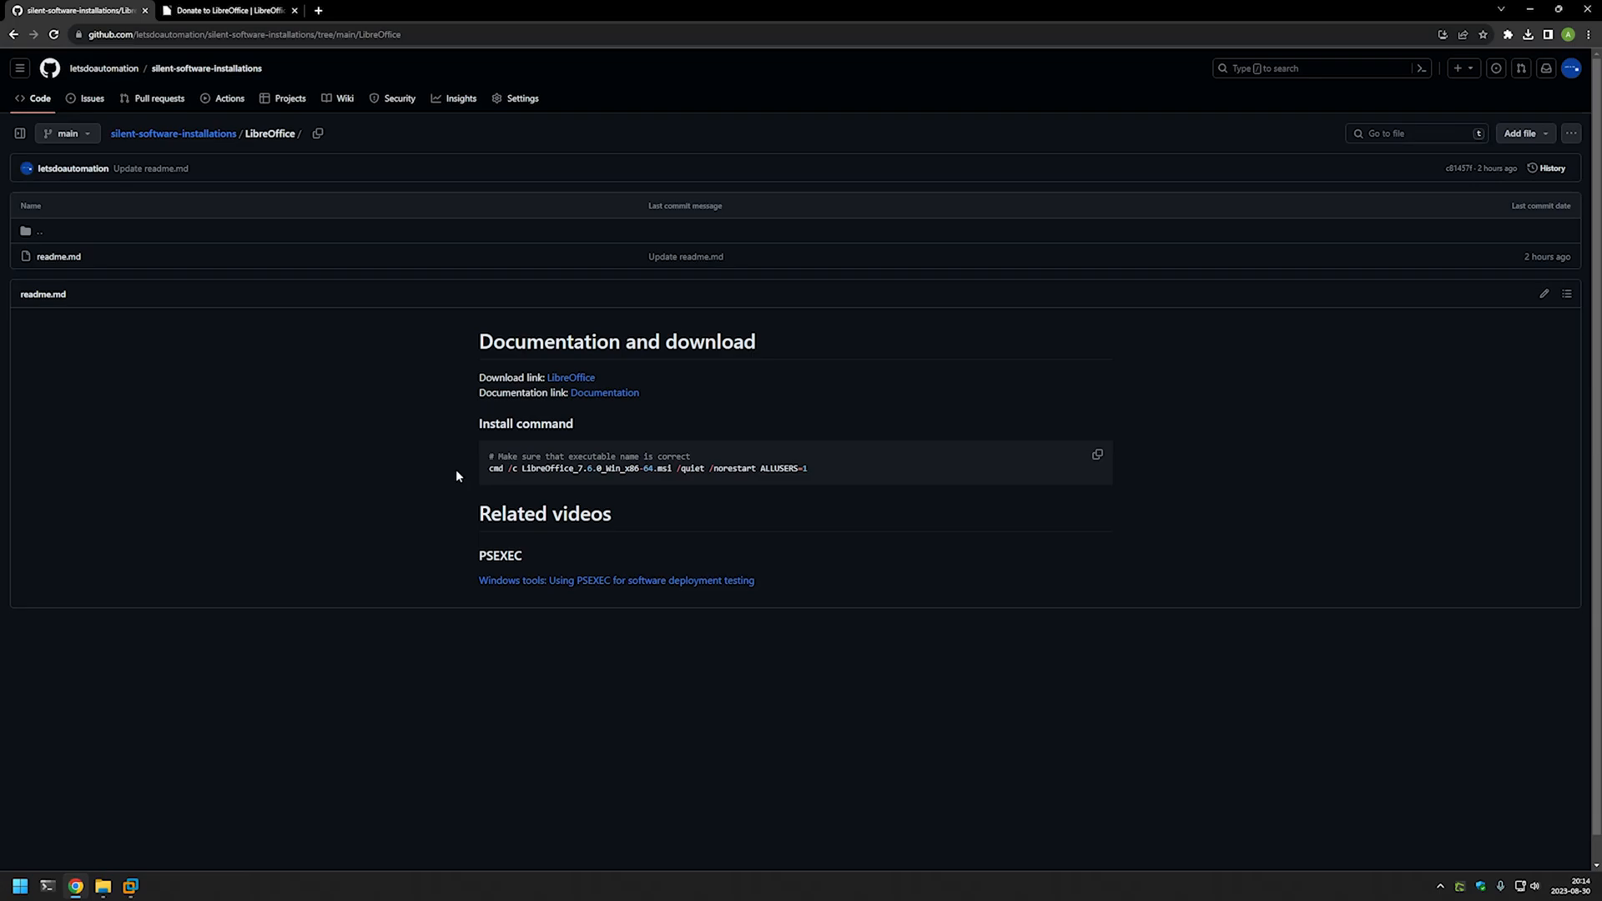
double_click(493, 467)
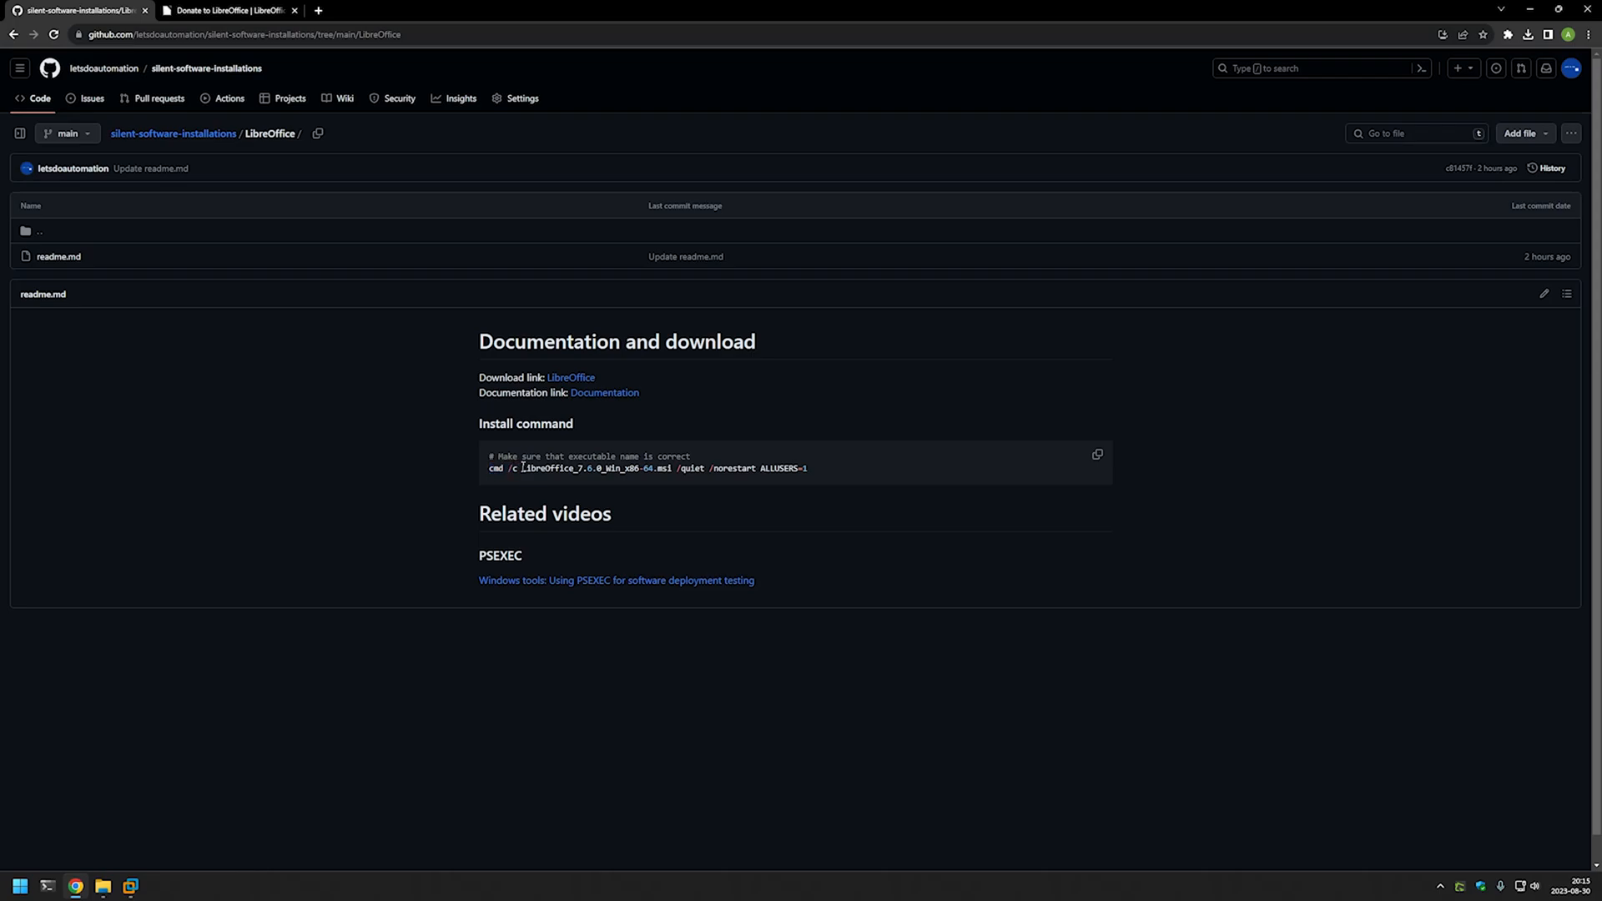
left_click_drag(523, 467, 669, 467)
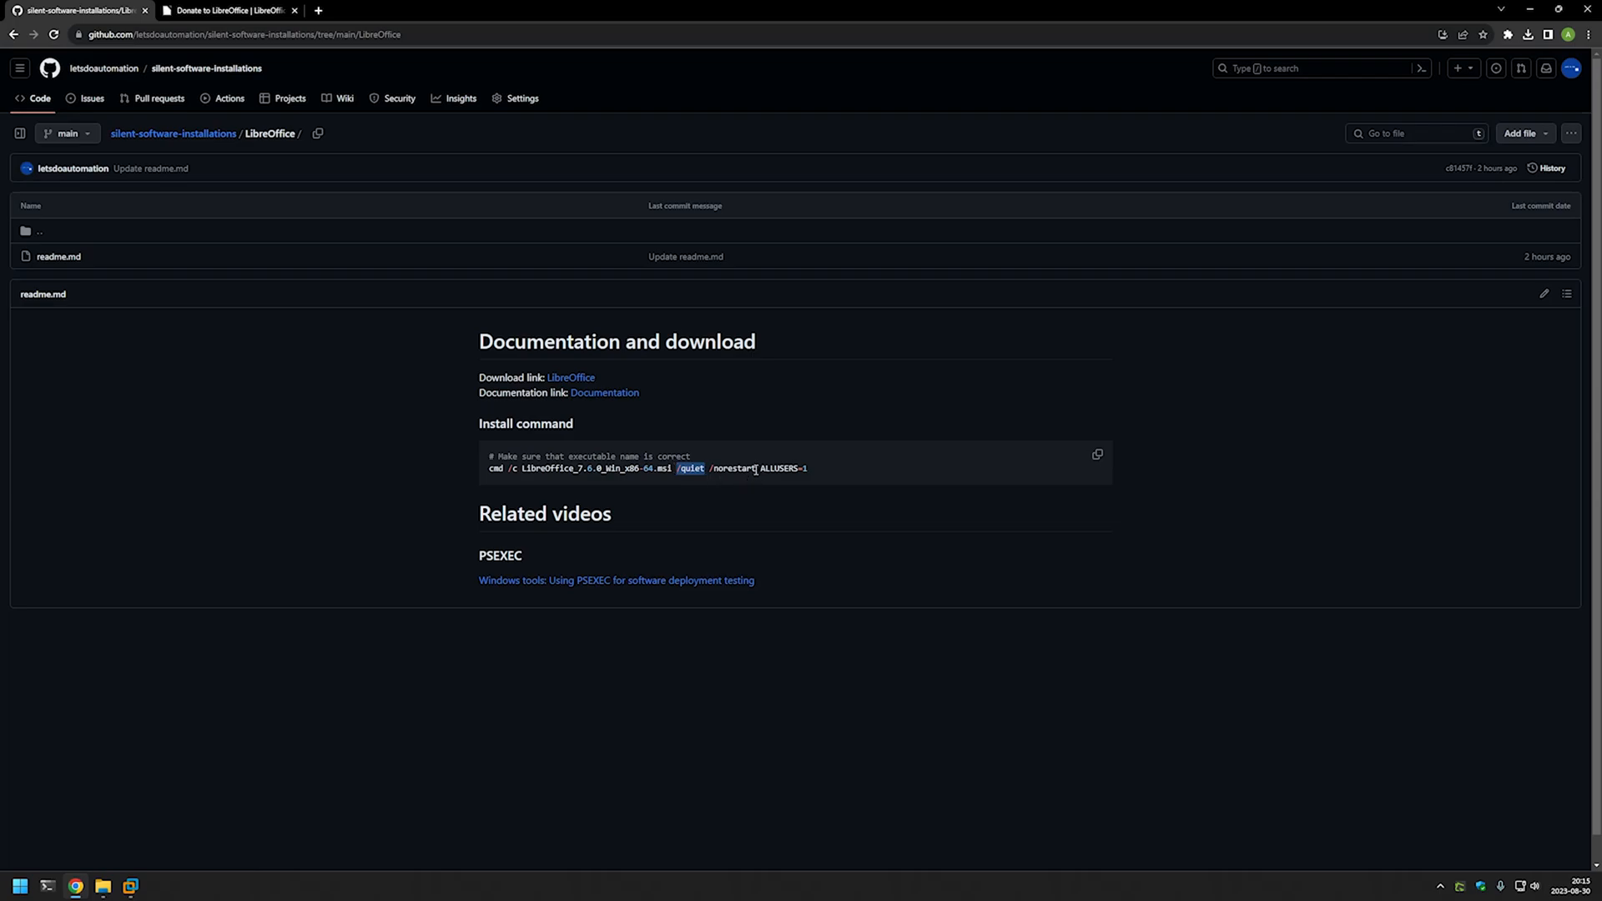
double_click(736, 468)
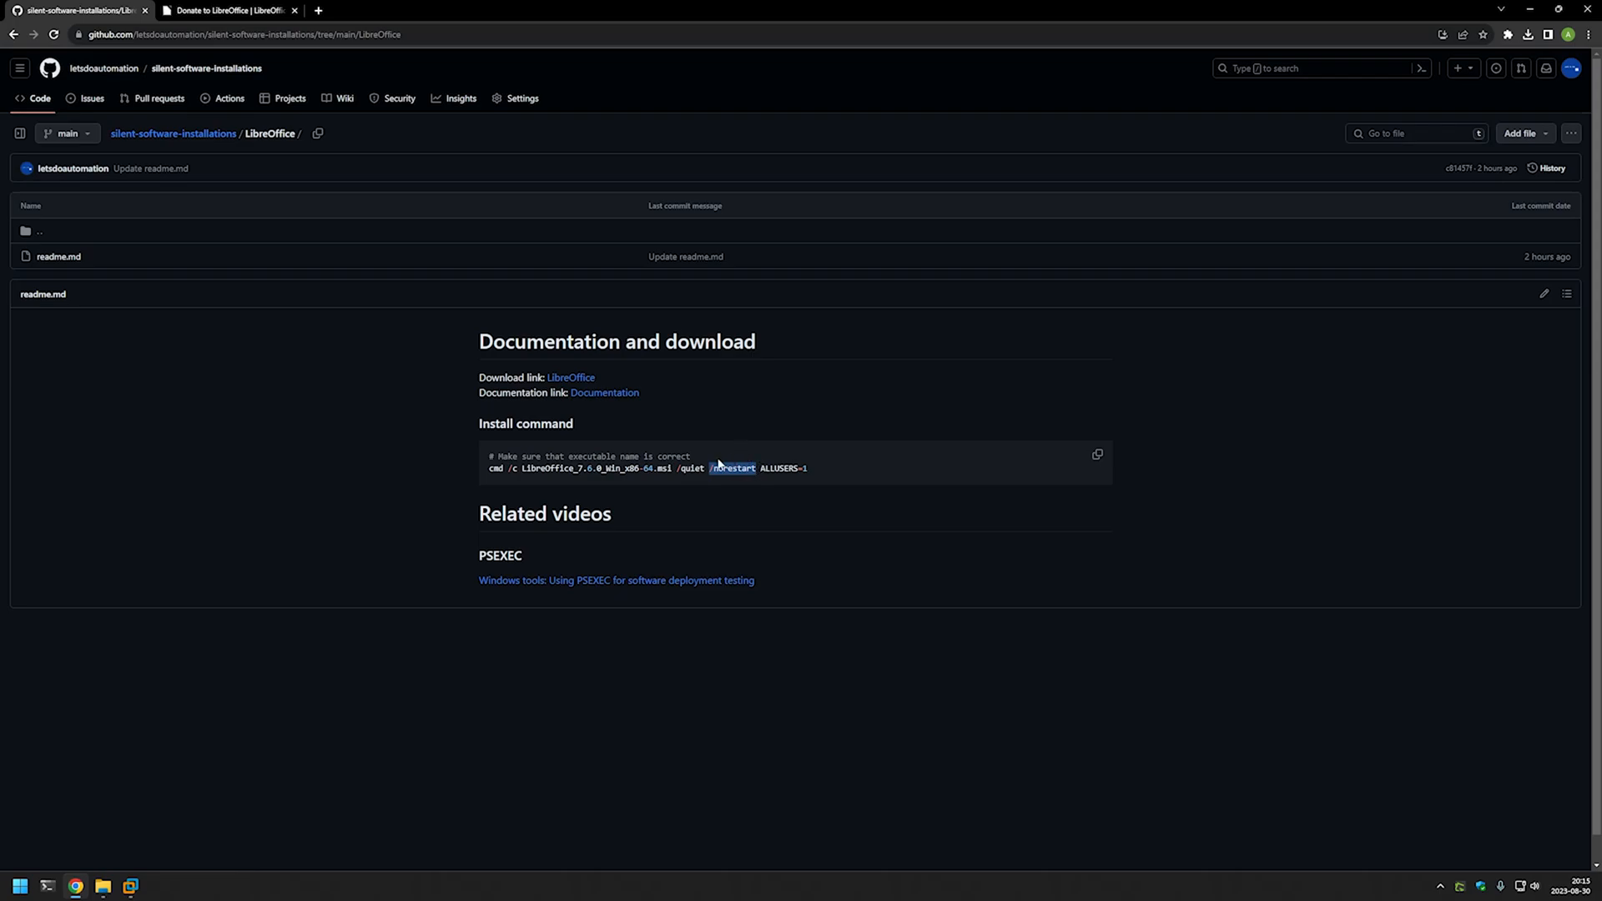
mouse_move(751, 457)
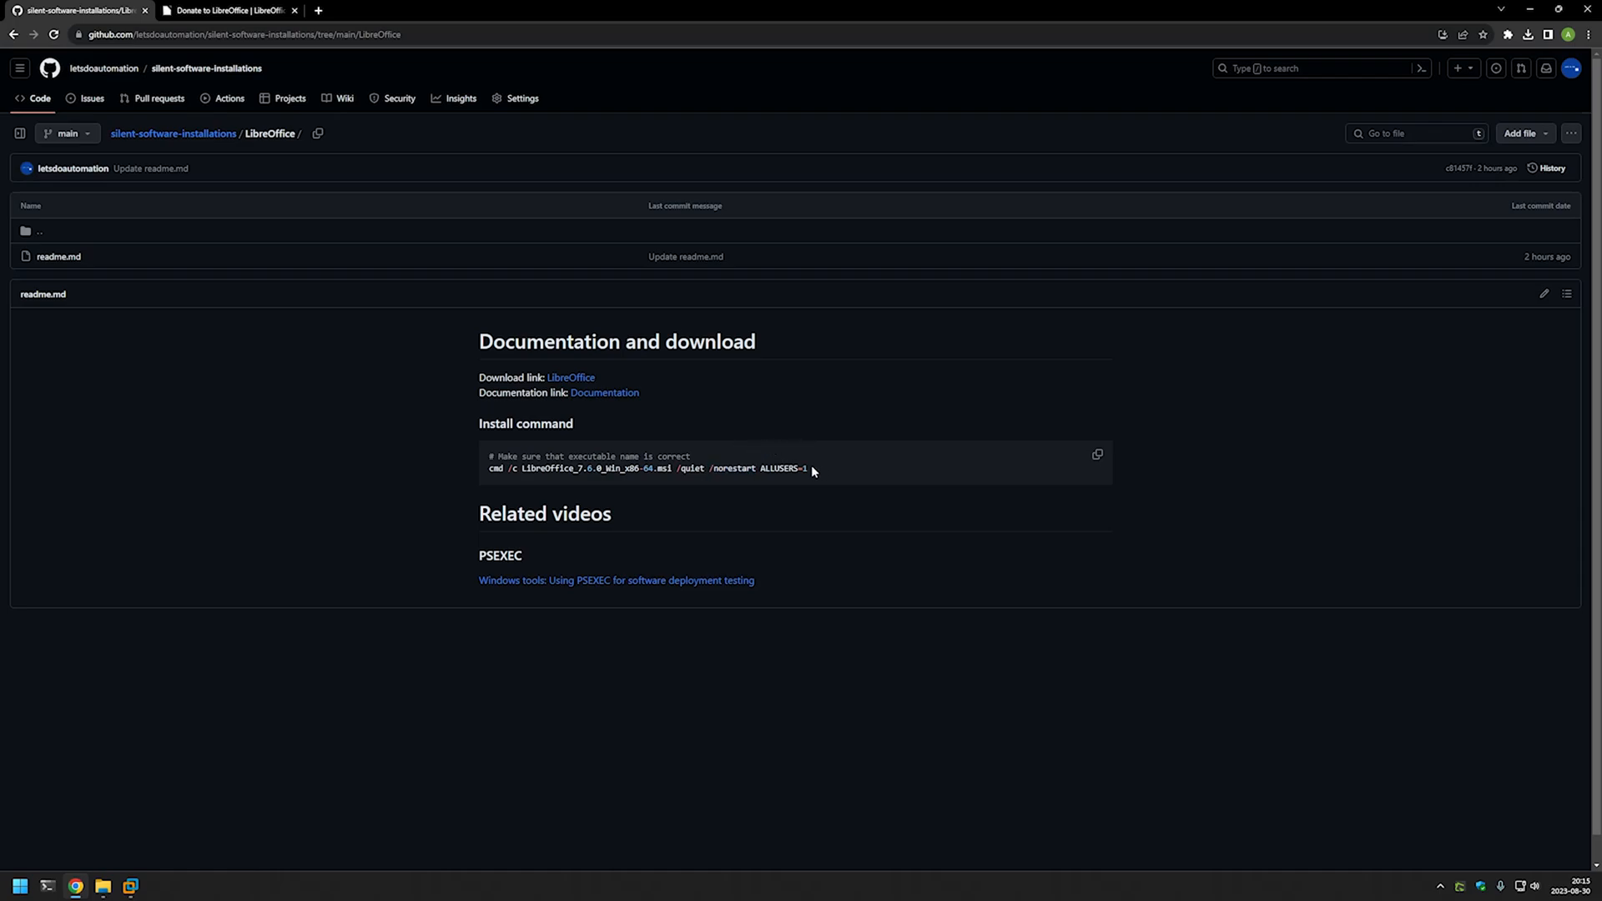
double_click(781, 467)
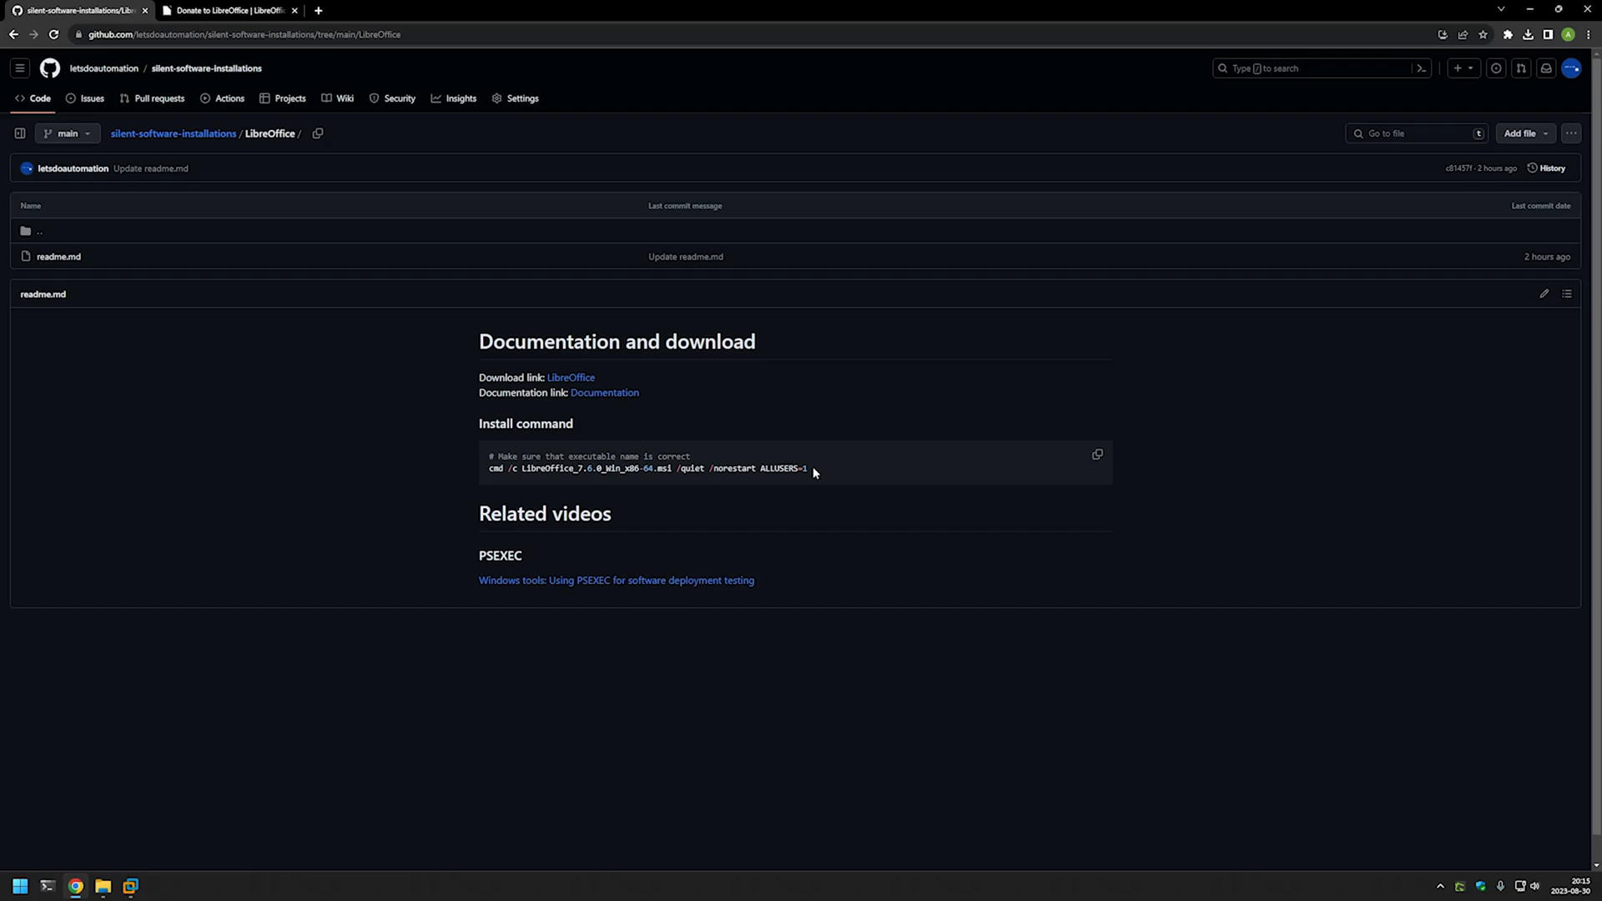
mouse_move(644, 397)
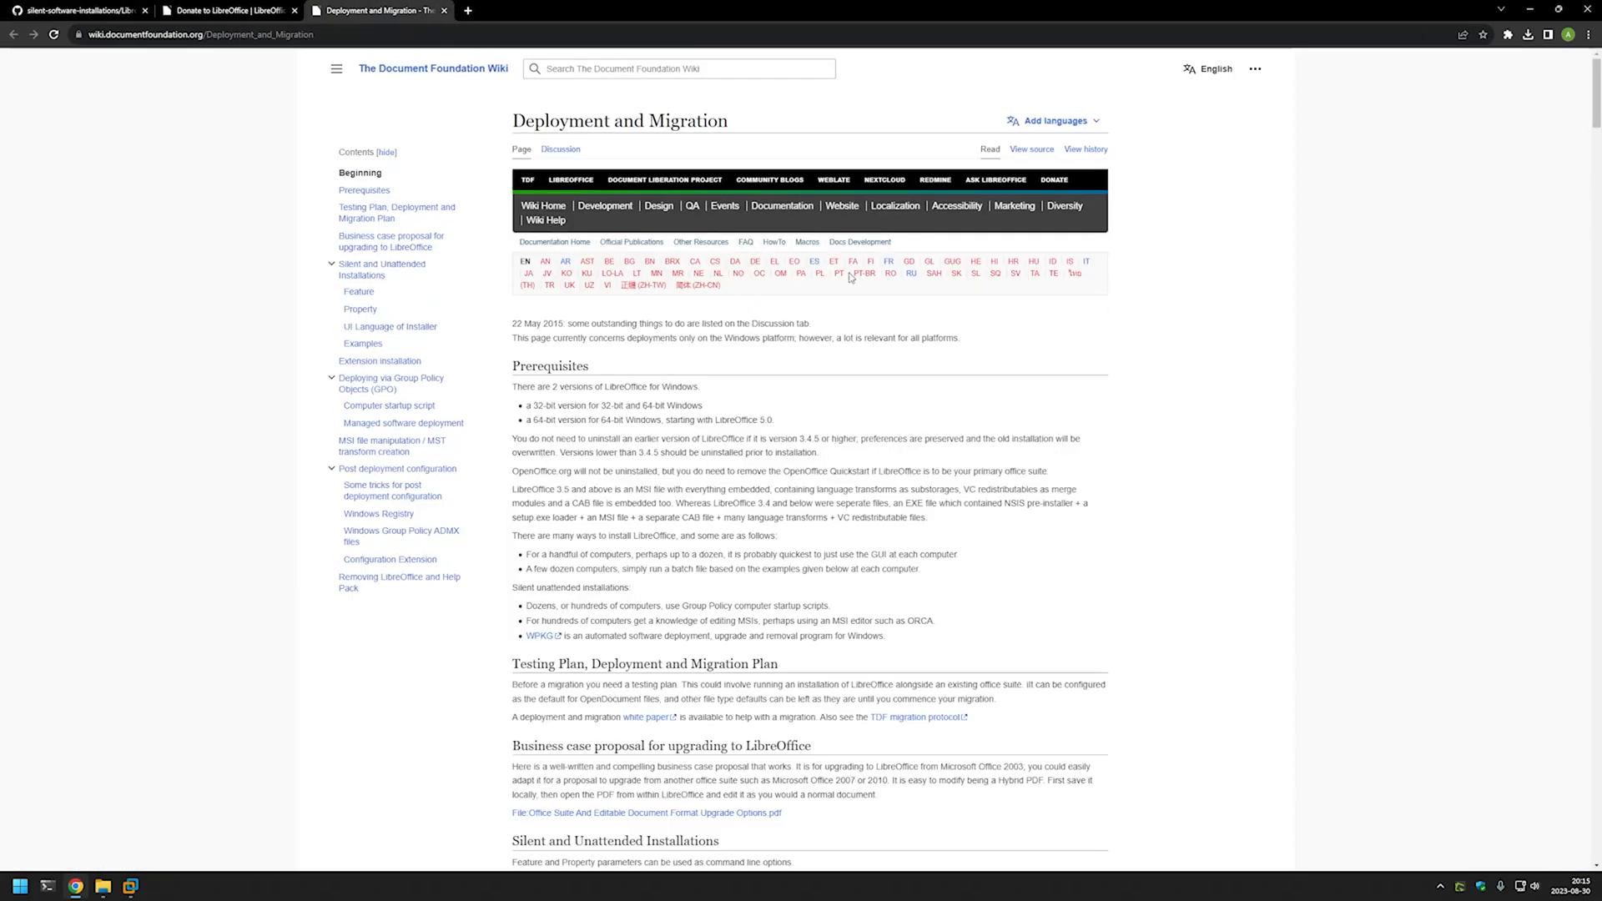
mouse_move(800, 401)
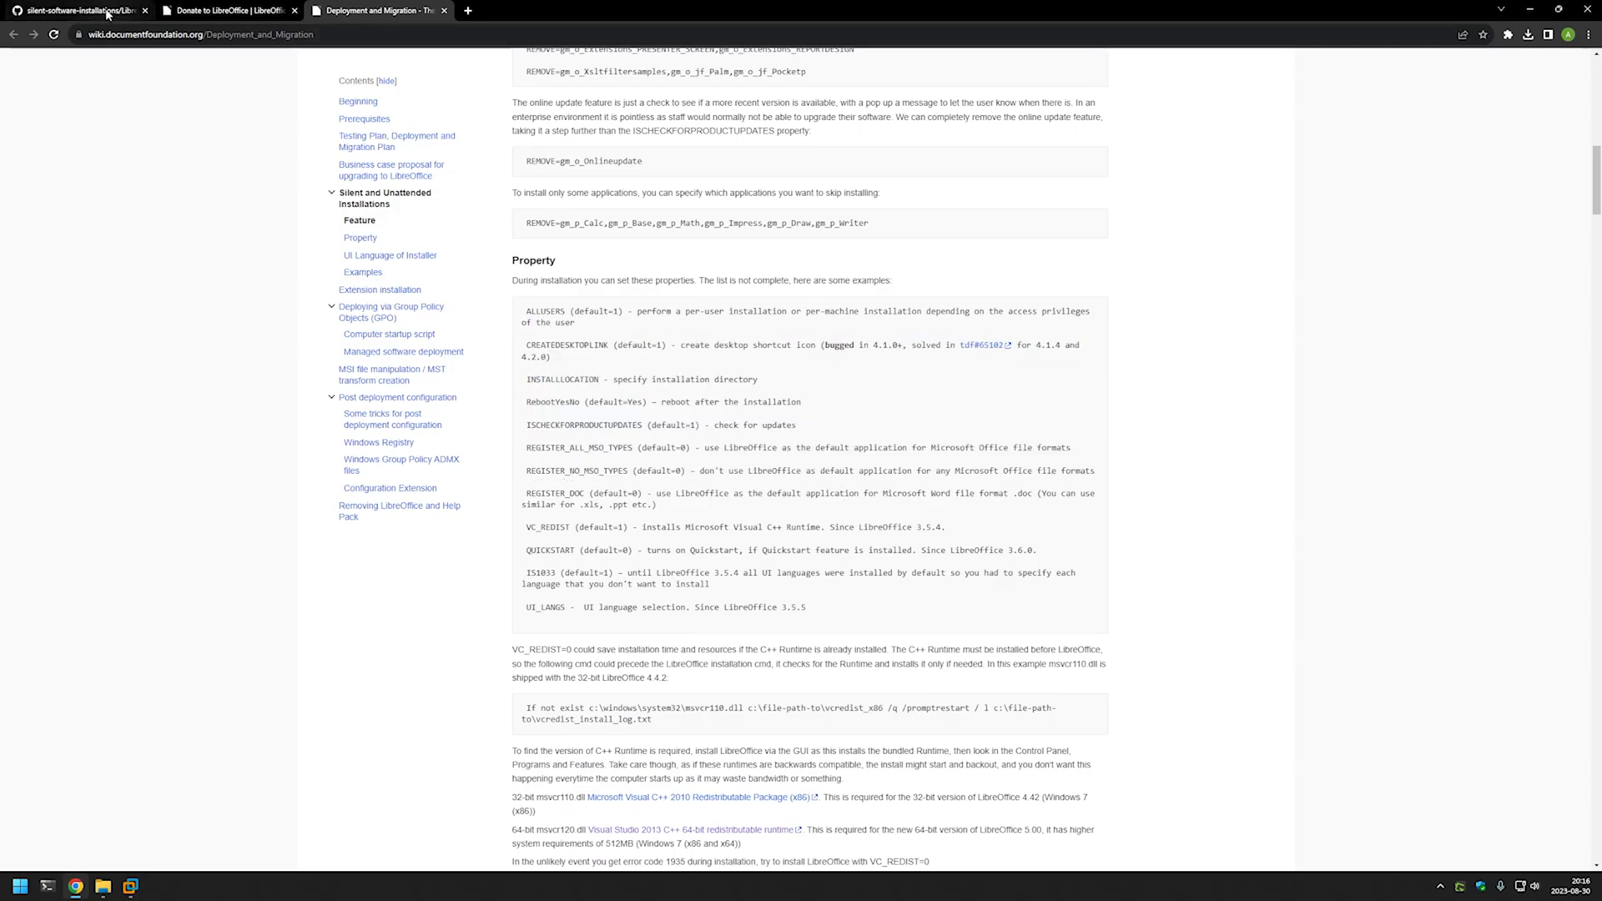
- Return to the silent installations readme tab after reviewing the wiki's Property section
left_click(75, 12)
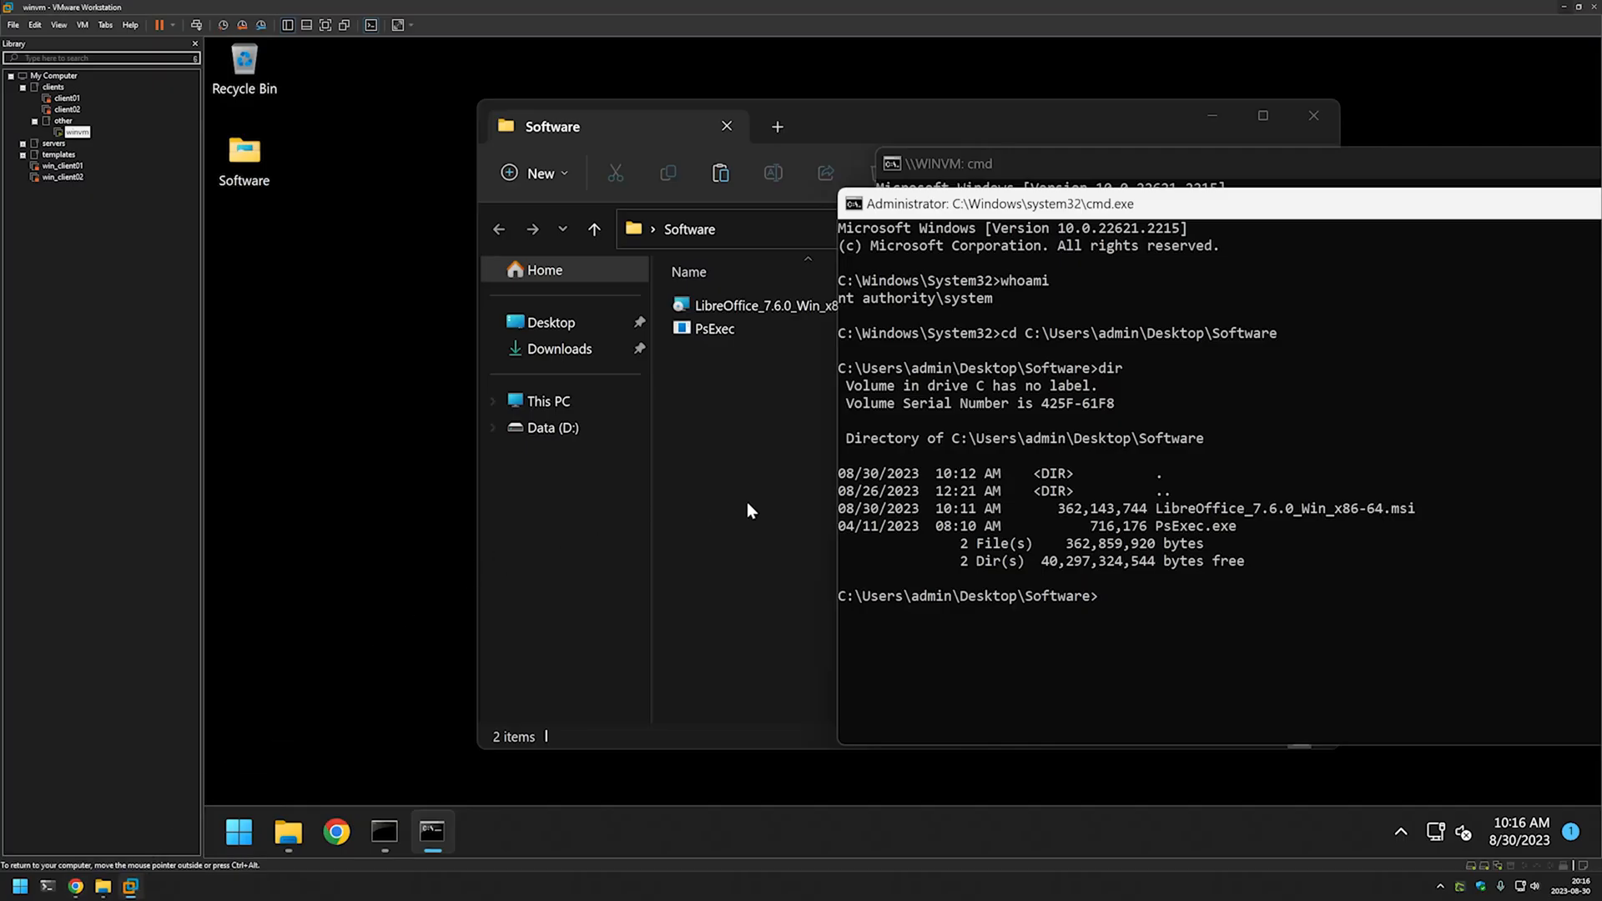
- Enter cmd /c LibreOffice_7.6.0_Win_x86-64.msi /quiet /norestart ALLUSERS=1 at the SYSTEM prompt
type("cmd /c LibreOffice_7.6.0_Win_x86-64.msi /quiet /norestart ALLU")
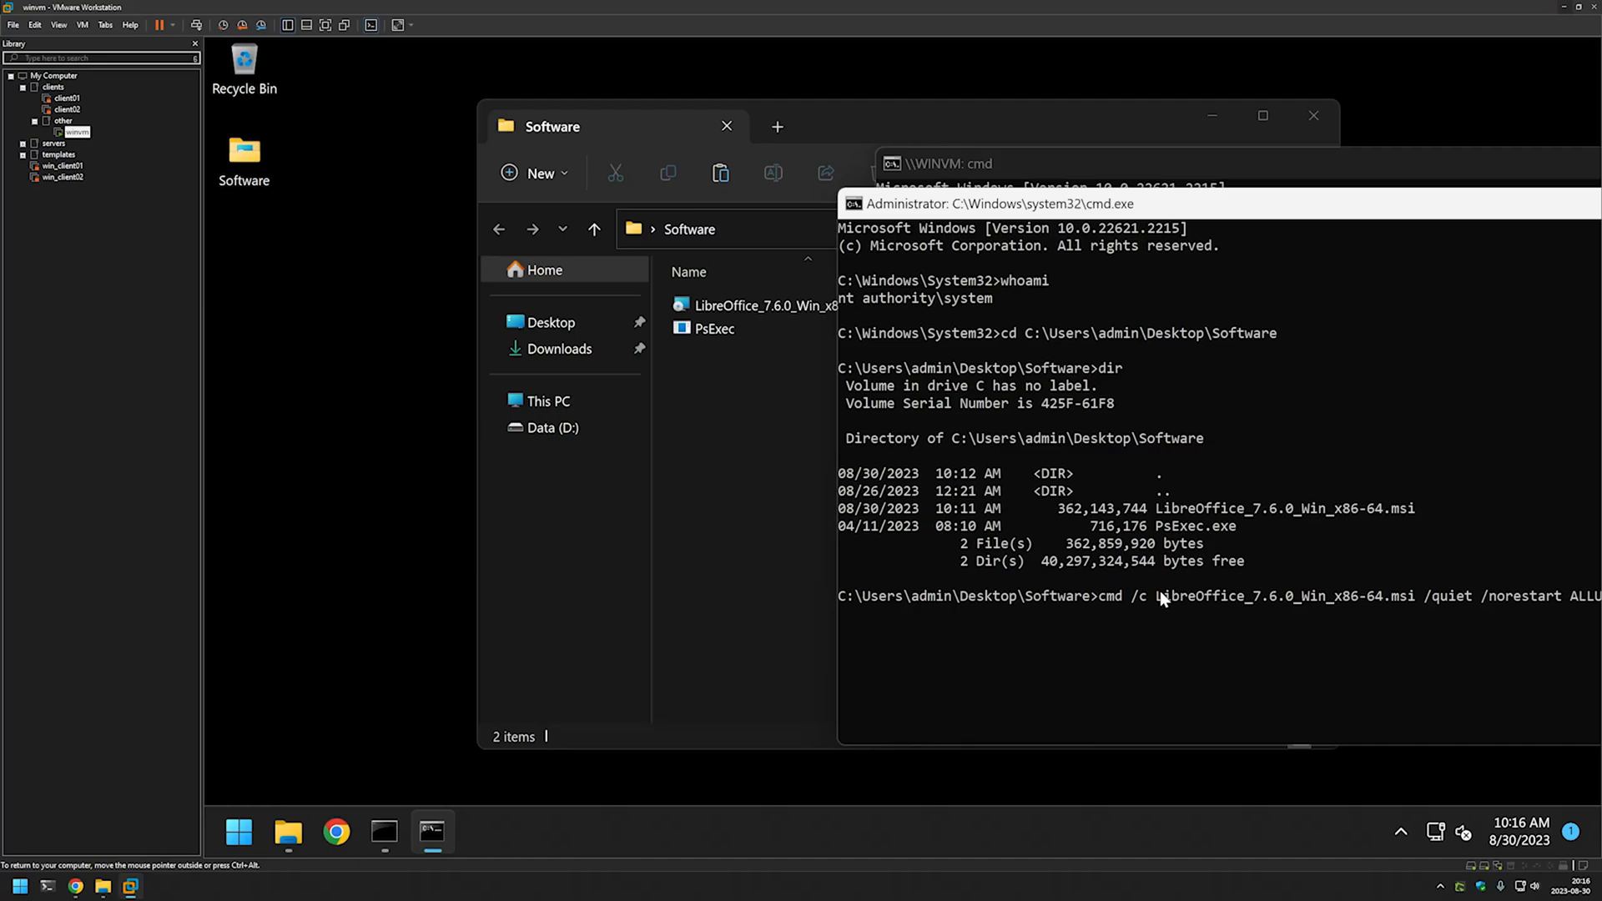